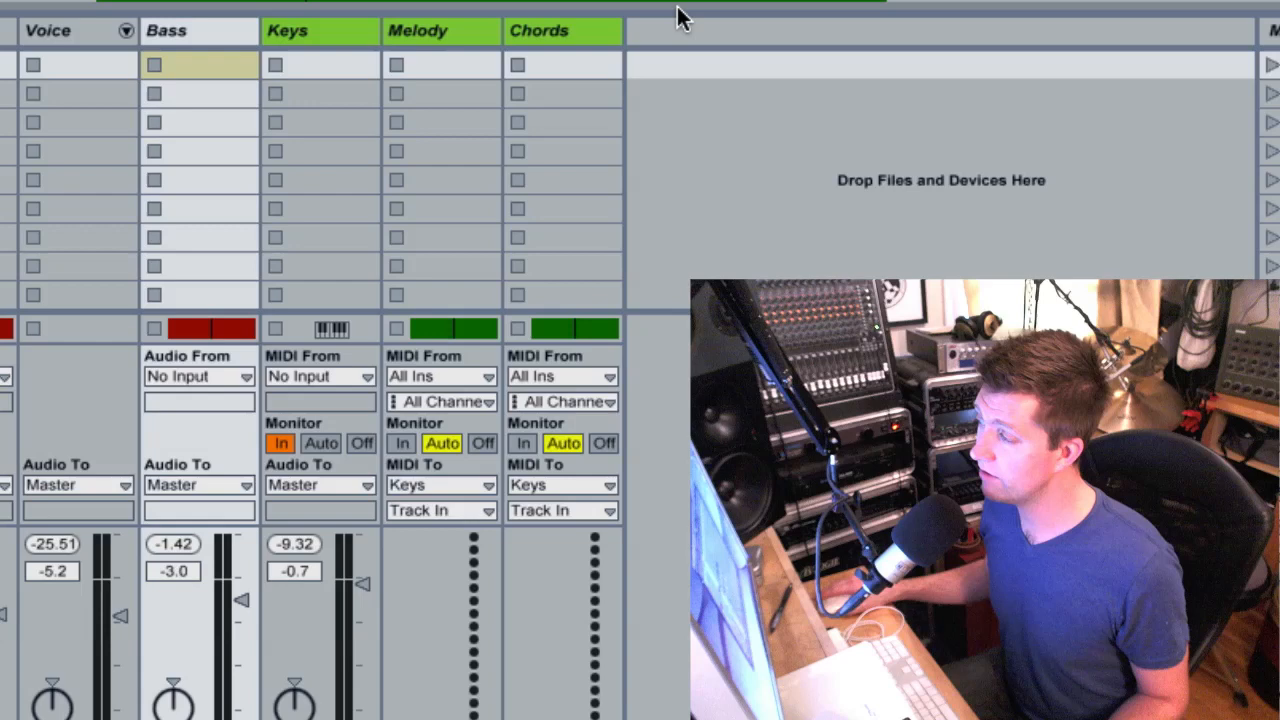
Step: Review the insert-track options and the Bass track's available audio sources without changing anything
right_click(890, 150)
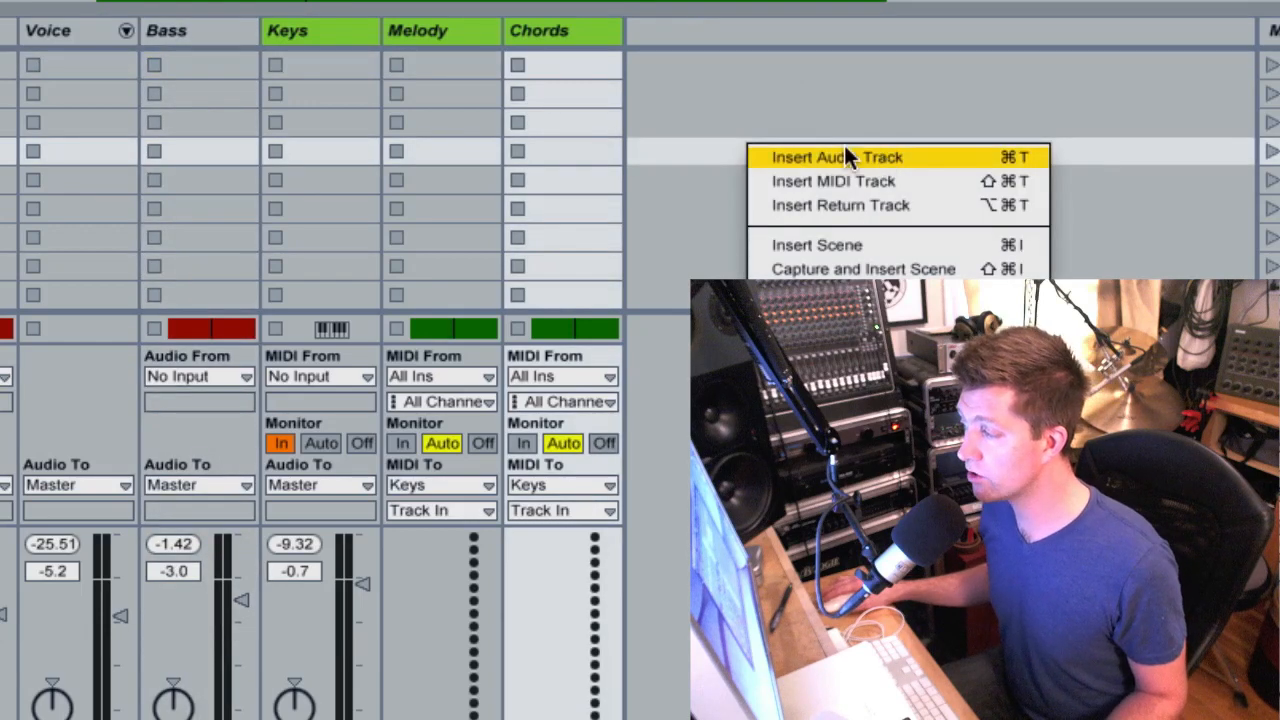
mouse_move(944, 204)
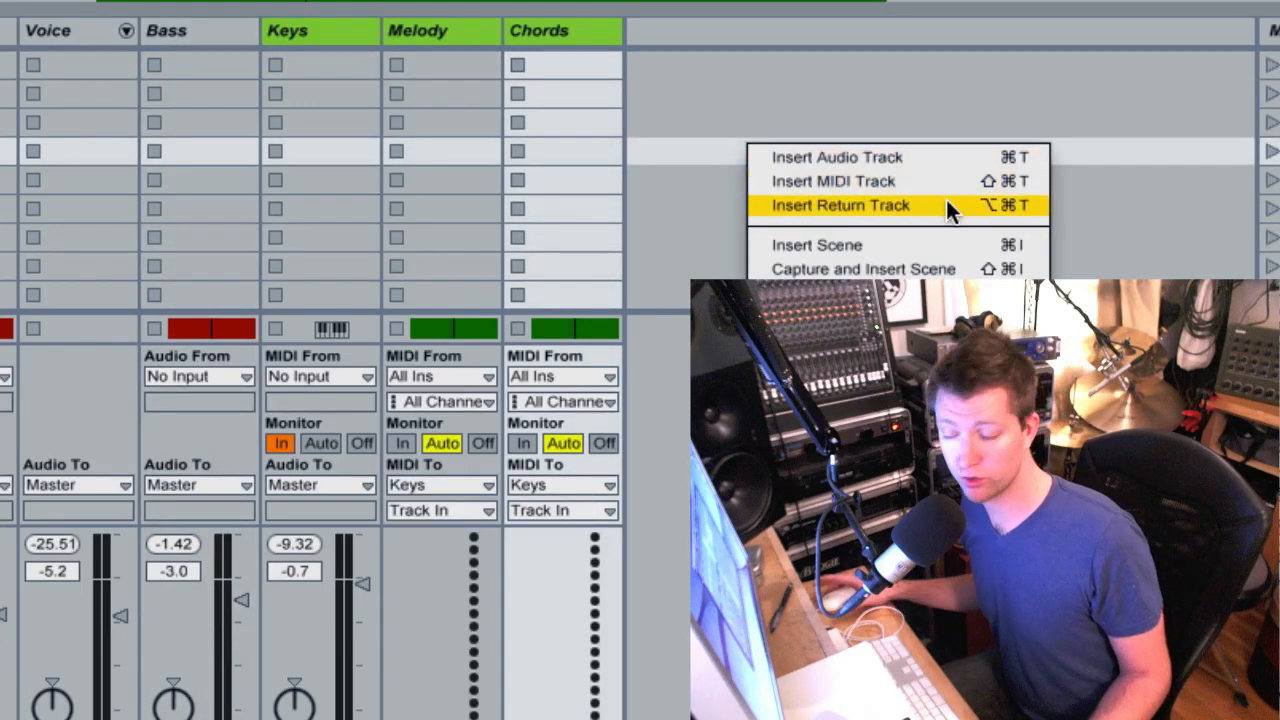
mouse_move(844, 54)
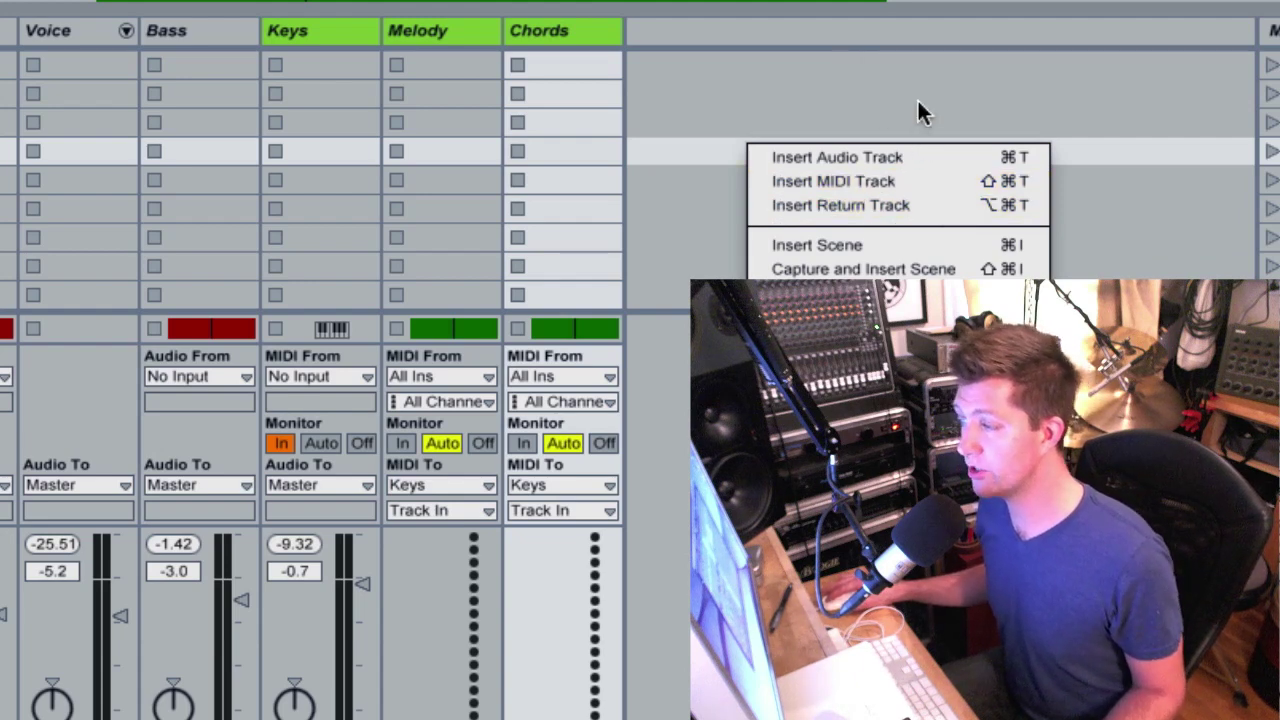
click(176, 32)
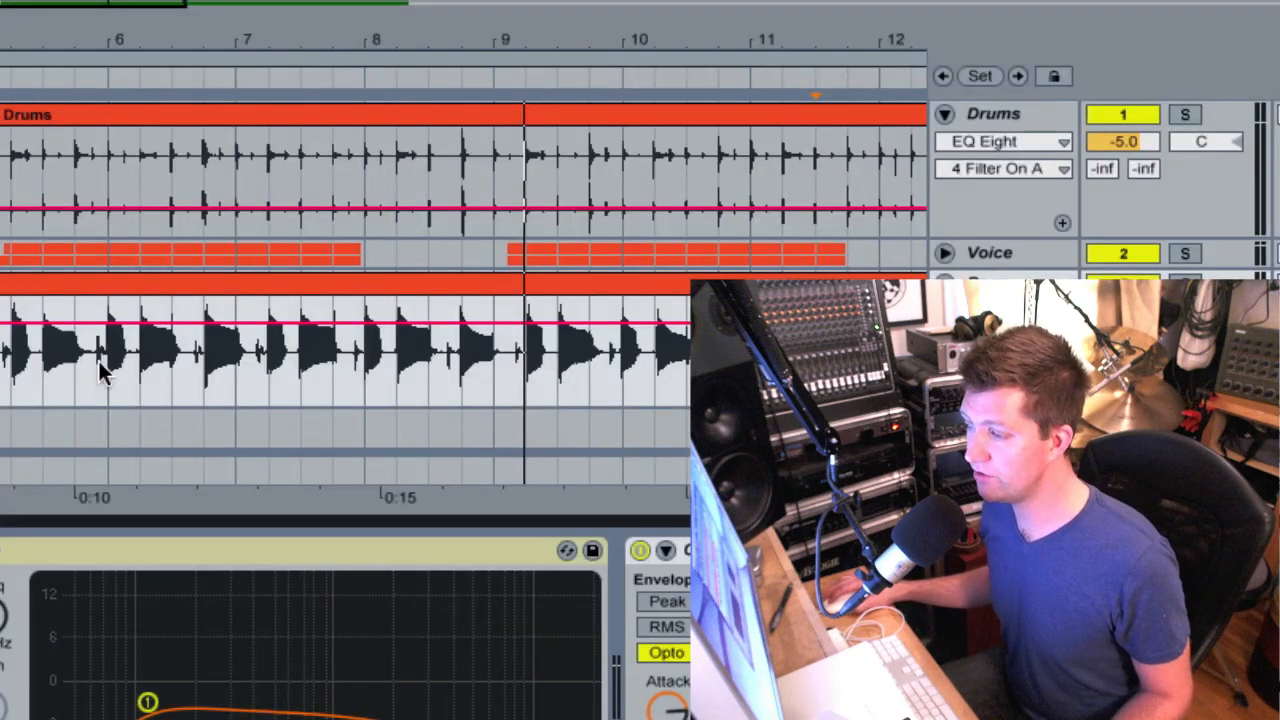
key(tab)
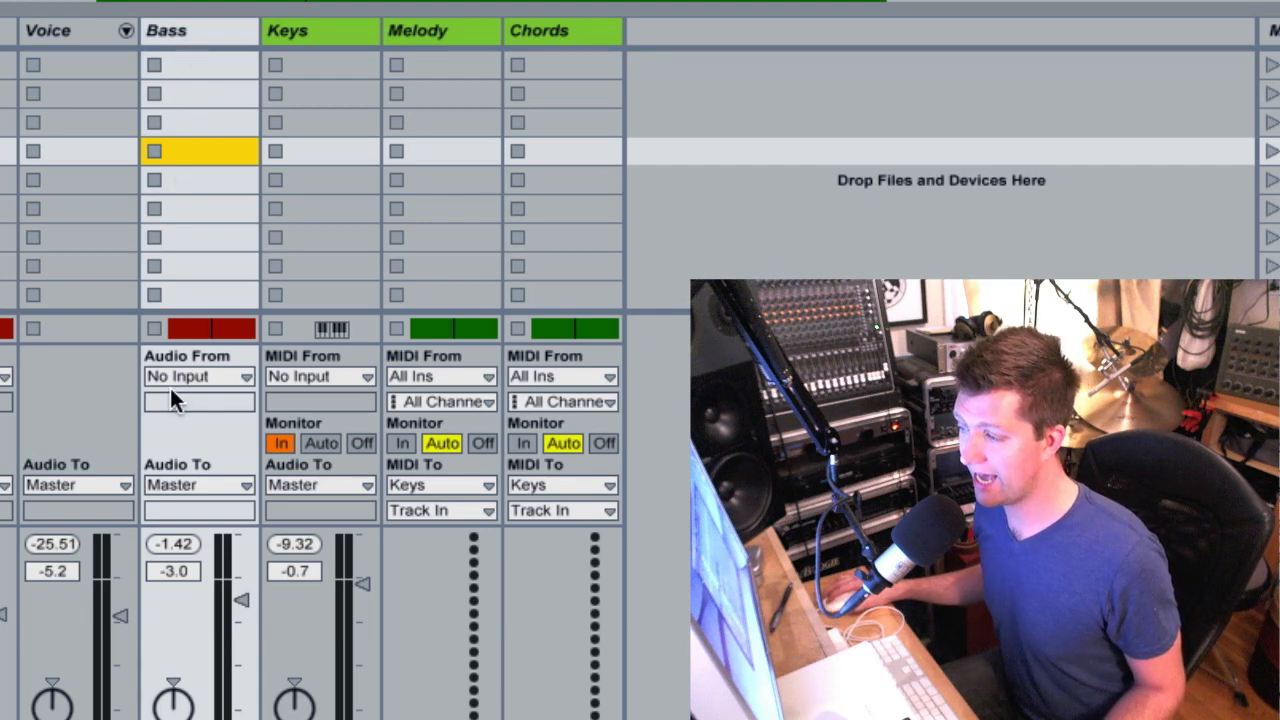
click(198, 376)
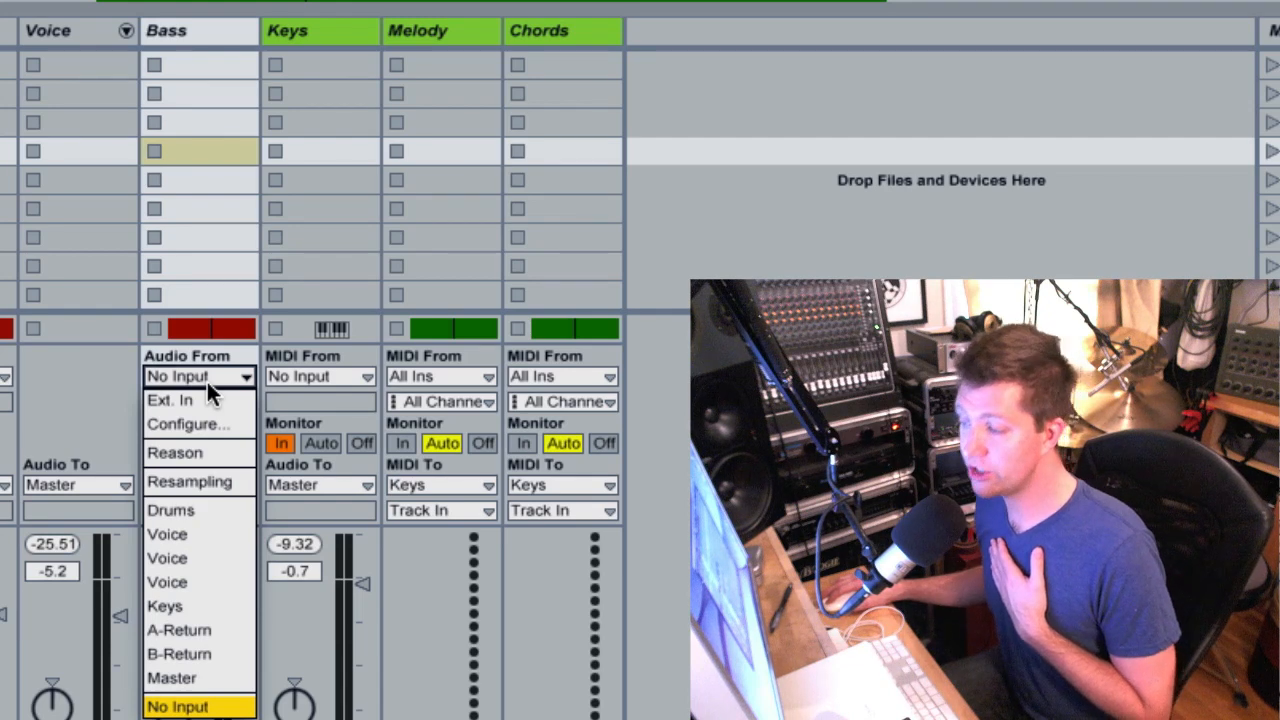
mouse_move(200, 510)
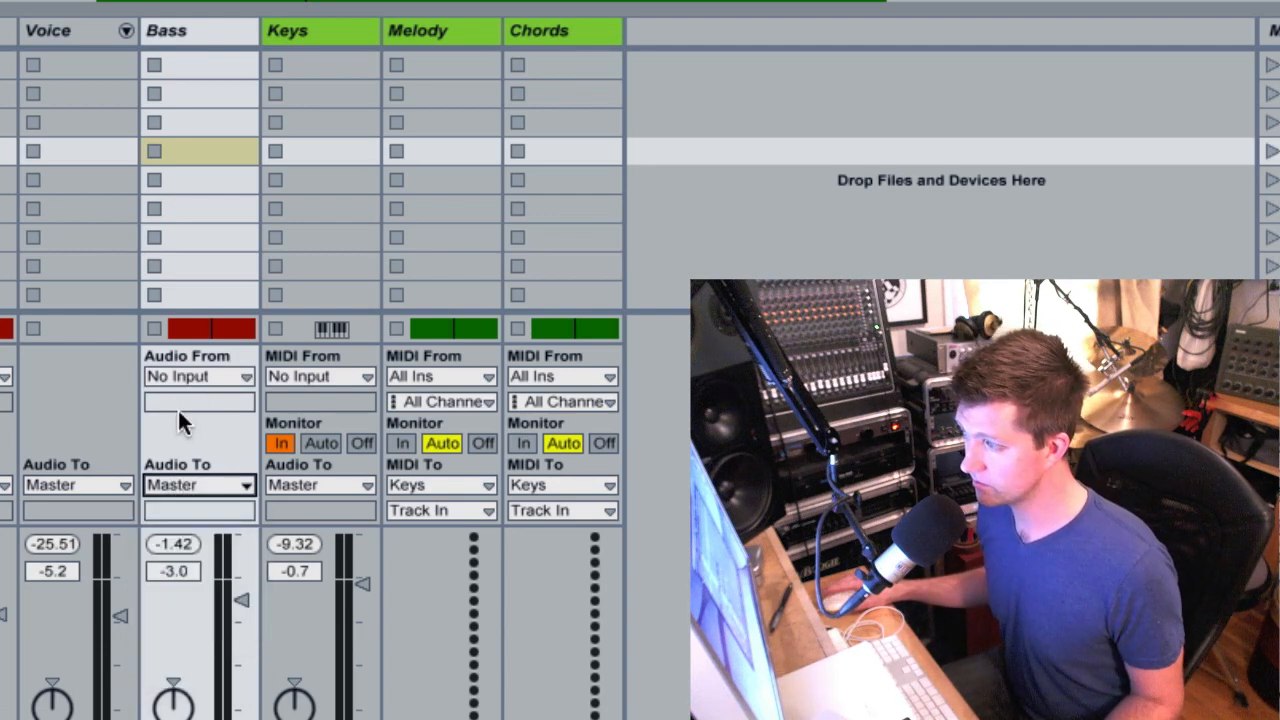
click(540, 30)
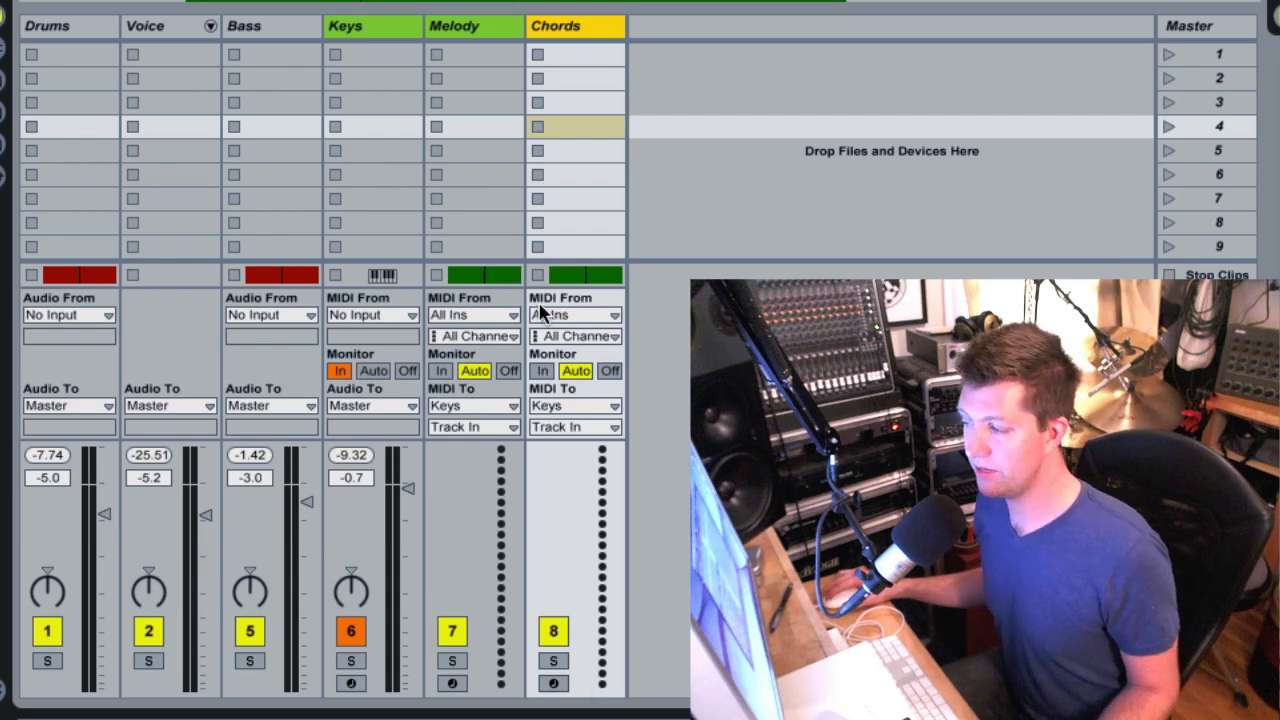
mouse_move(590, 488)
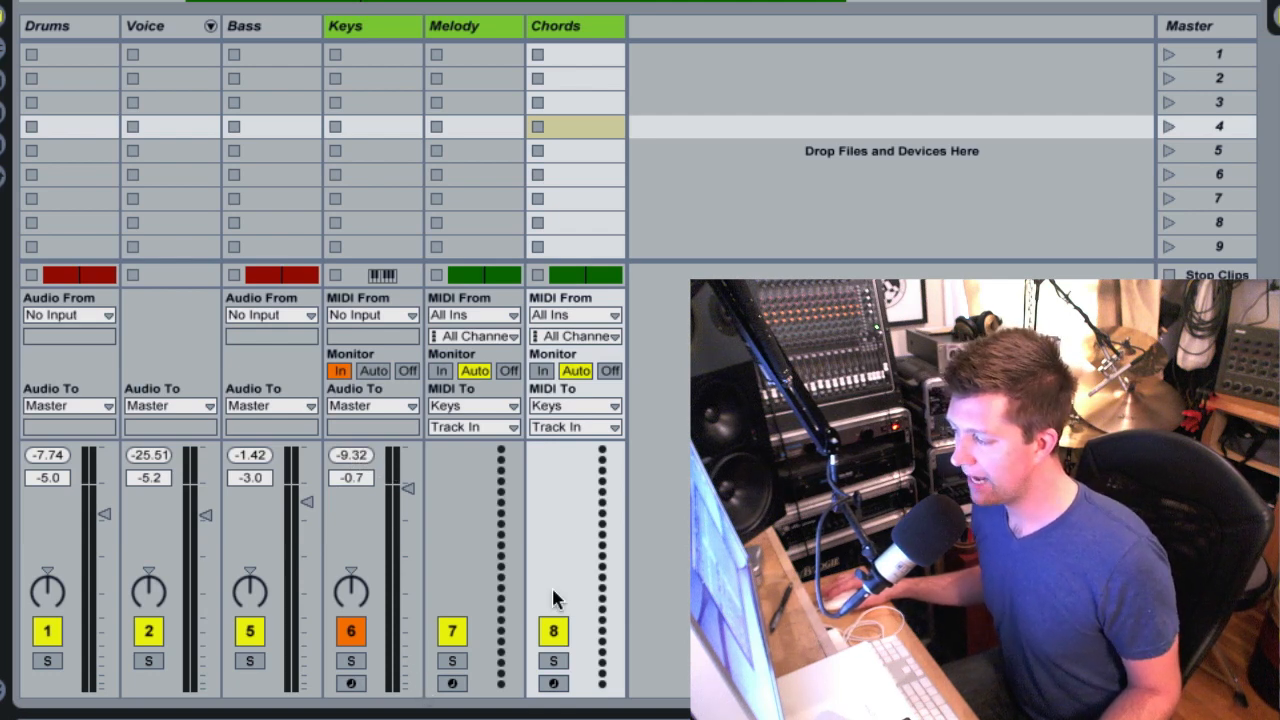
mouse_move(620, 490)
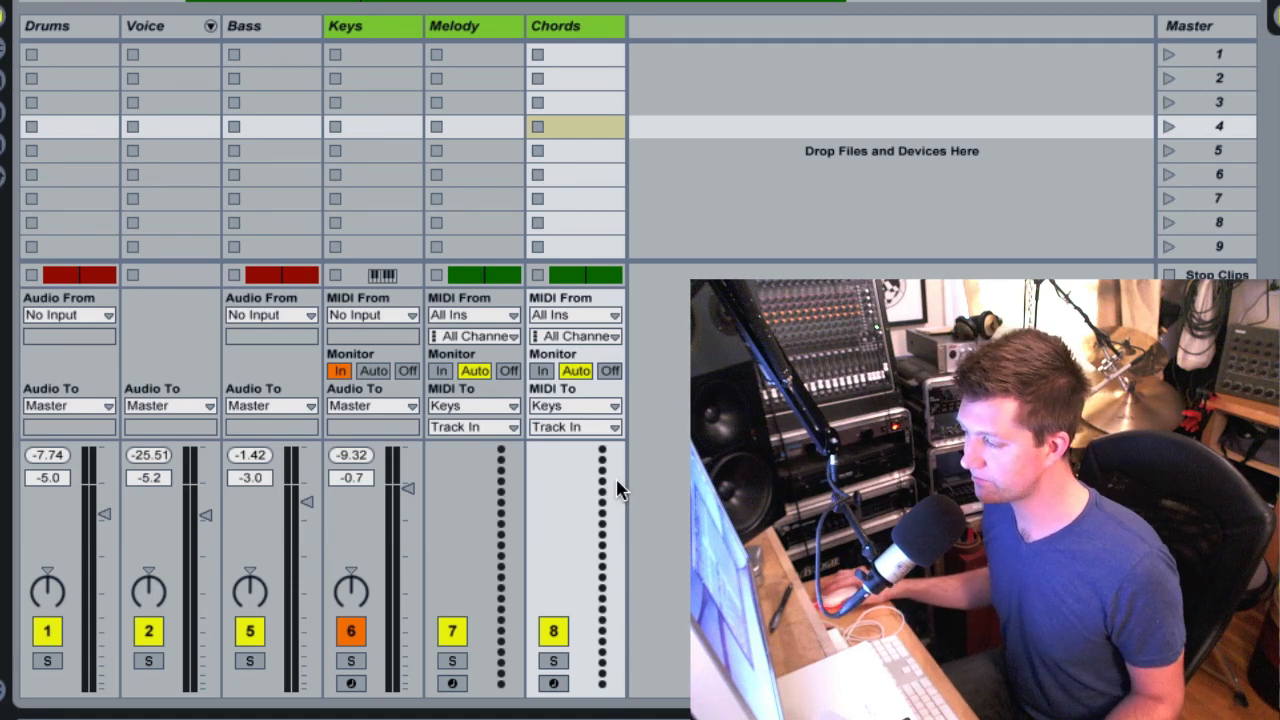
mouse_move(610, 500)
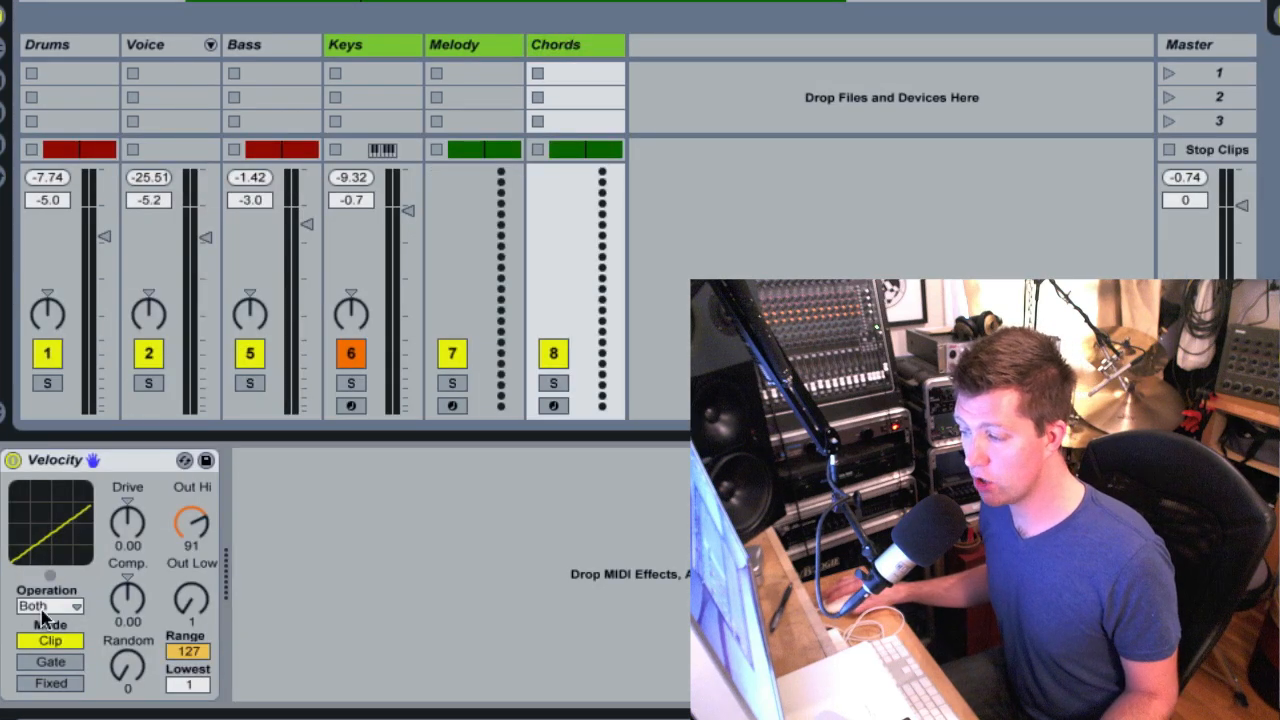
mouse_move(280, 556)
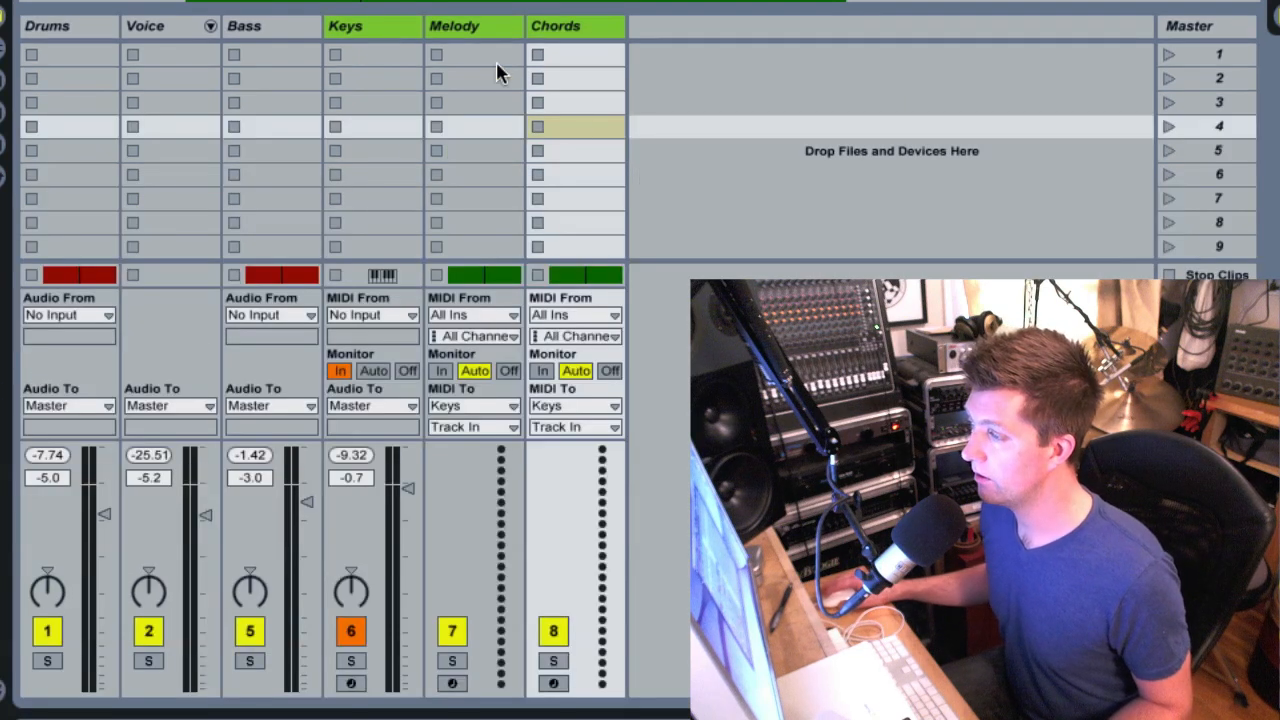
Step: Inspect the Keys and Melody tracks' devices and routing, then turn off input monitoring on Keys
click(372, 24)
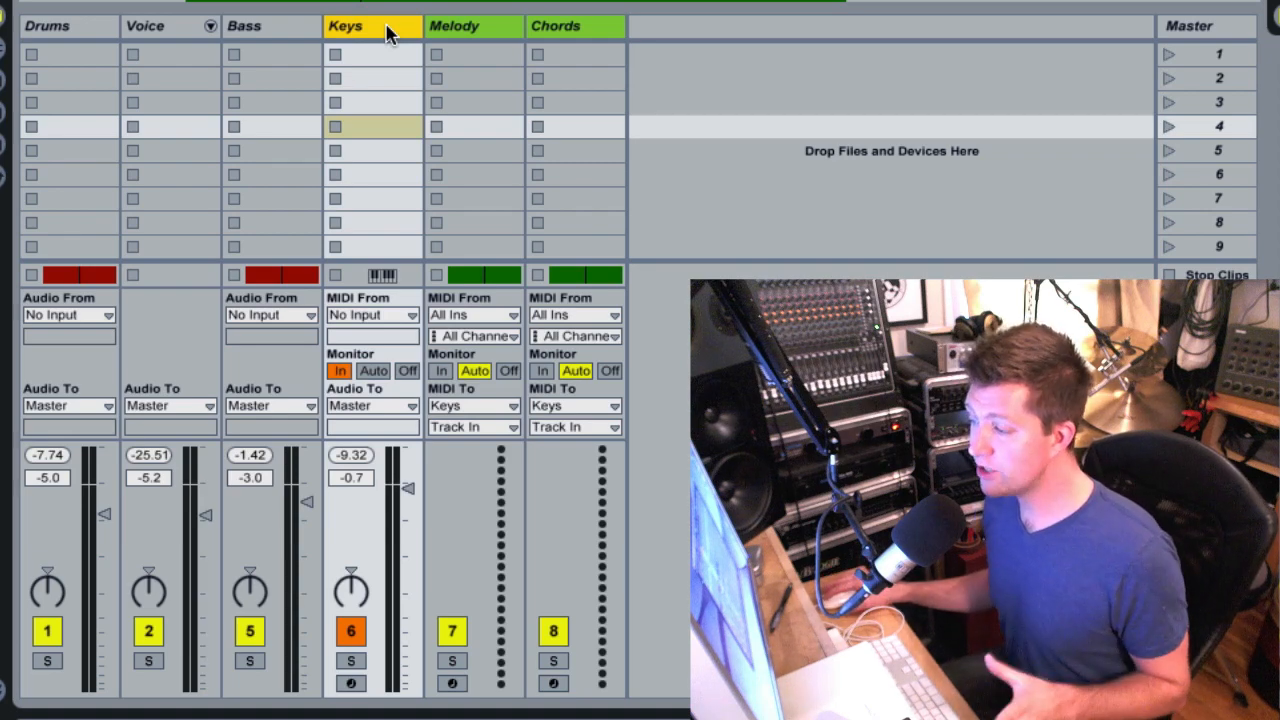
click(344, 26)
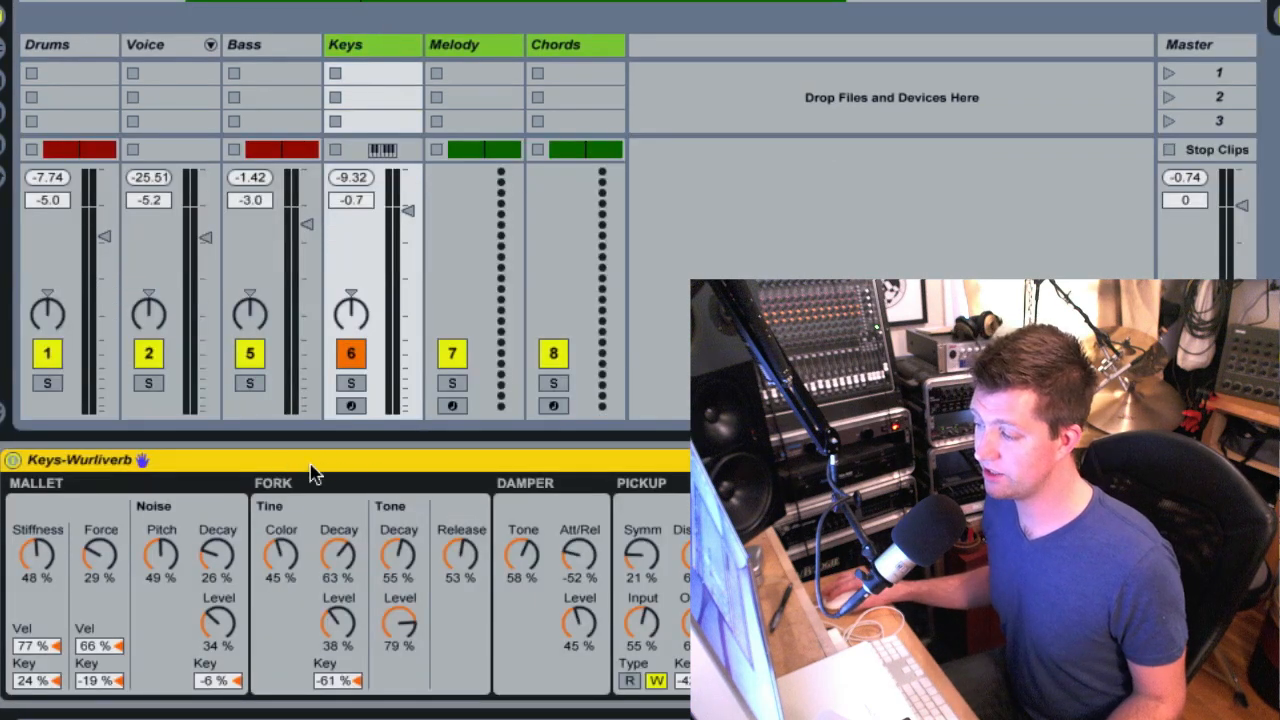
mouse_move(430, 472)
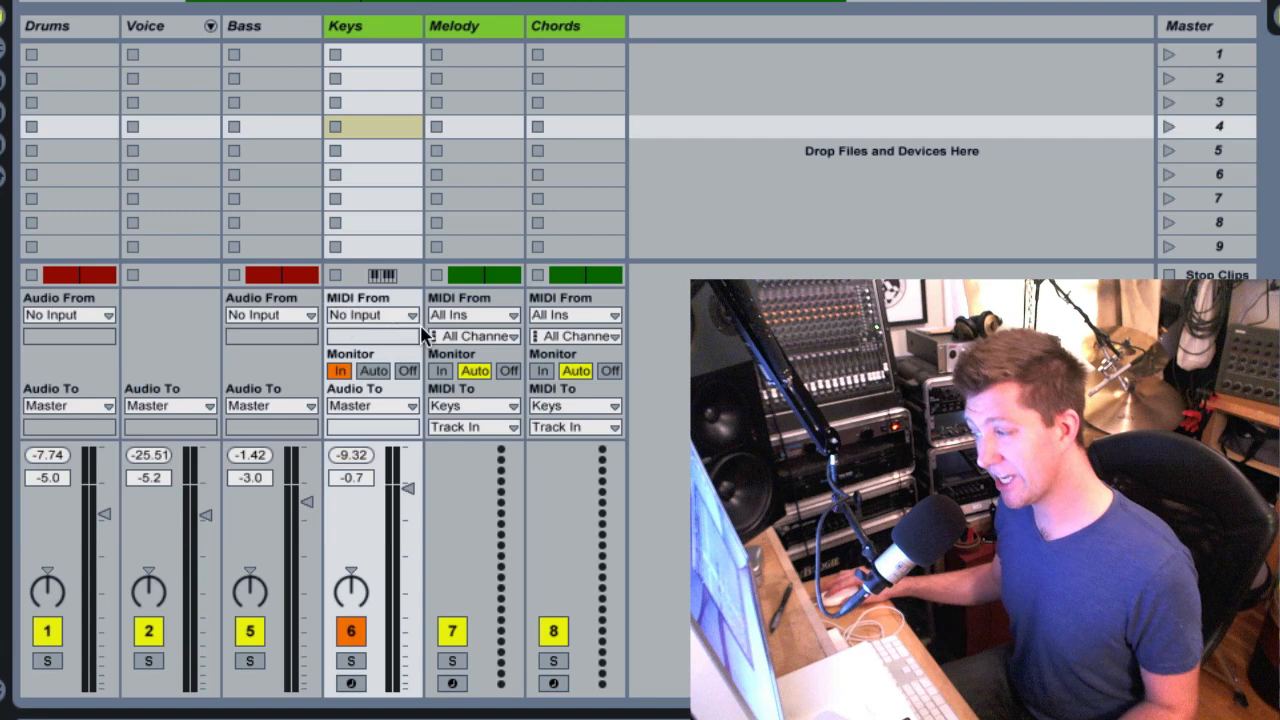
click(472, 26)
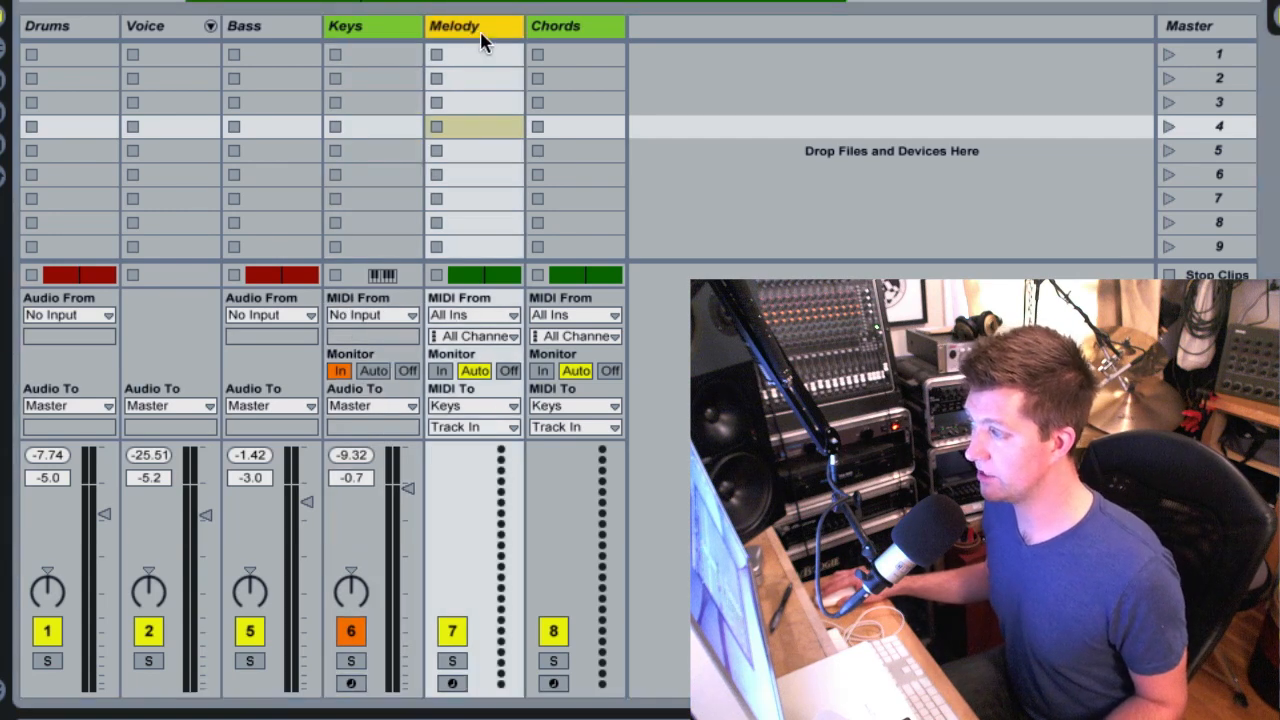
click(344, 24)
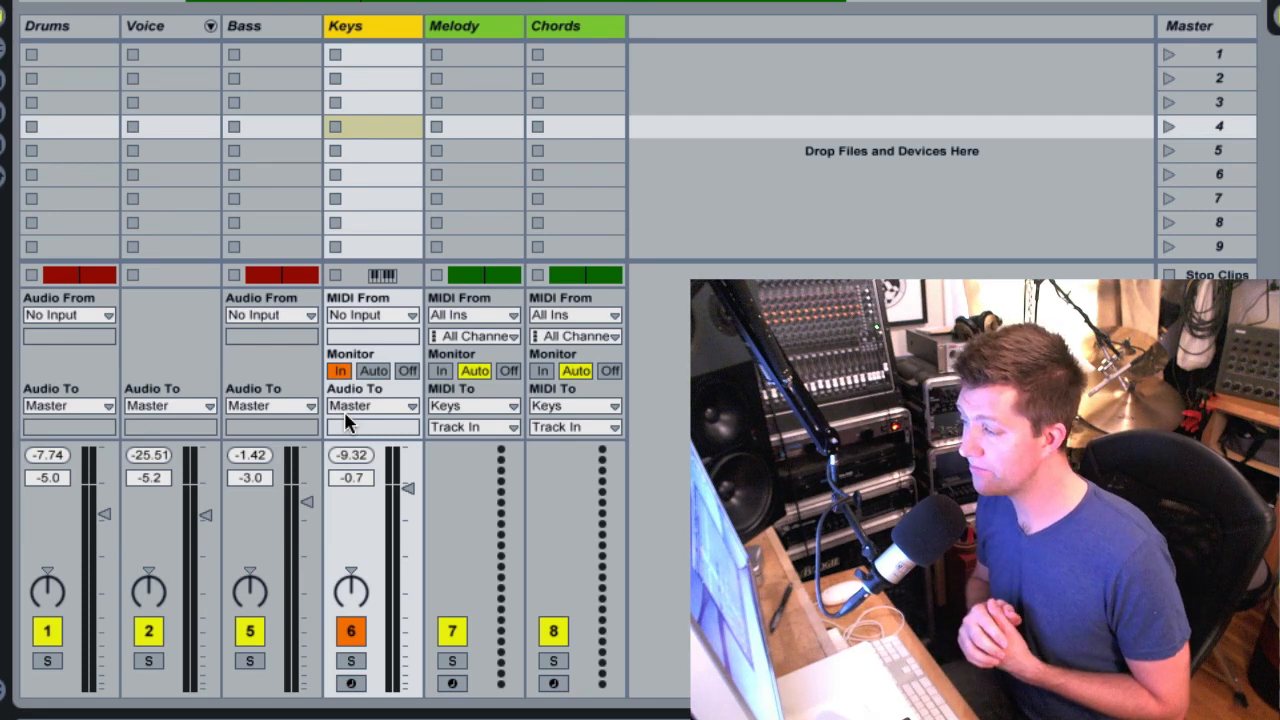
mouse_move(384, 320)
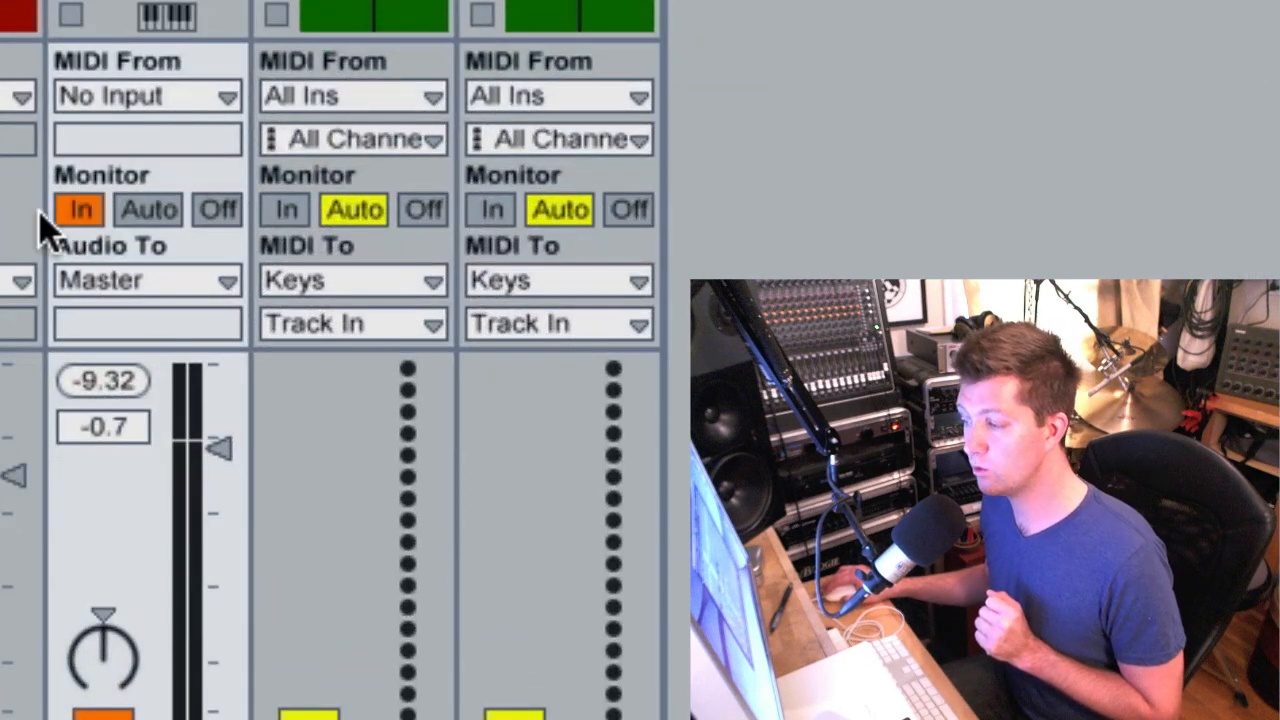
mouse_move(550, 212)
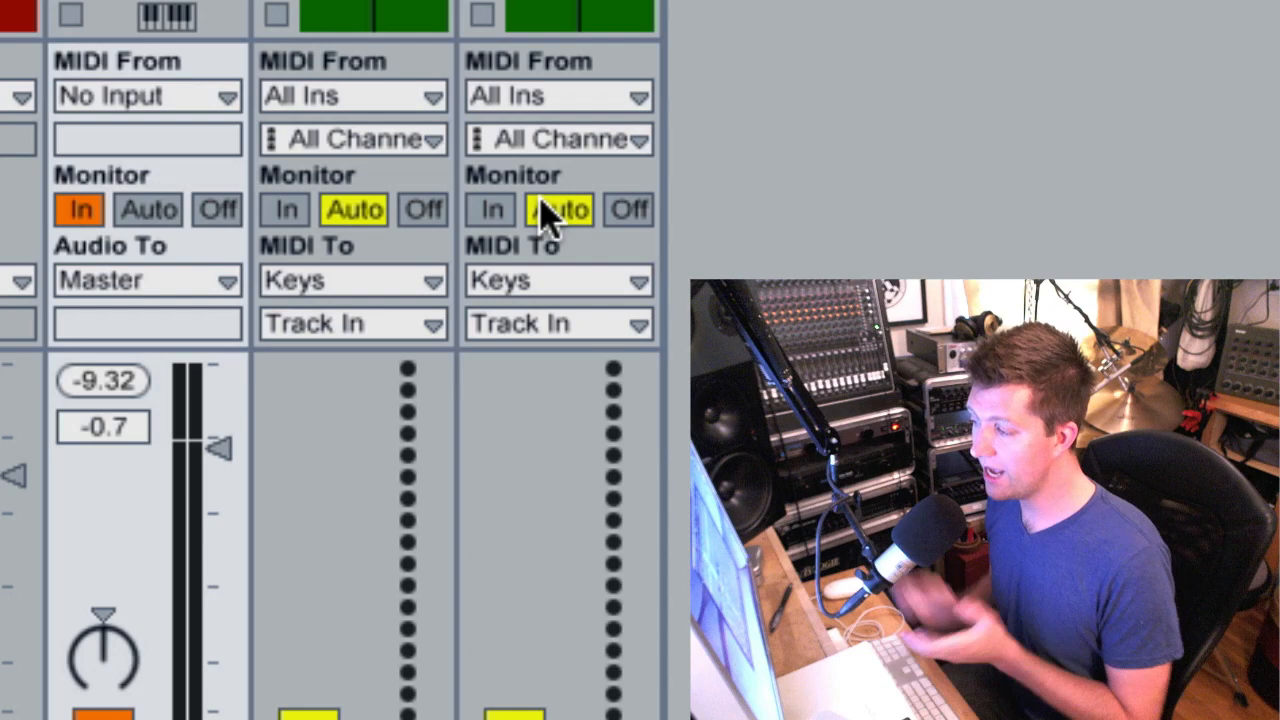
mouse_move(104, 204)
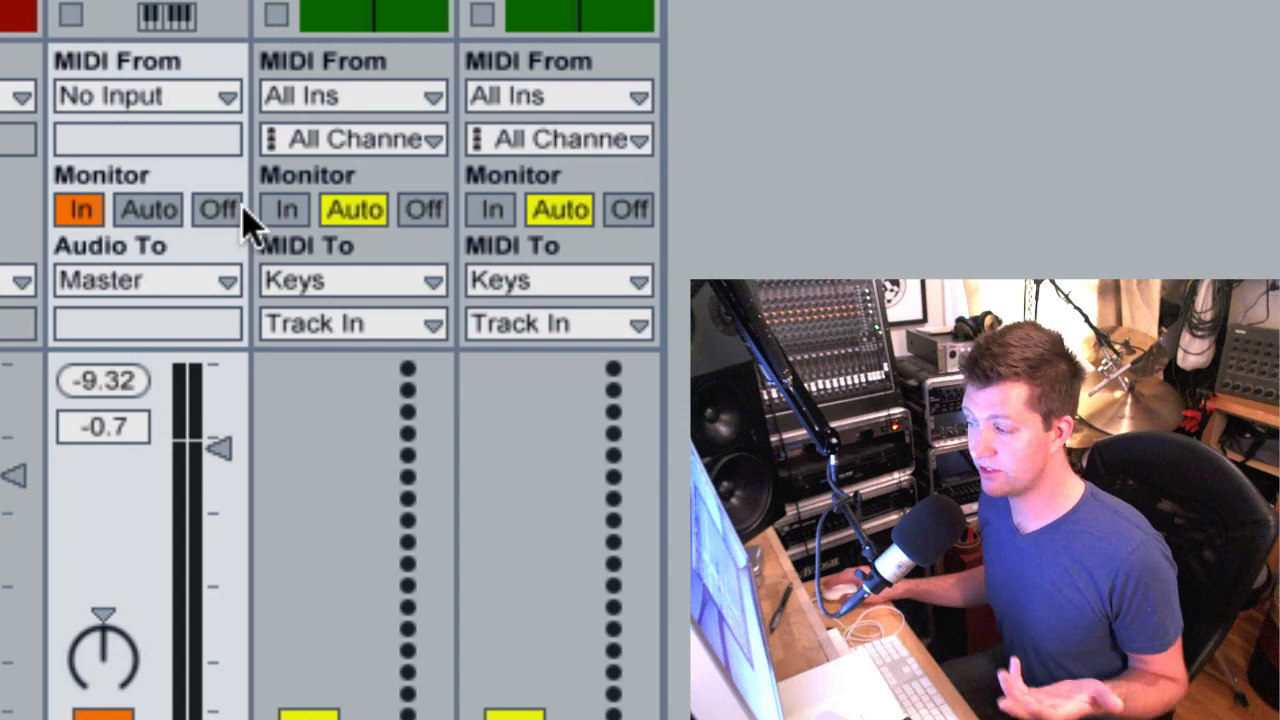
click(218, 210)
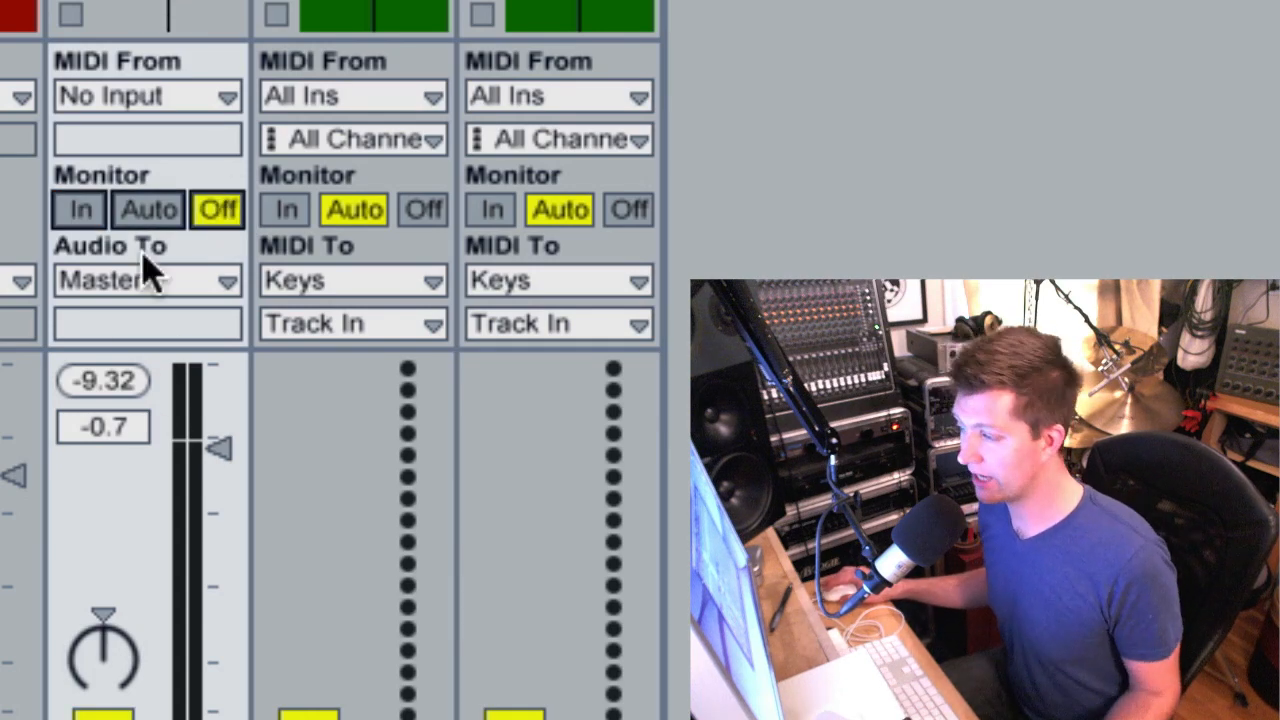
click(78, 210)
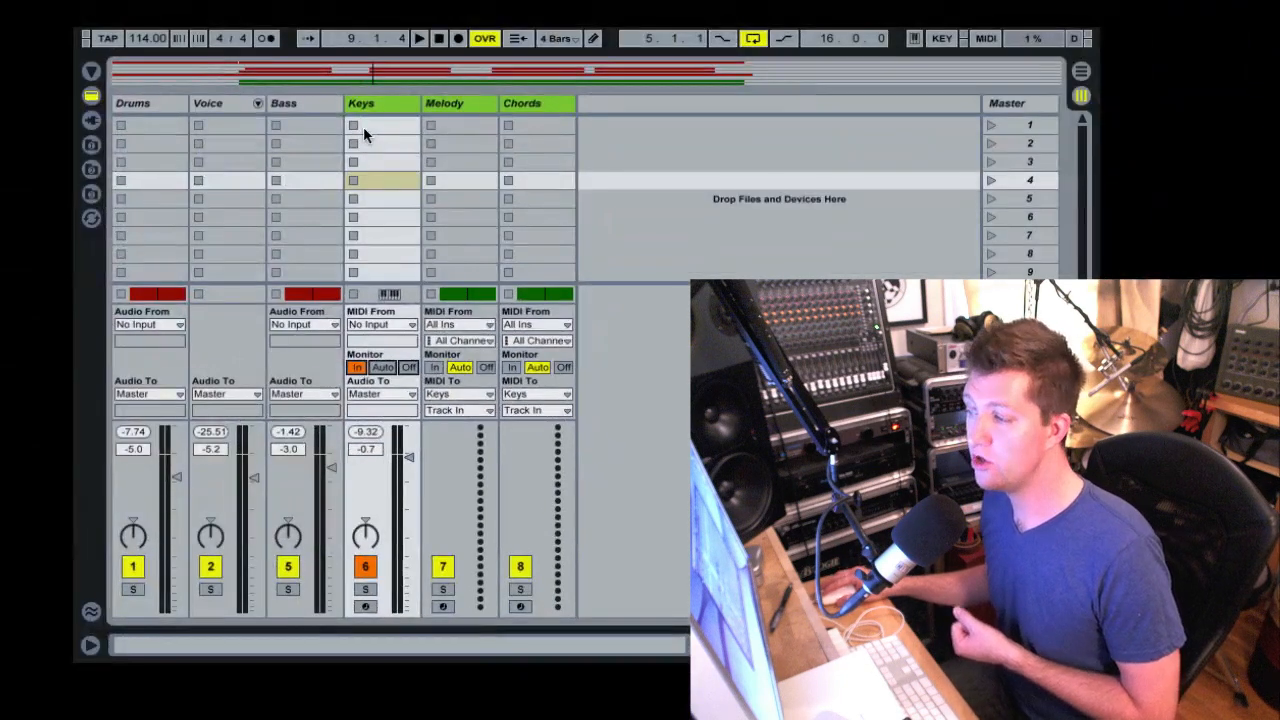
mouse_move(370, 262)
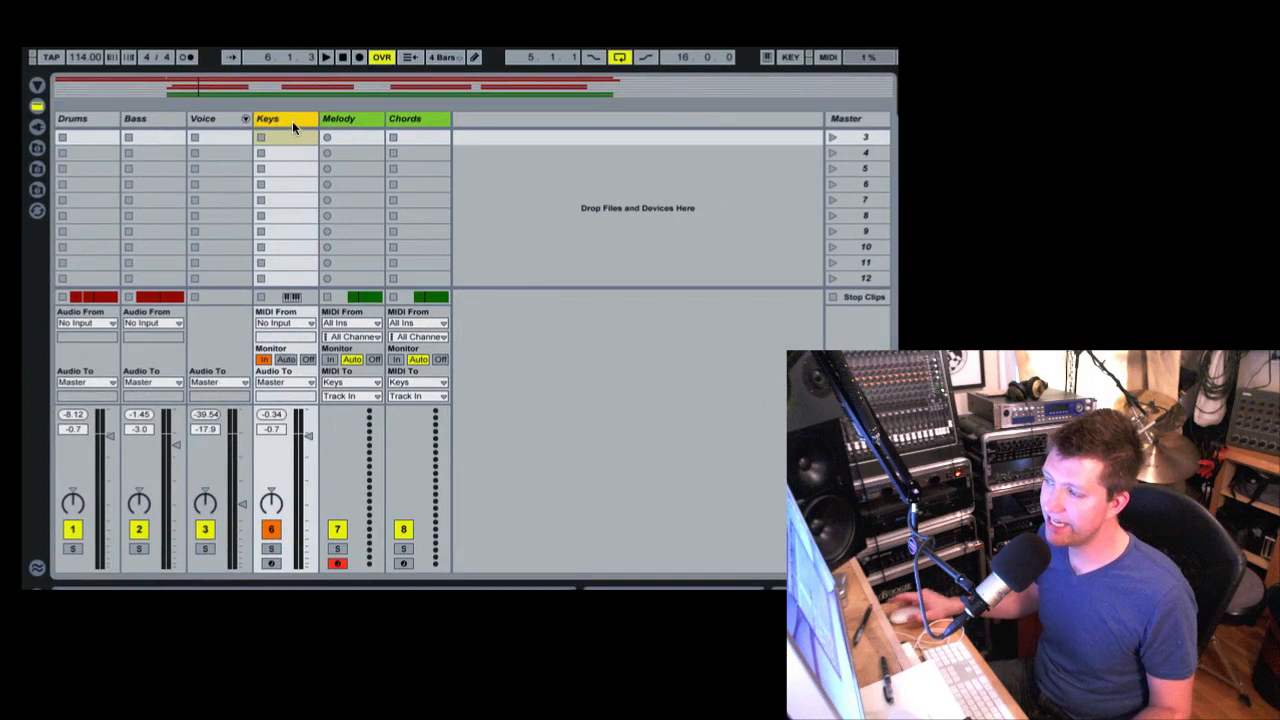
Step: Show the Keys track's devices and check the Melody track's MIDI destination
click(268, 114)
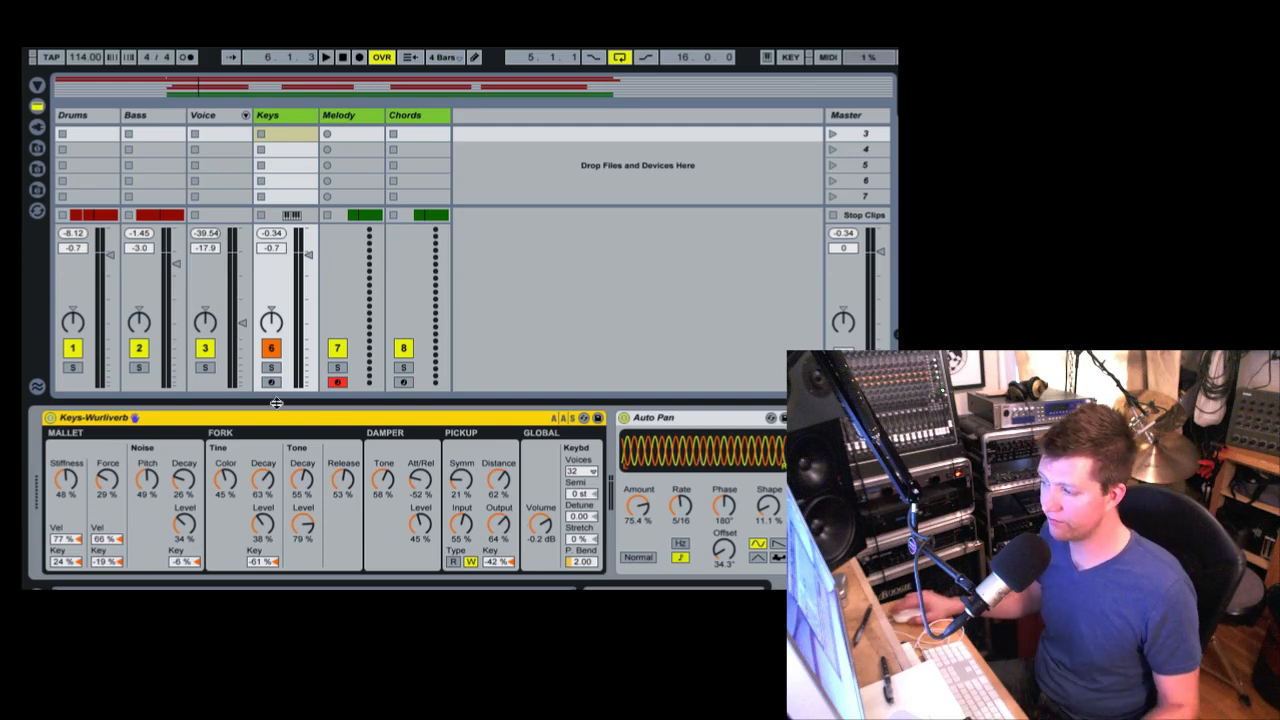
mouse_move(180, 470)
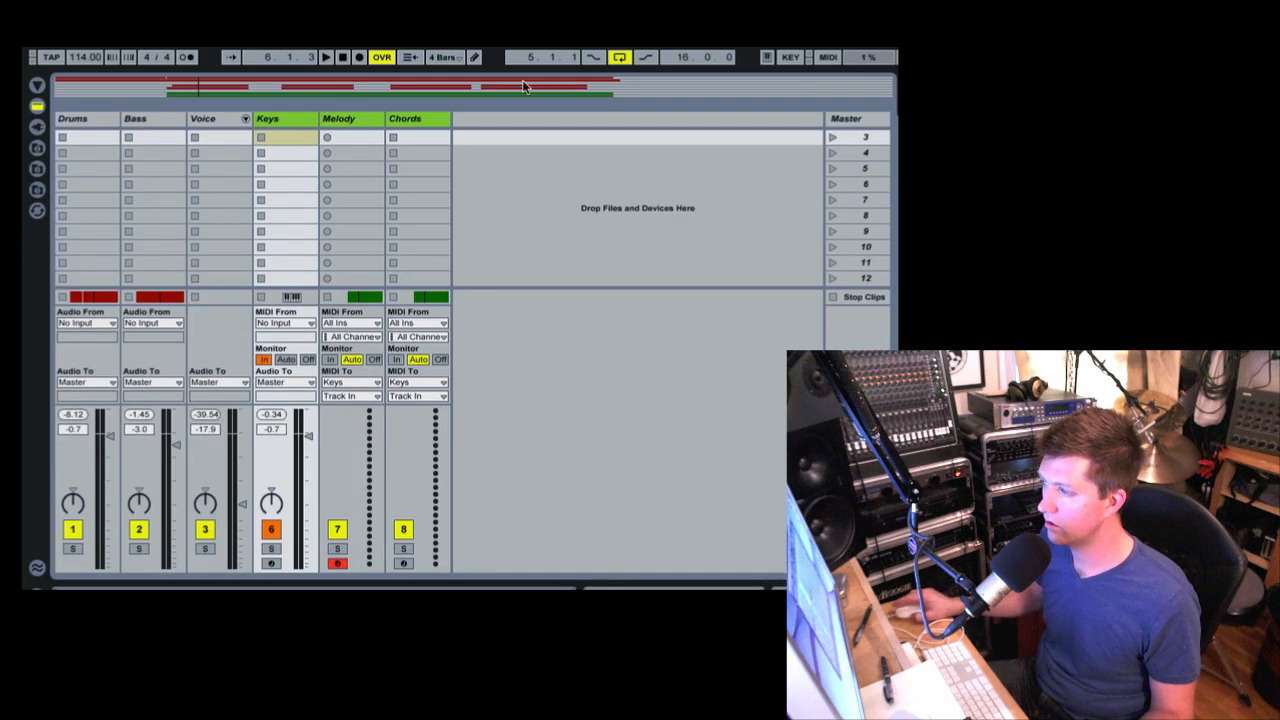
click(404, 120)
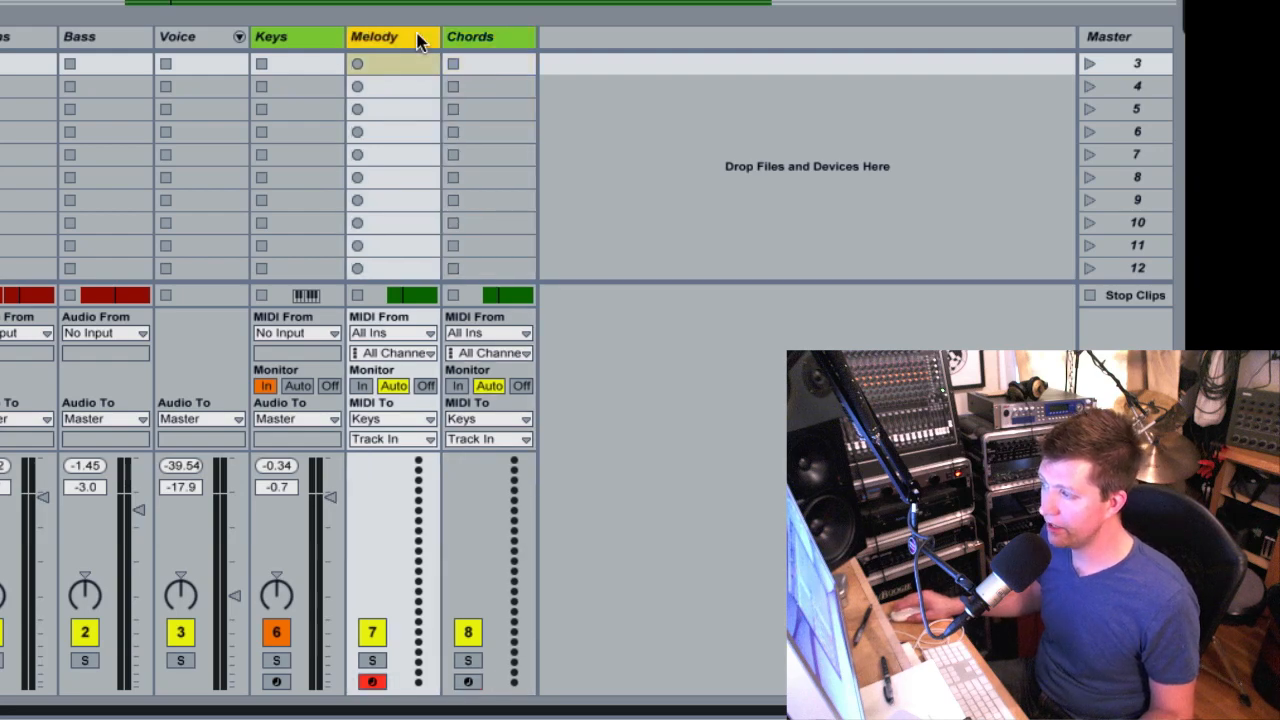
click(272, 36)
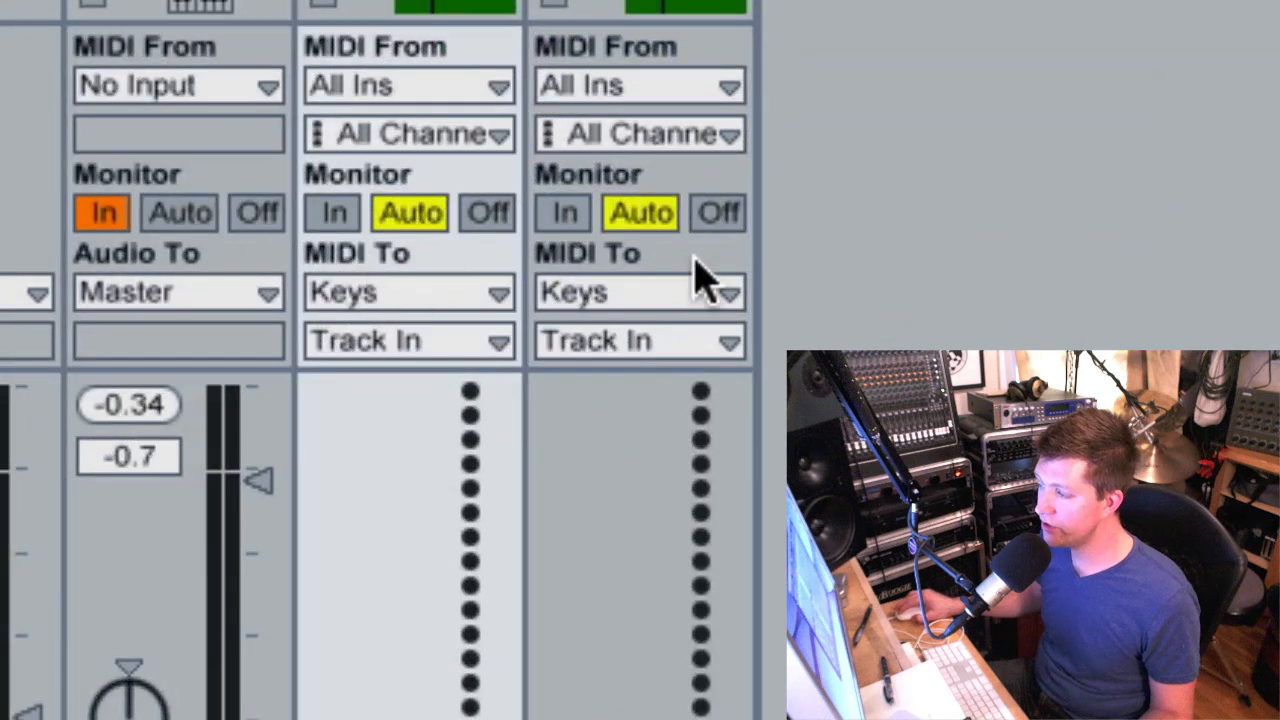
mouse_move(750, 350)
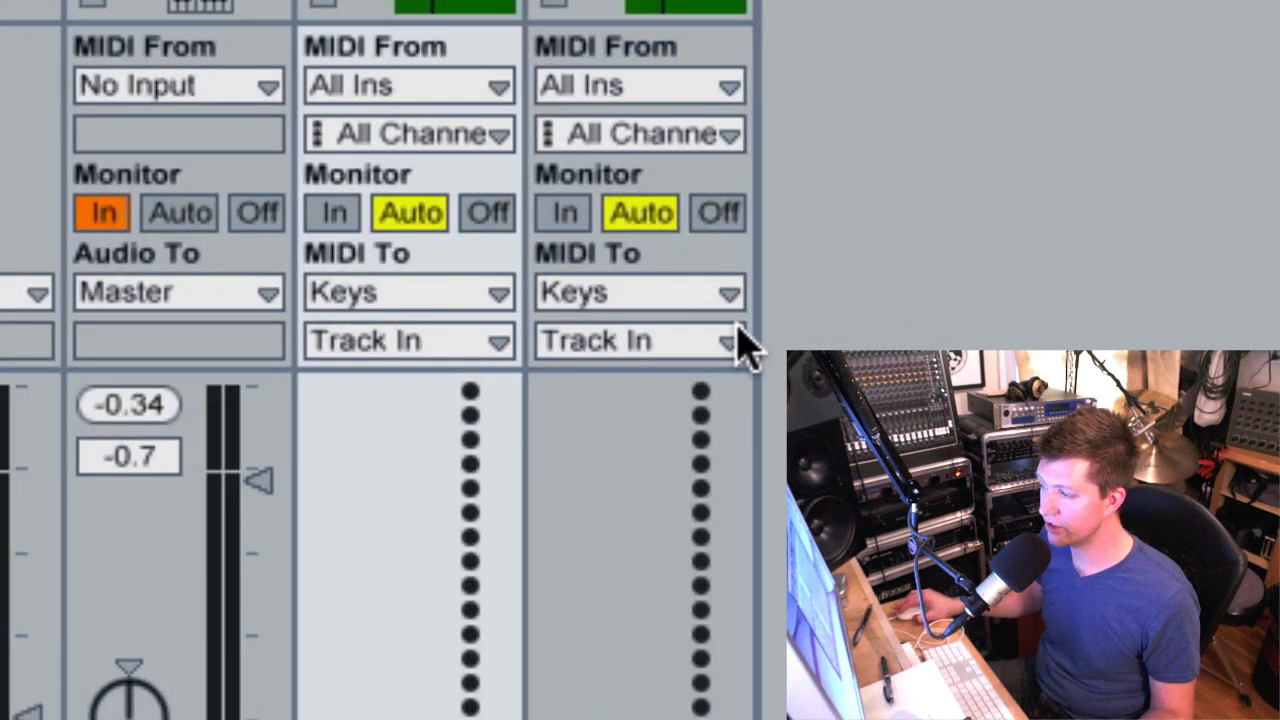
mouse_move(400, 290)
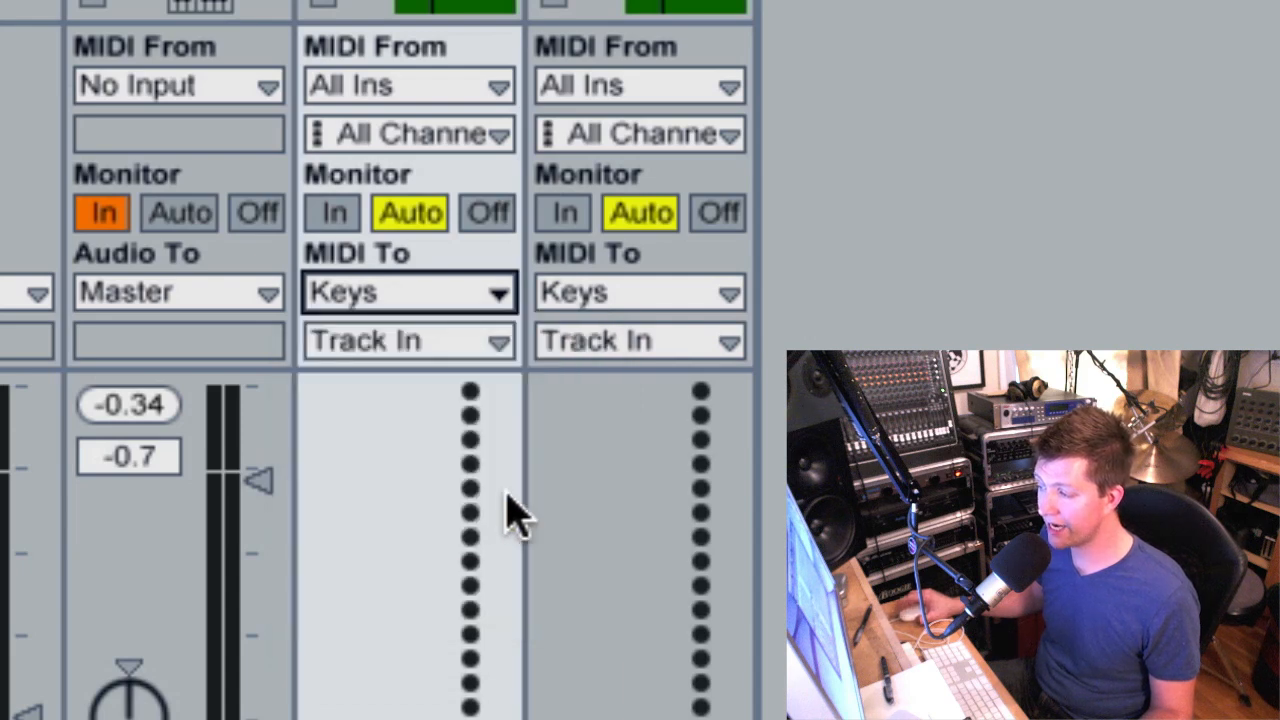
Step: Route the Melody track's notes to Keys / Track In
click(408, 340)
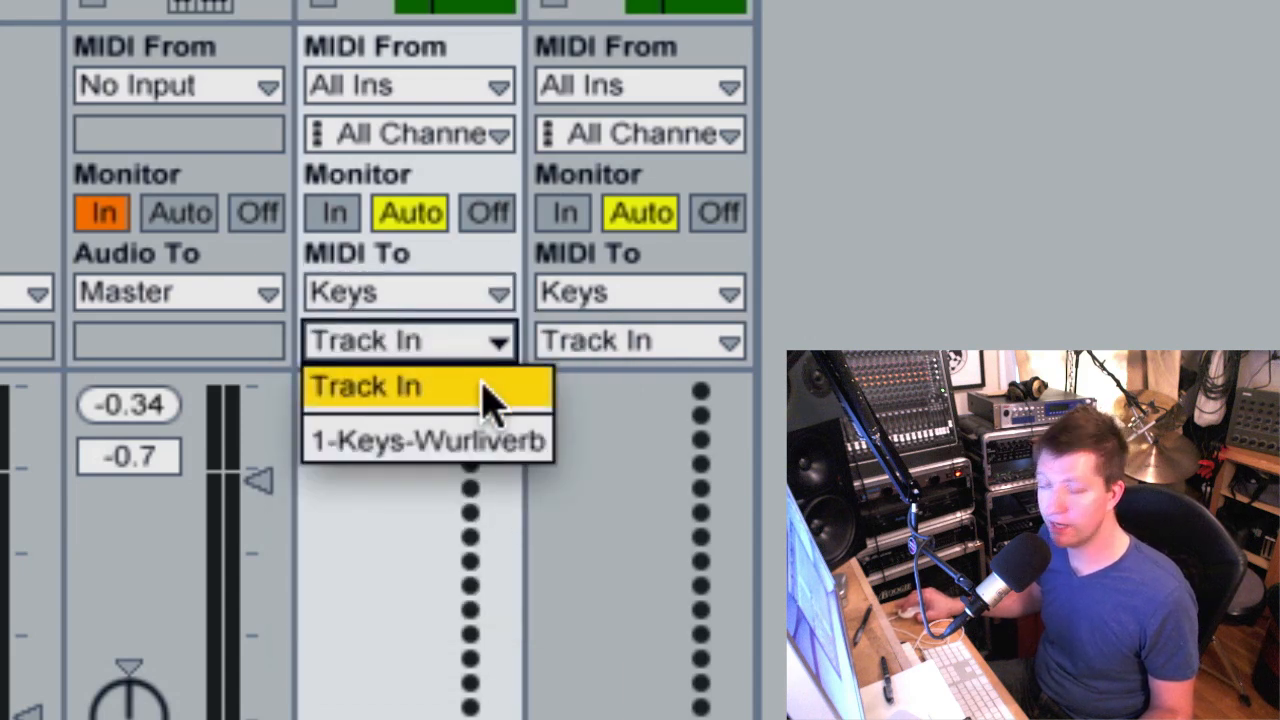
click(364, 388)
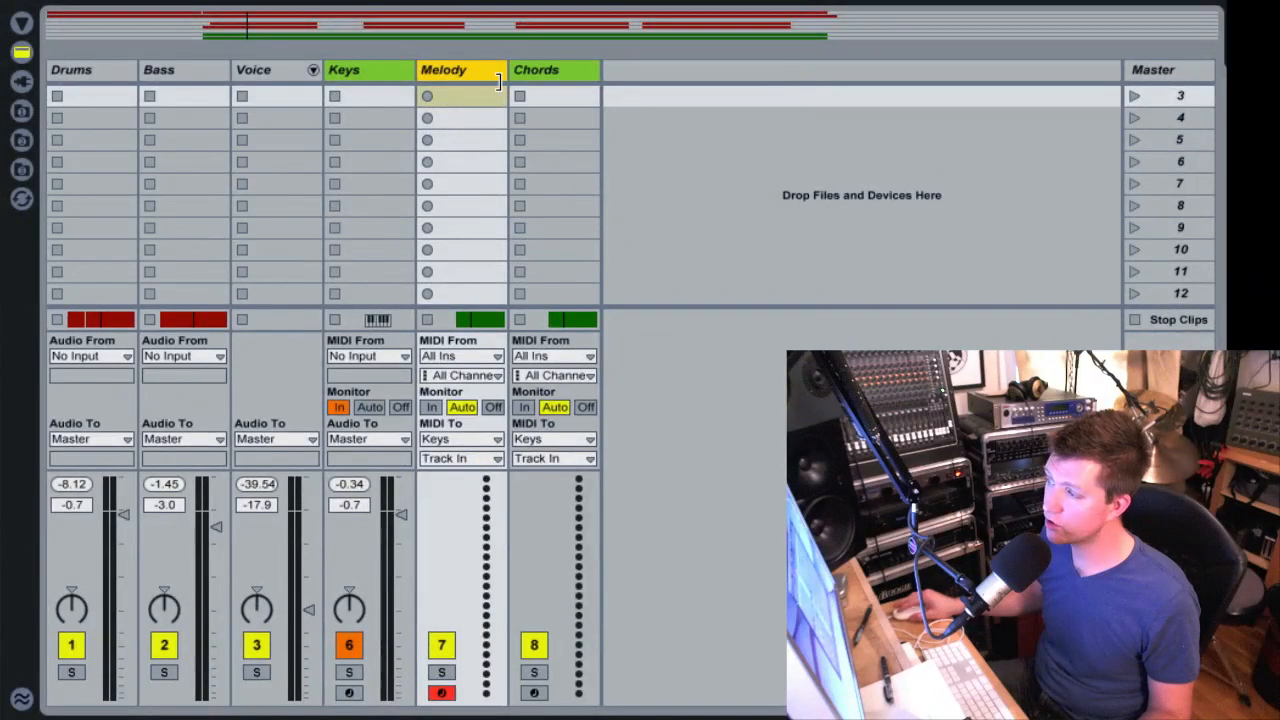
click(344, 68)
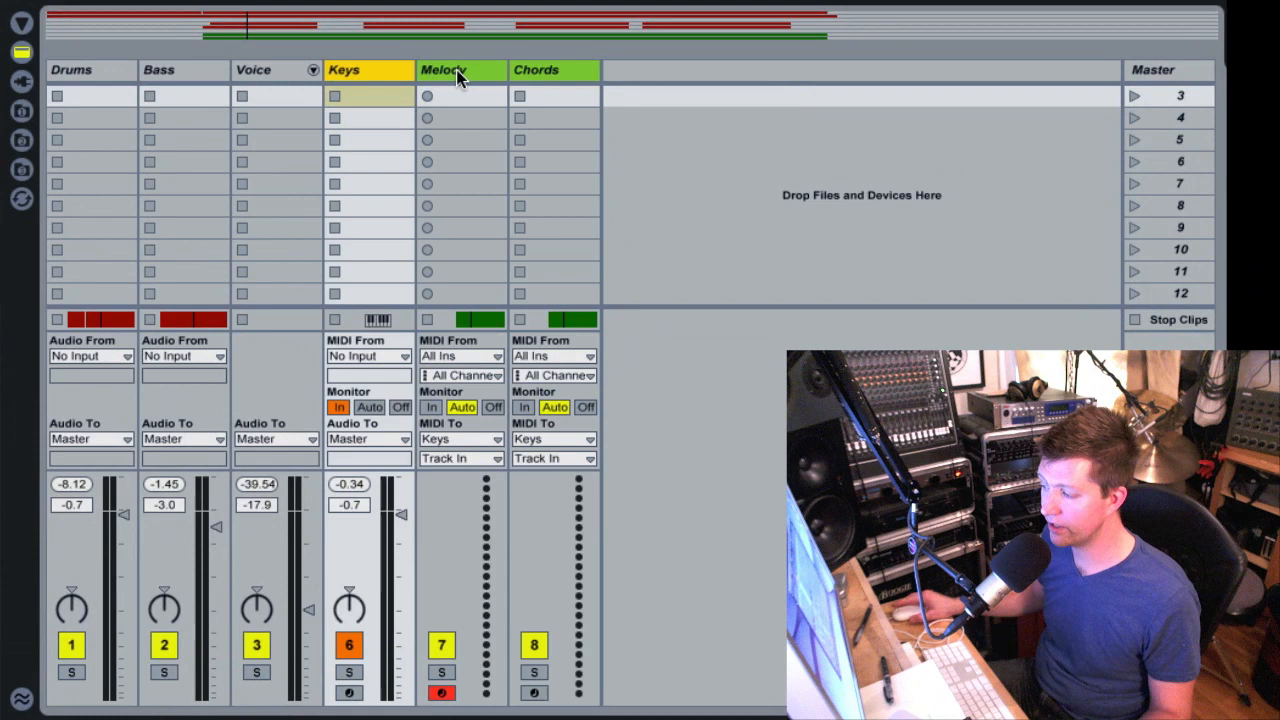
Step: Show the Velocity MIDI effect on the Melody and Chords tracks in the device view
click(460, 70)
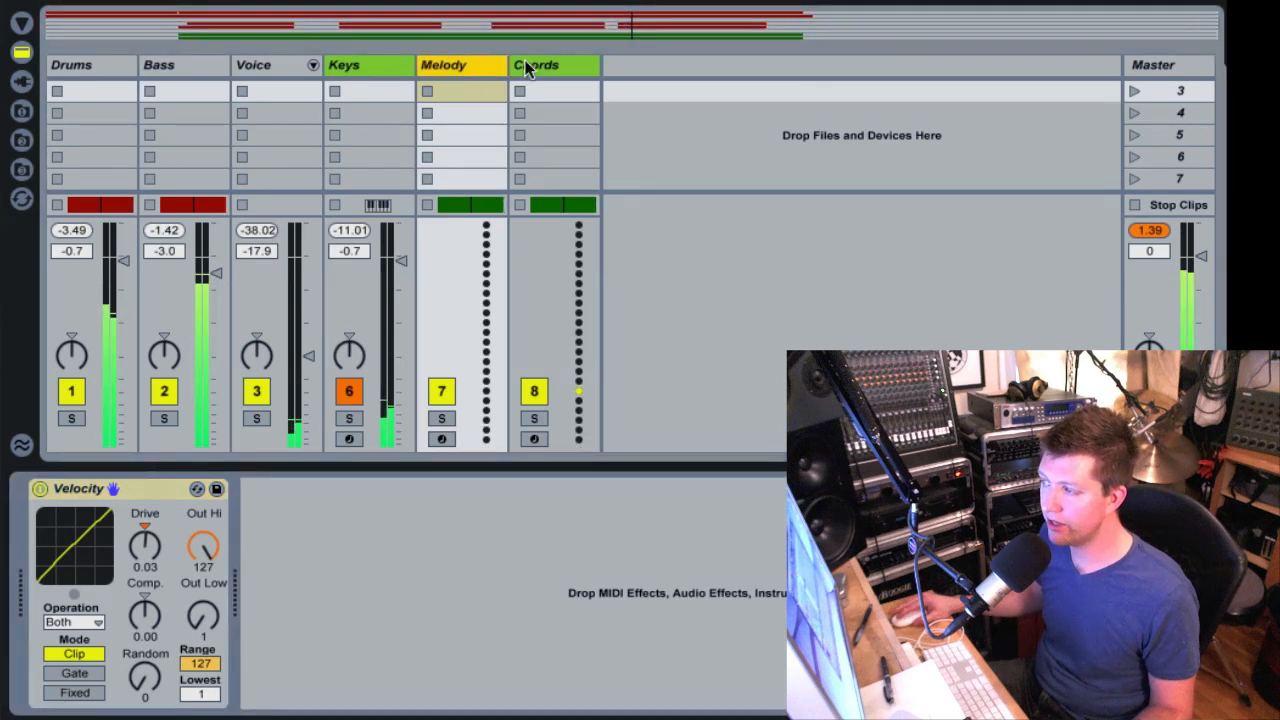
click(552, 64)
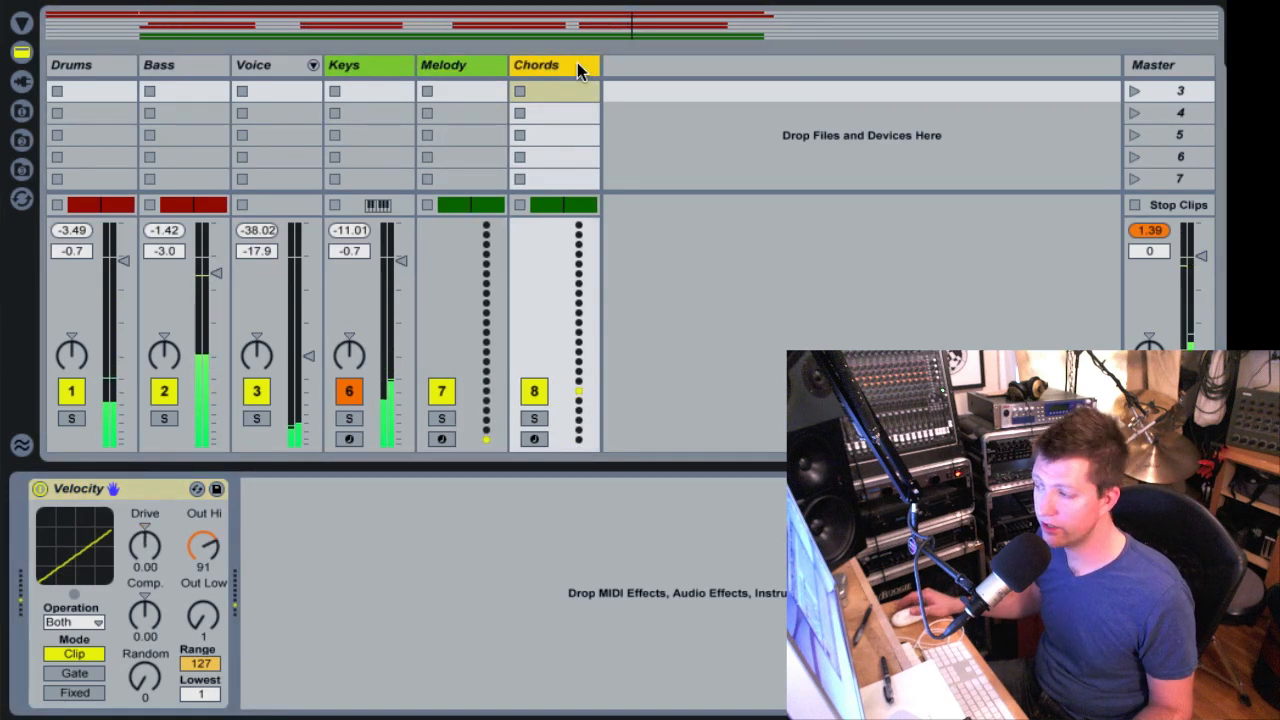
click(442, 64)
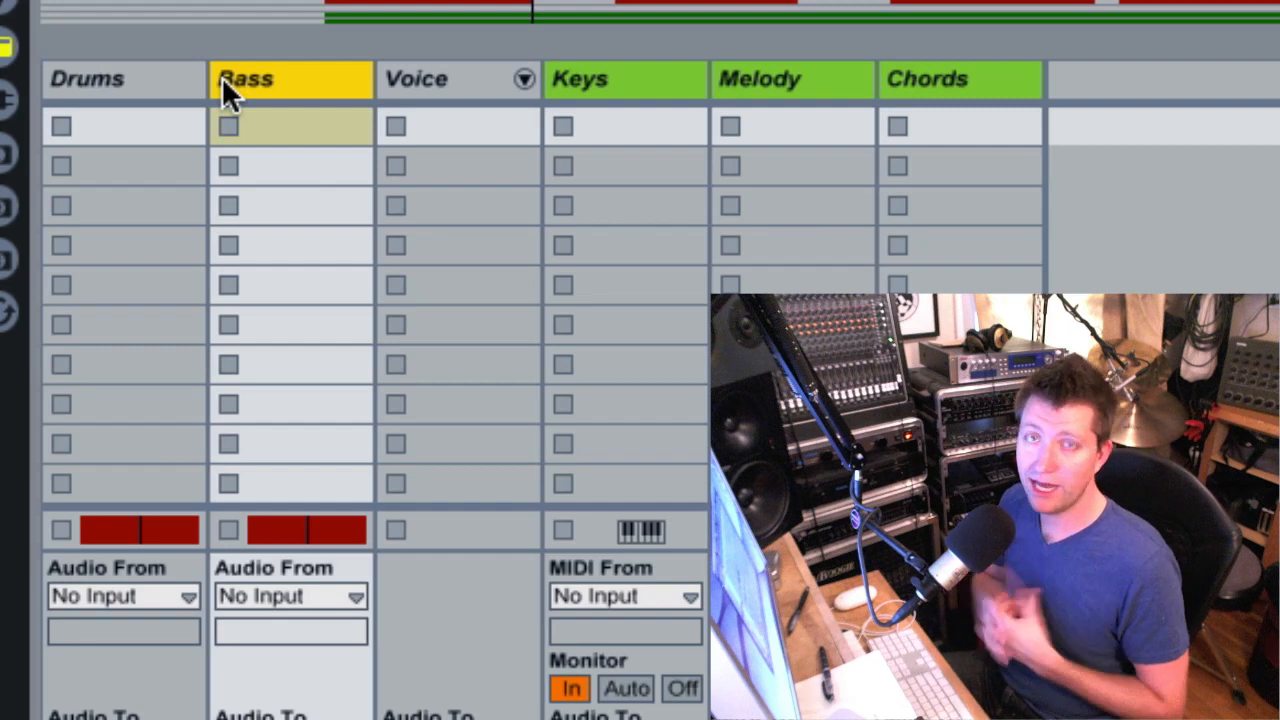
mouse_move(196, 90)
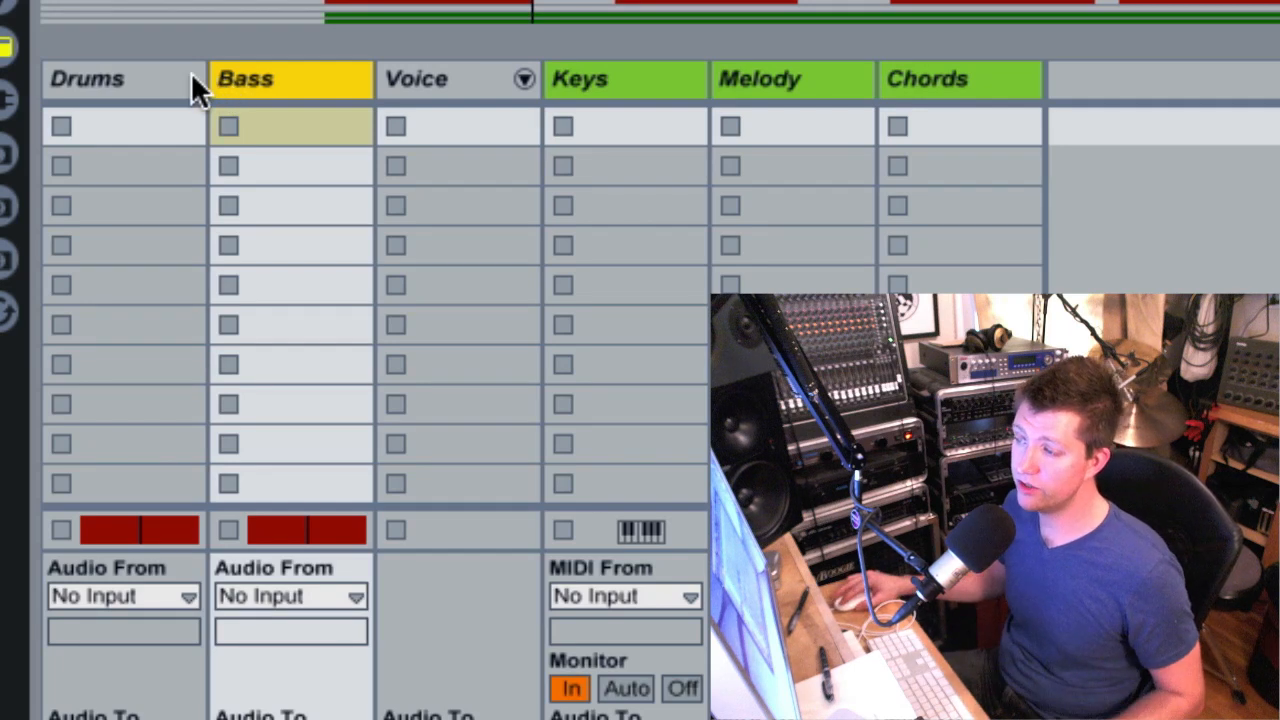
Step: Select Drums, Bass and Voice together and group them into a new 1 Group track
click(120, 80)
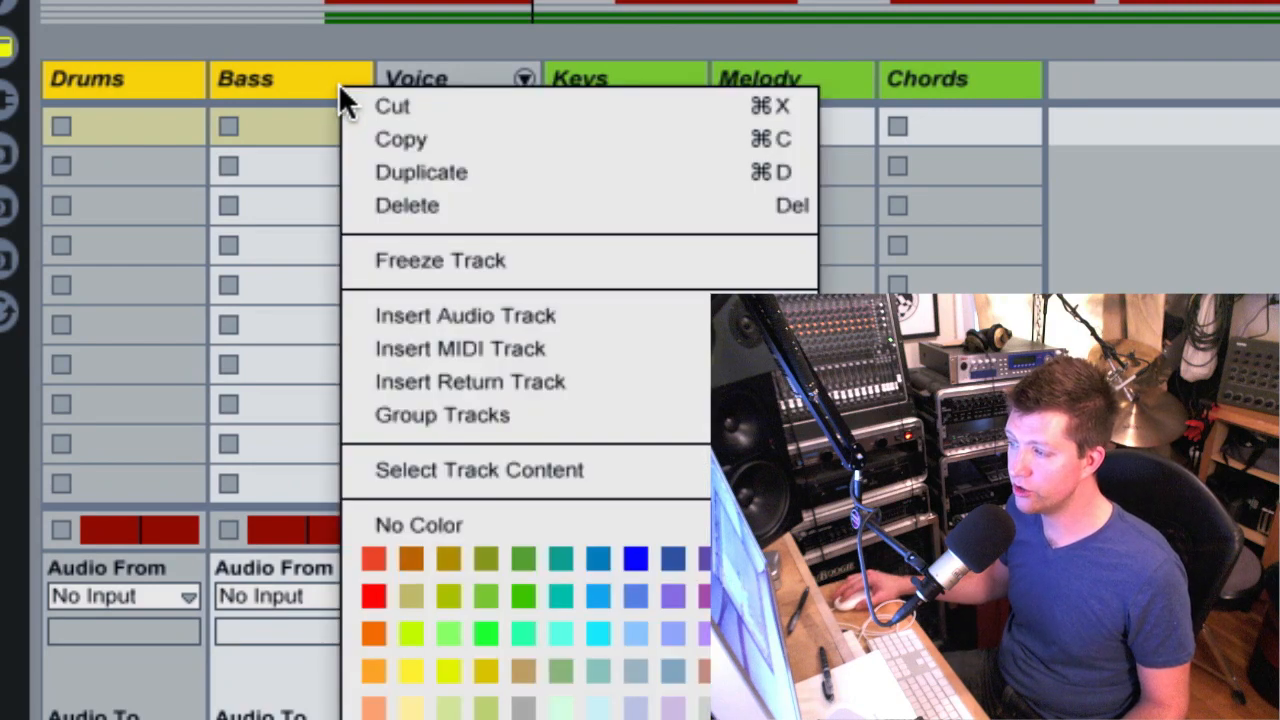
mouse_move(590, 414)
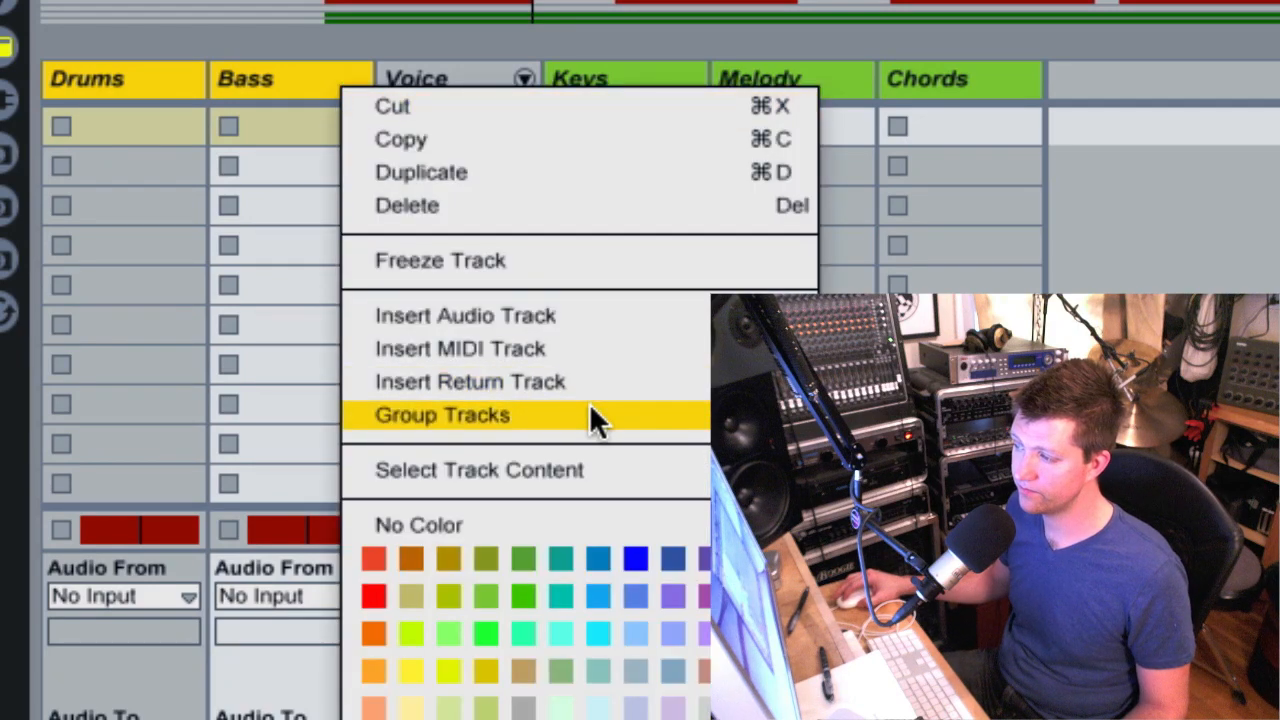
click(440, 414)
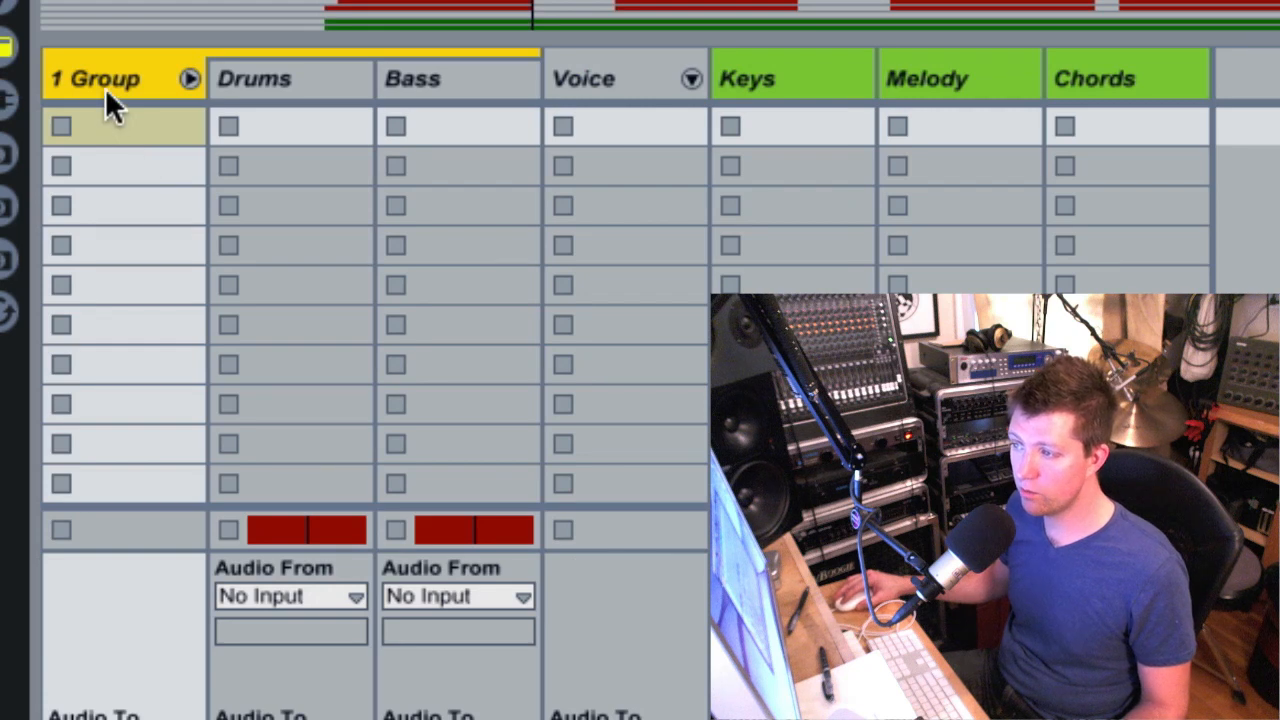
Step: Rename the new group track to Rhythm Section
text(Rhy)
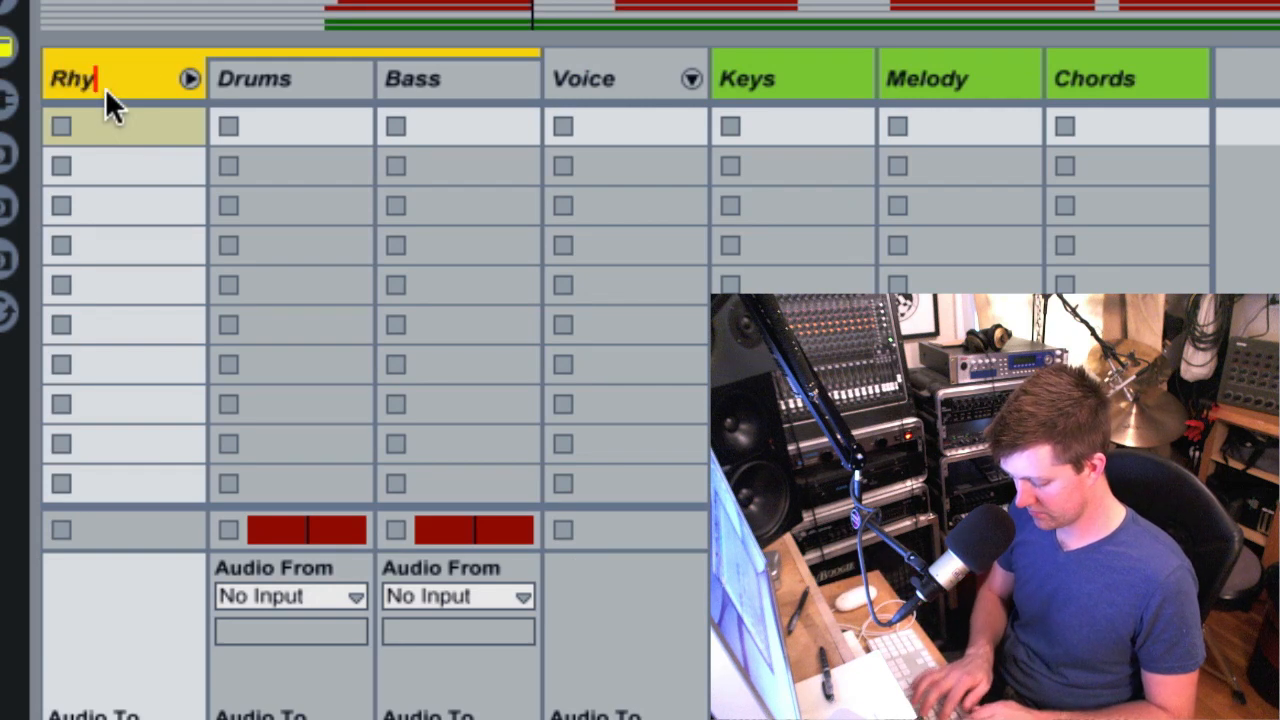
text(thm Section)
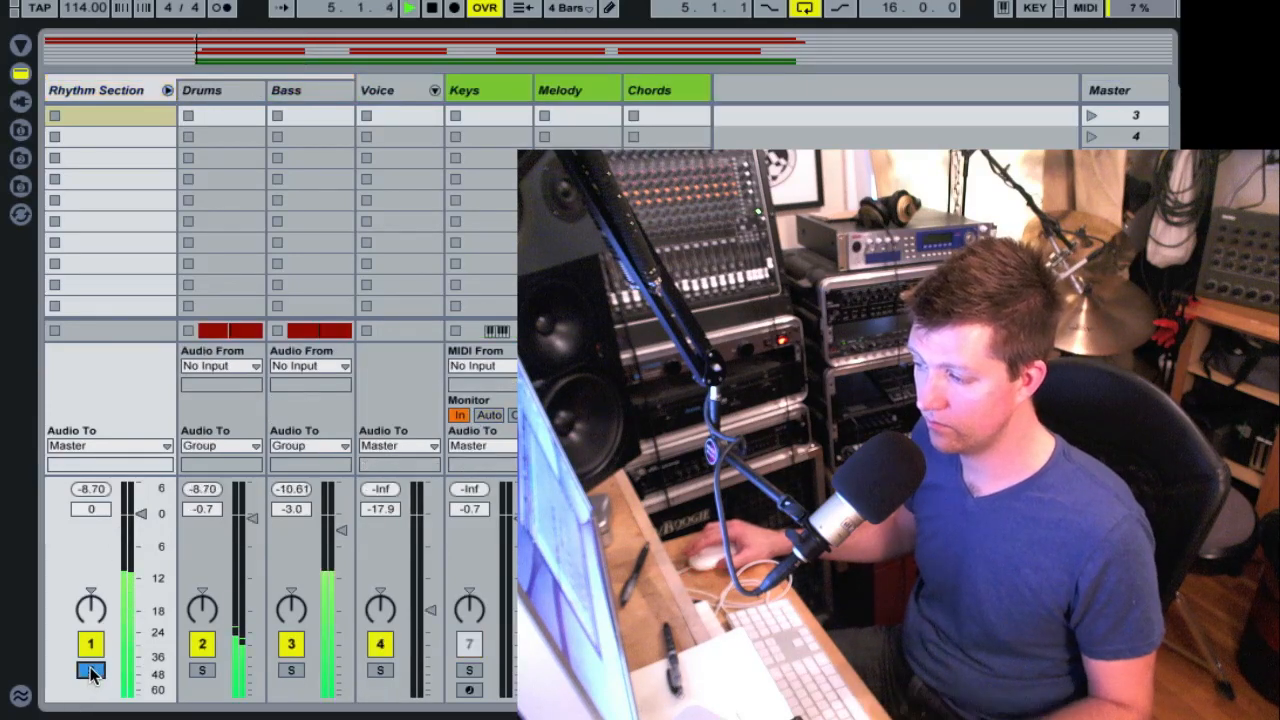
click(90, 668)
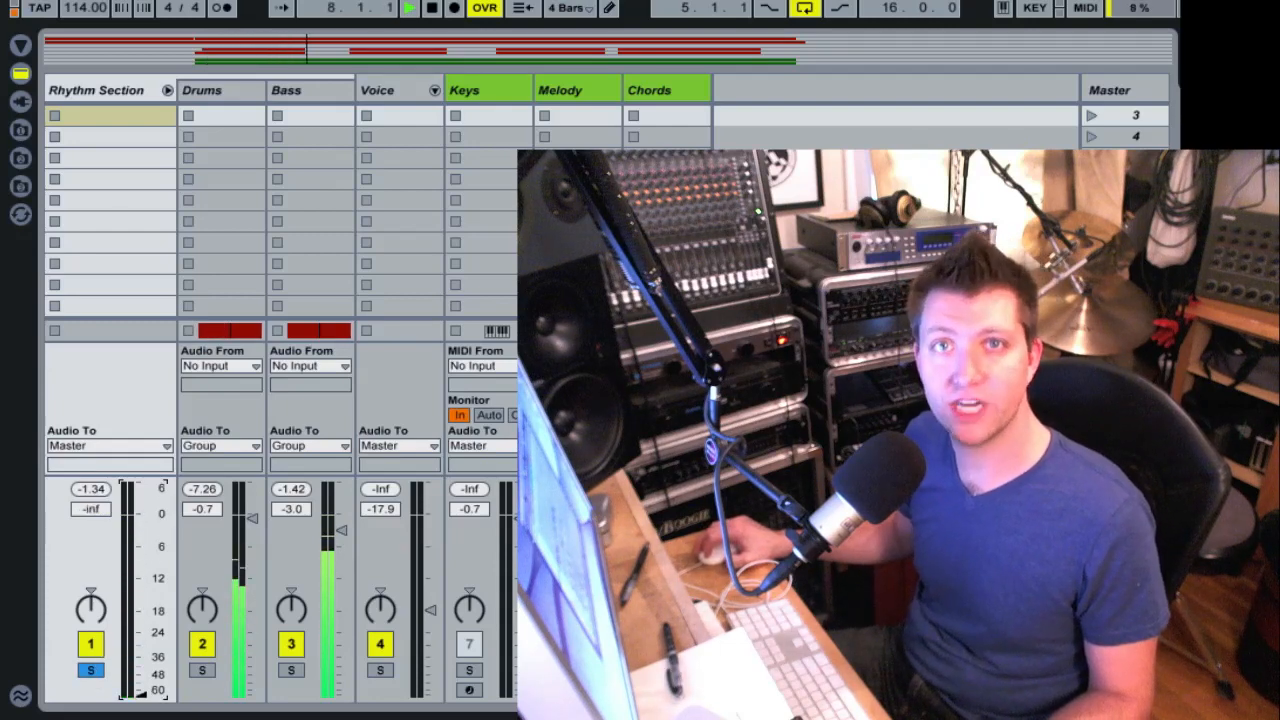
Step: Raise the Rhythm Section group's volume during playback, then collapse and re-expand the group
drag(136, 512, 136, 500)
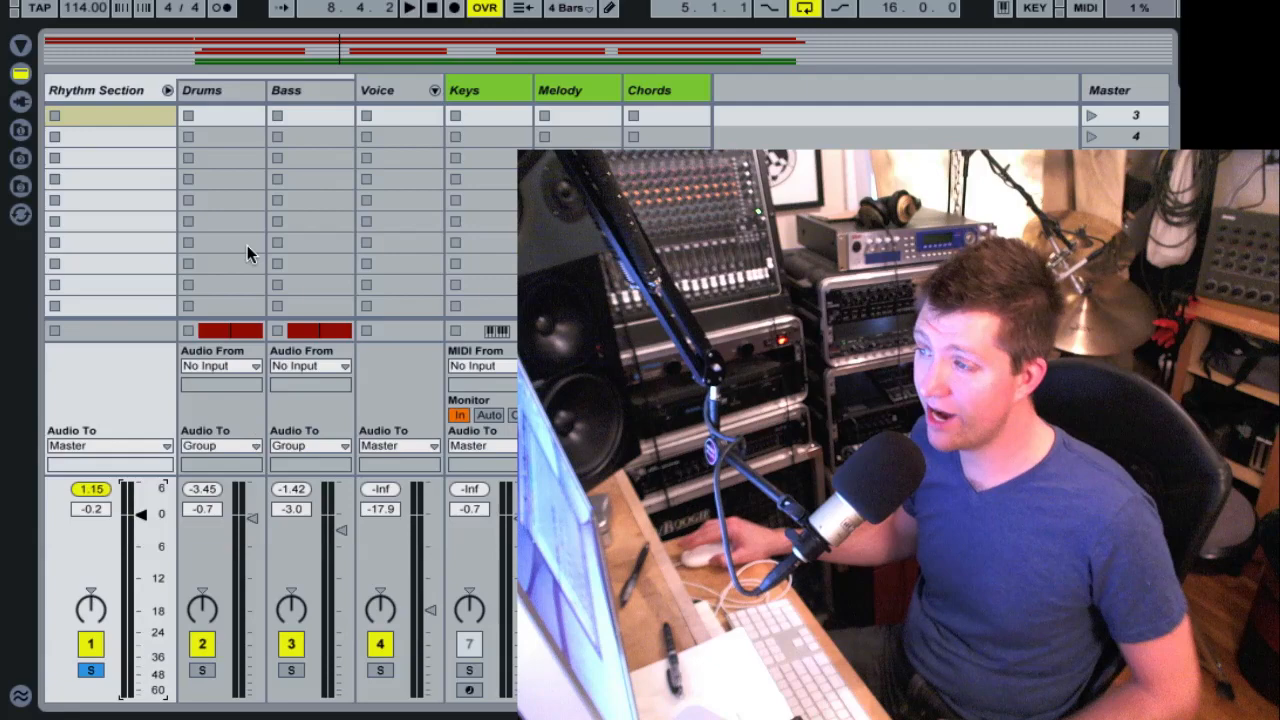
mouse_move(98, 110)
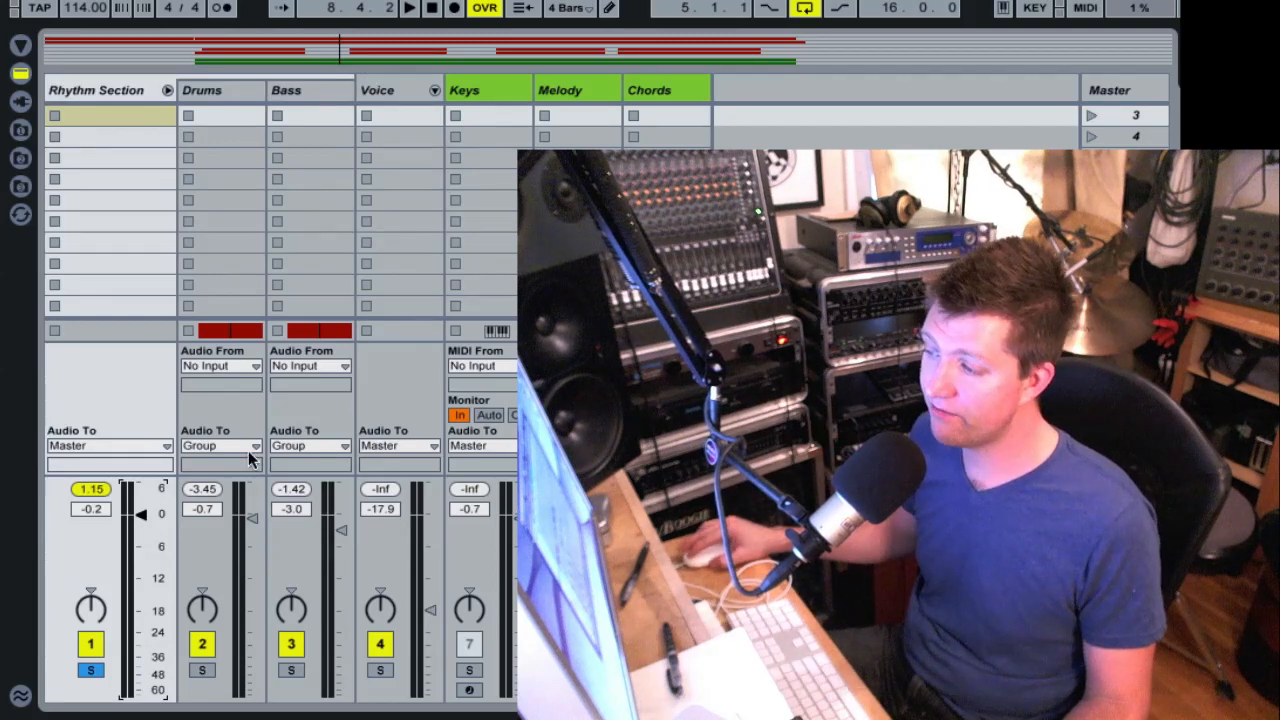
click(220, 444)
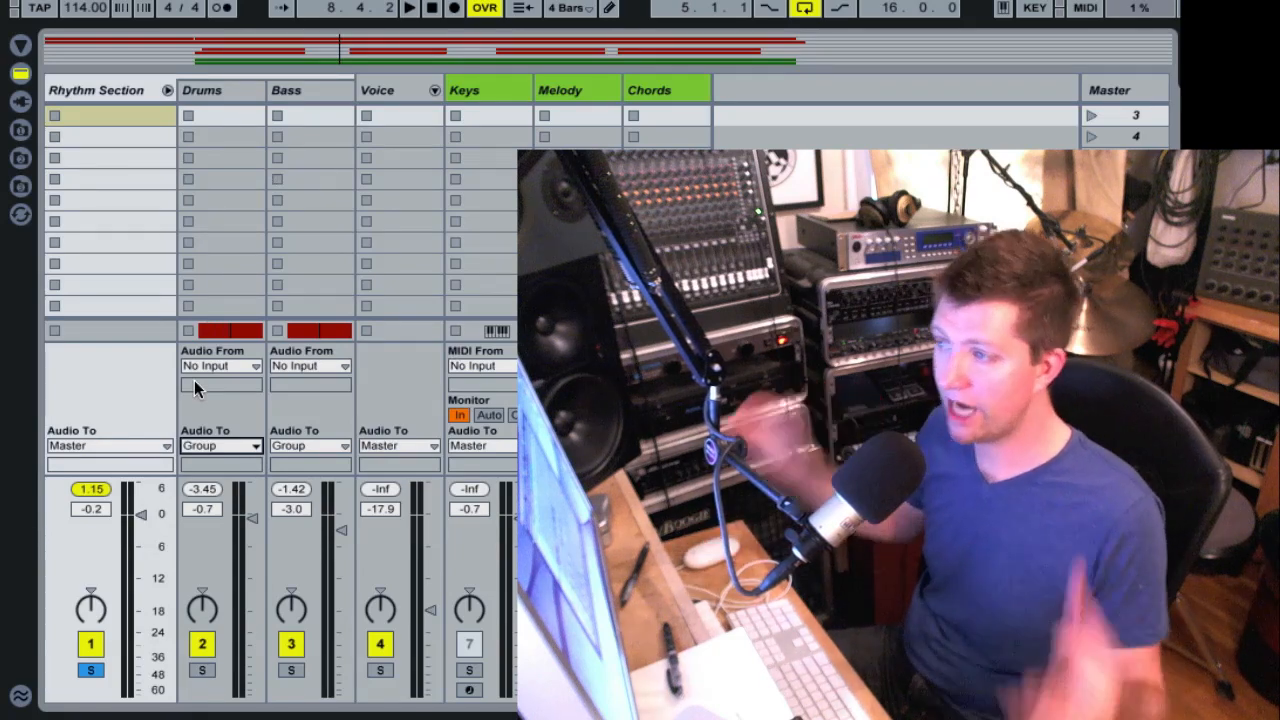
click(168, 90)
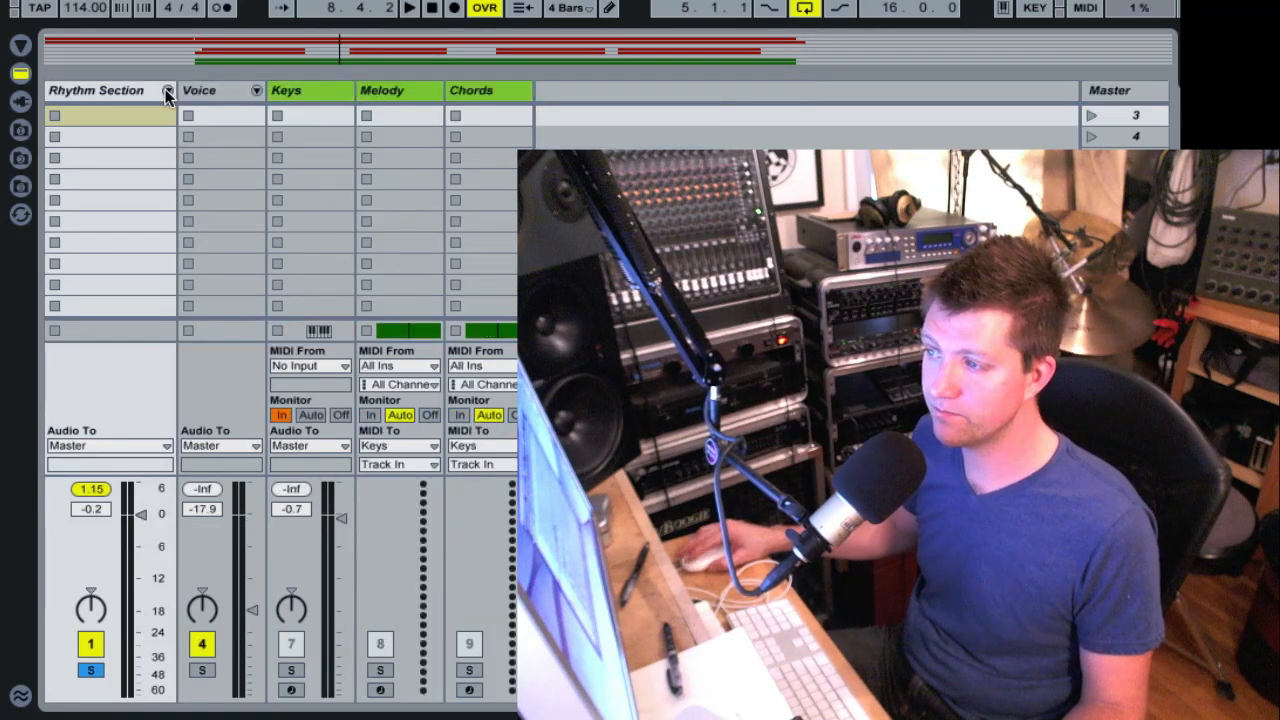
click(168, 92)
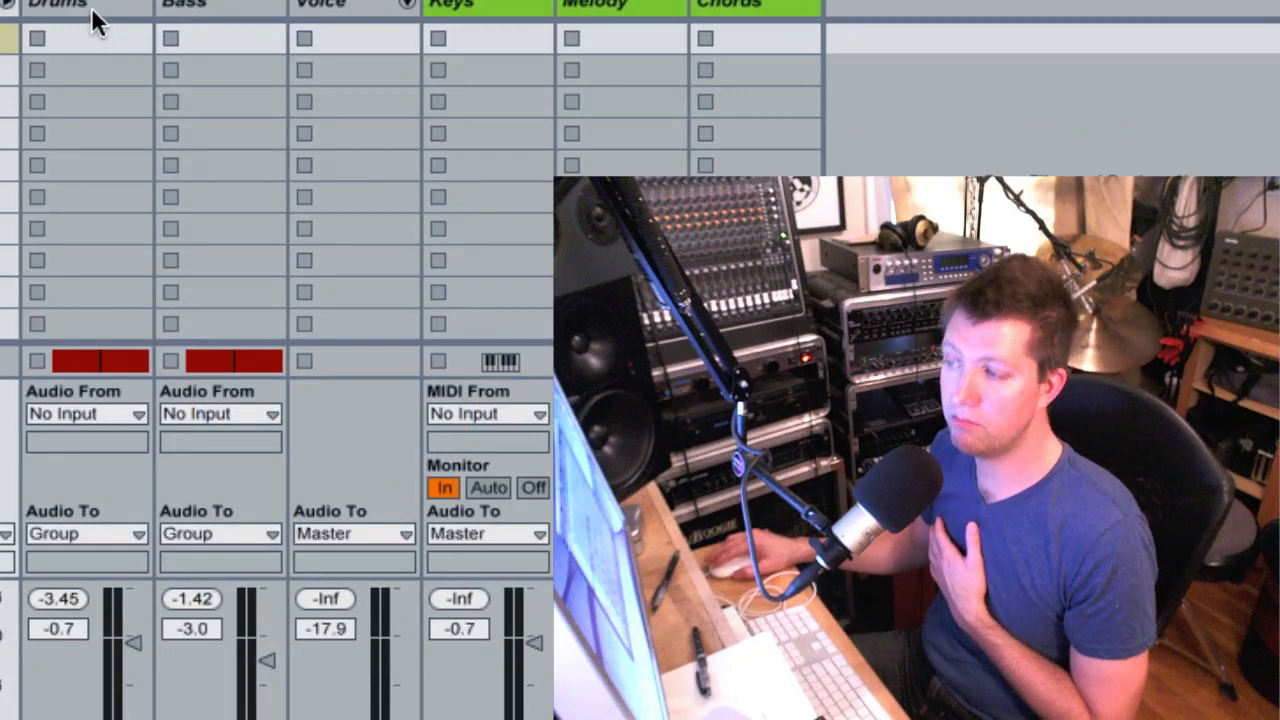
Step: Select the Drums track as the source for the new Drums Mult audio track
click(58, 8)
text(Drums Mult)
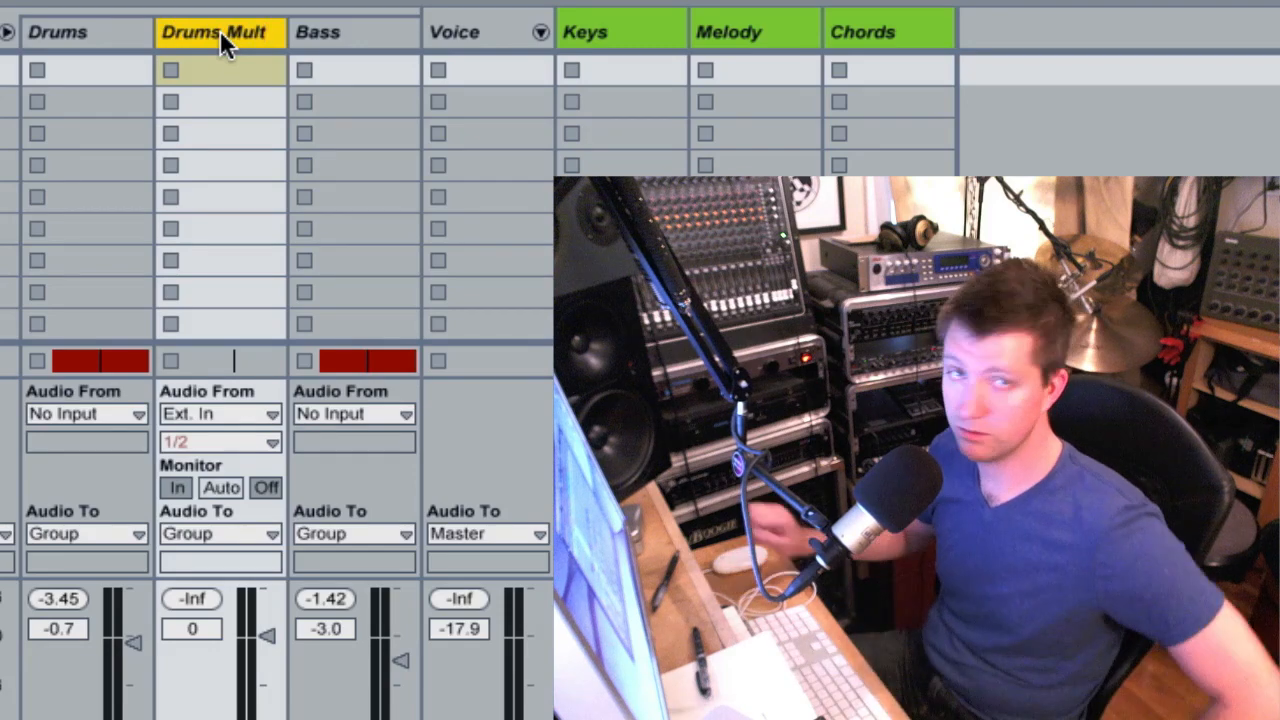
mouse_move(220, 378)
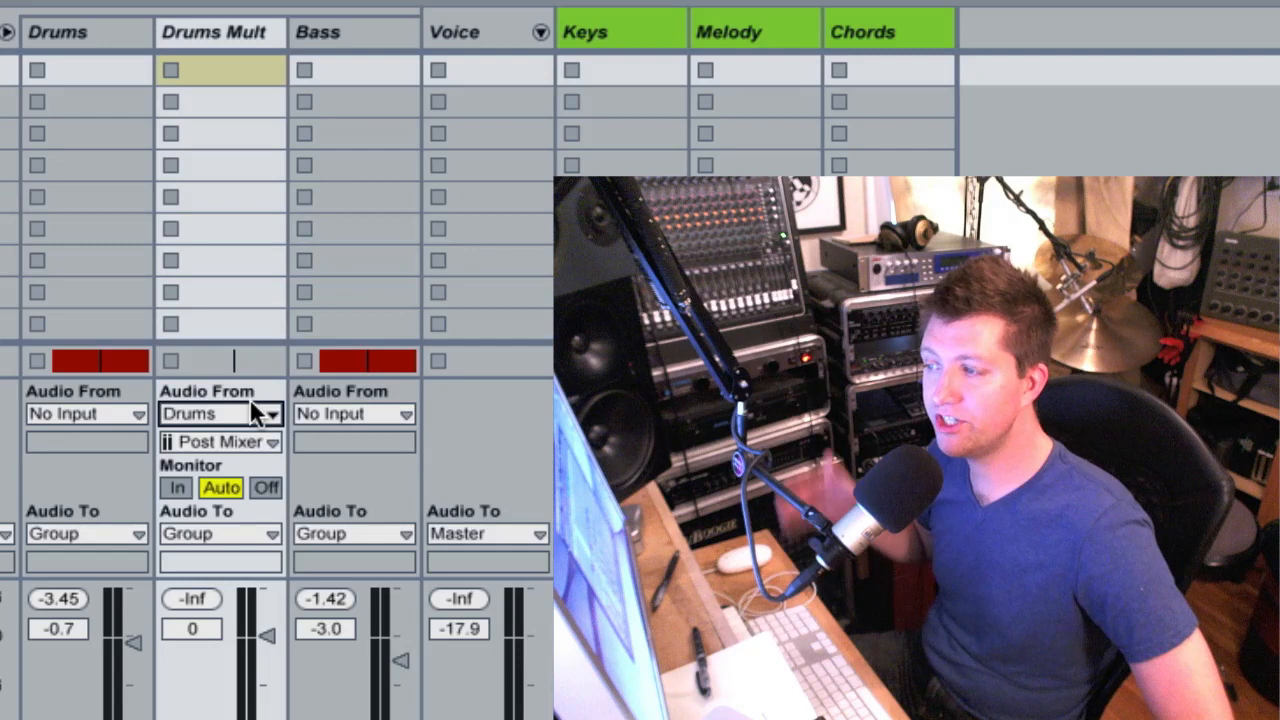
mouse_move(244, 48)
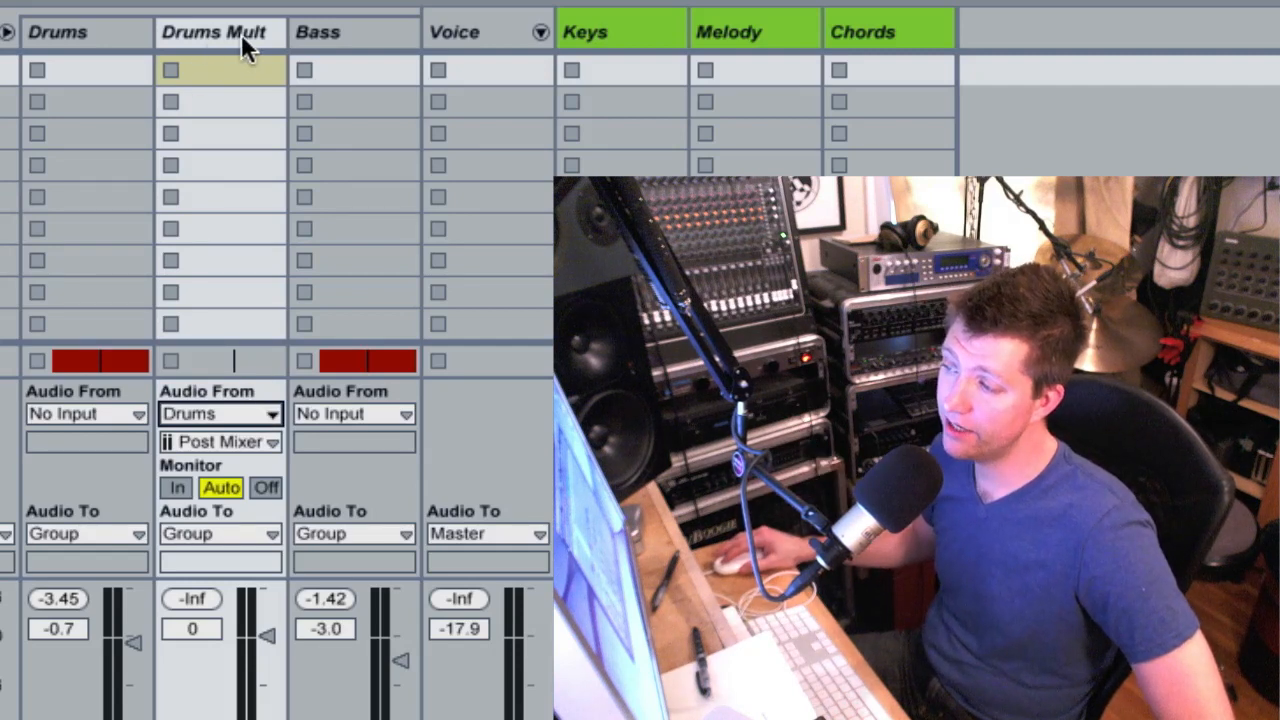
mouse_move(80, 38)
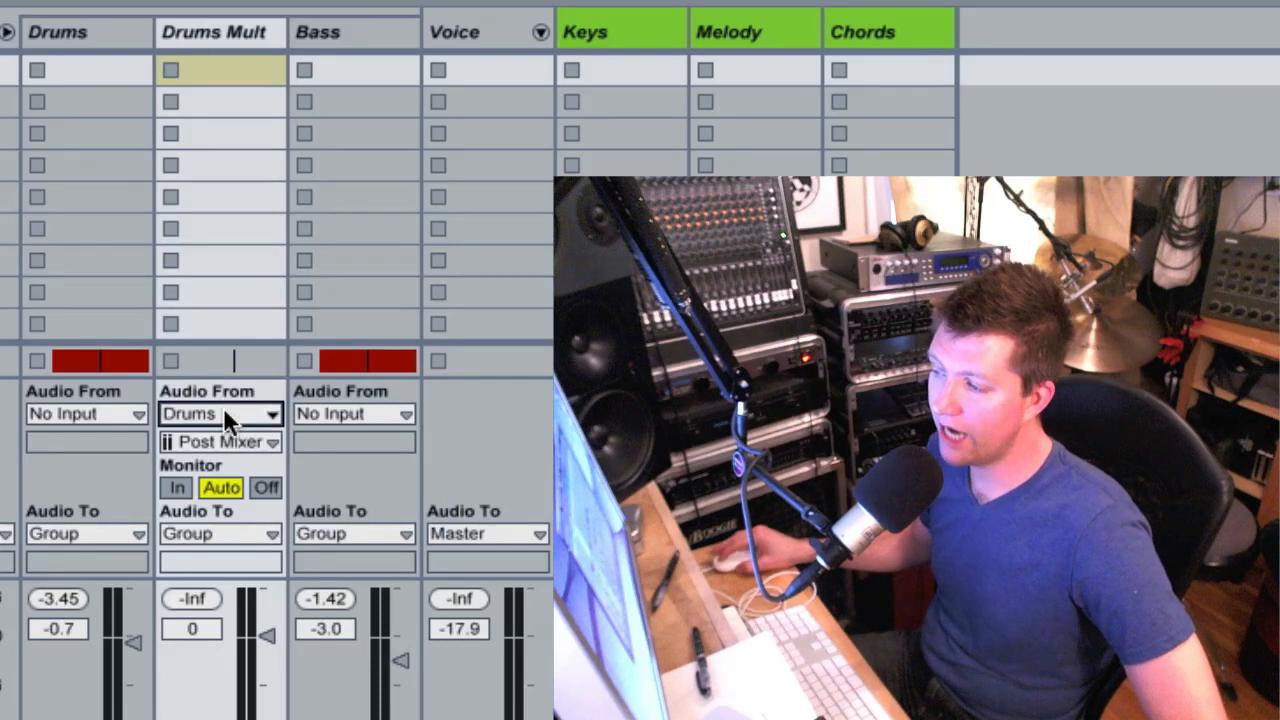
mouse_move(256, 220)
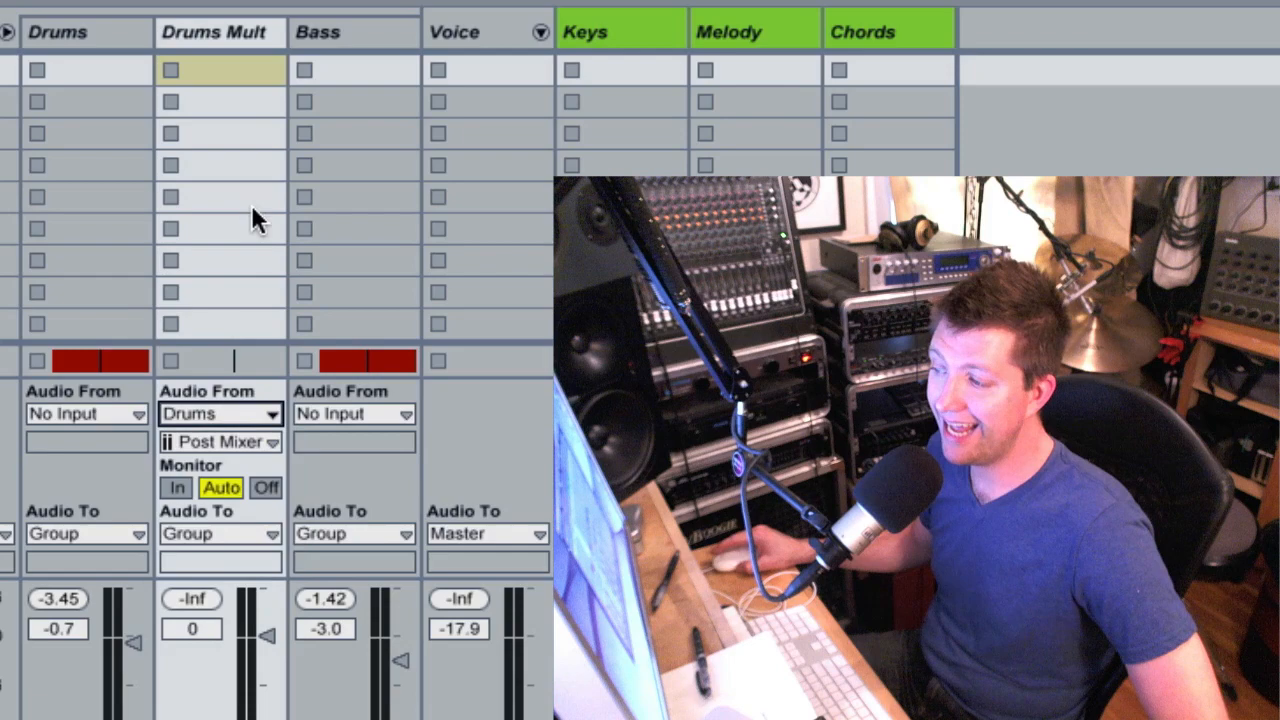
click(220, 442)
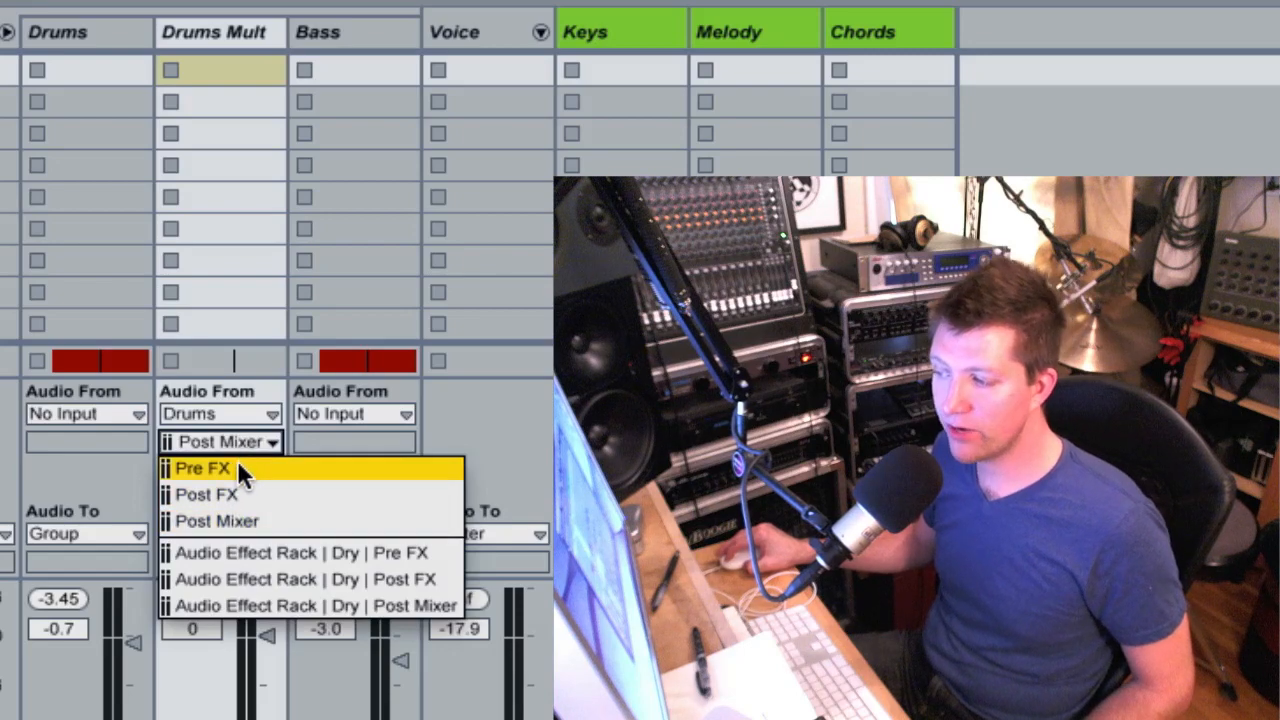
mouse_move(250, 18)
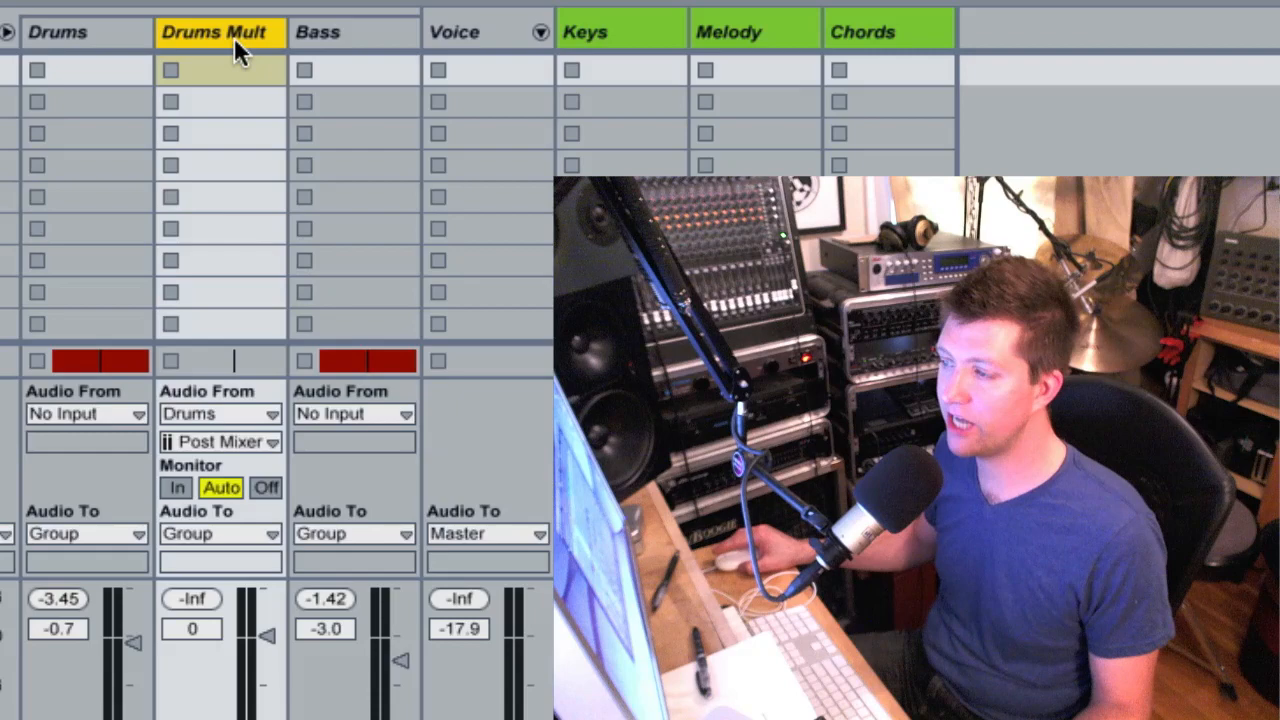
click(56, 32)
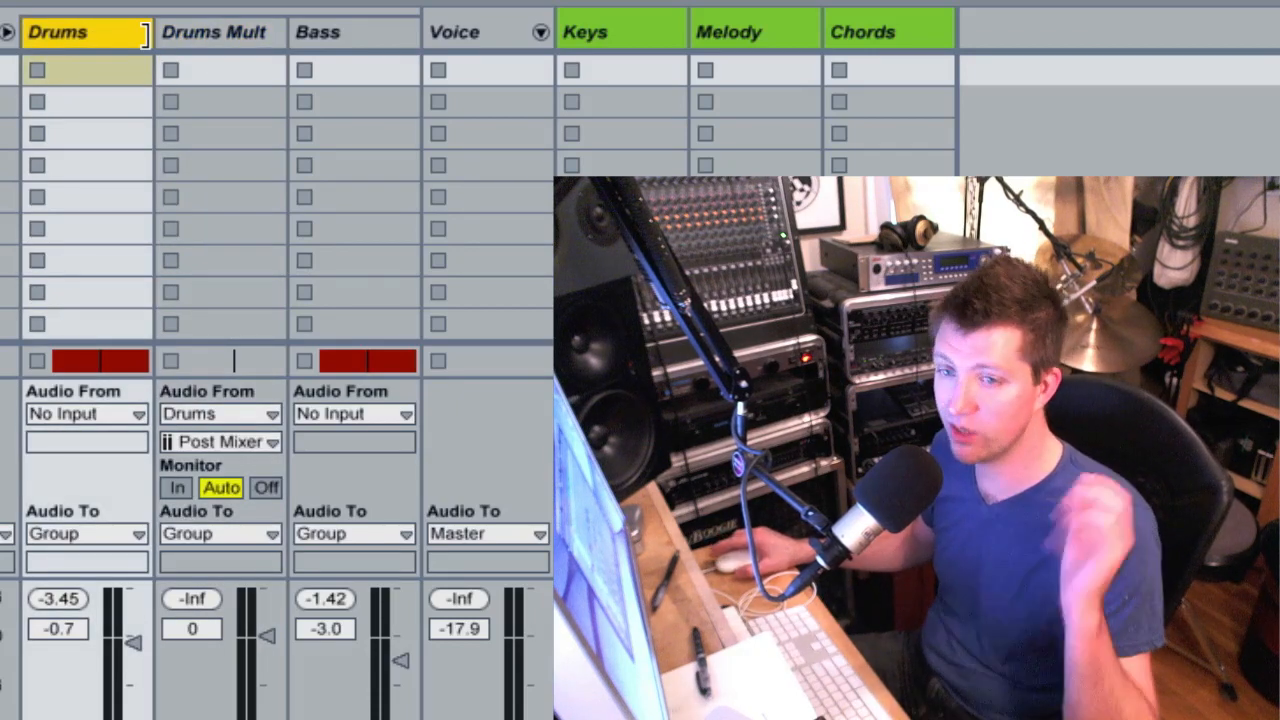
click(220, 32)
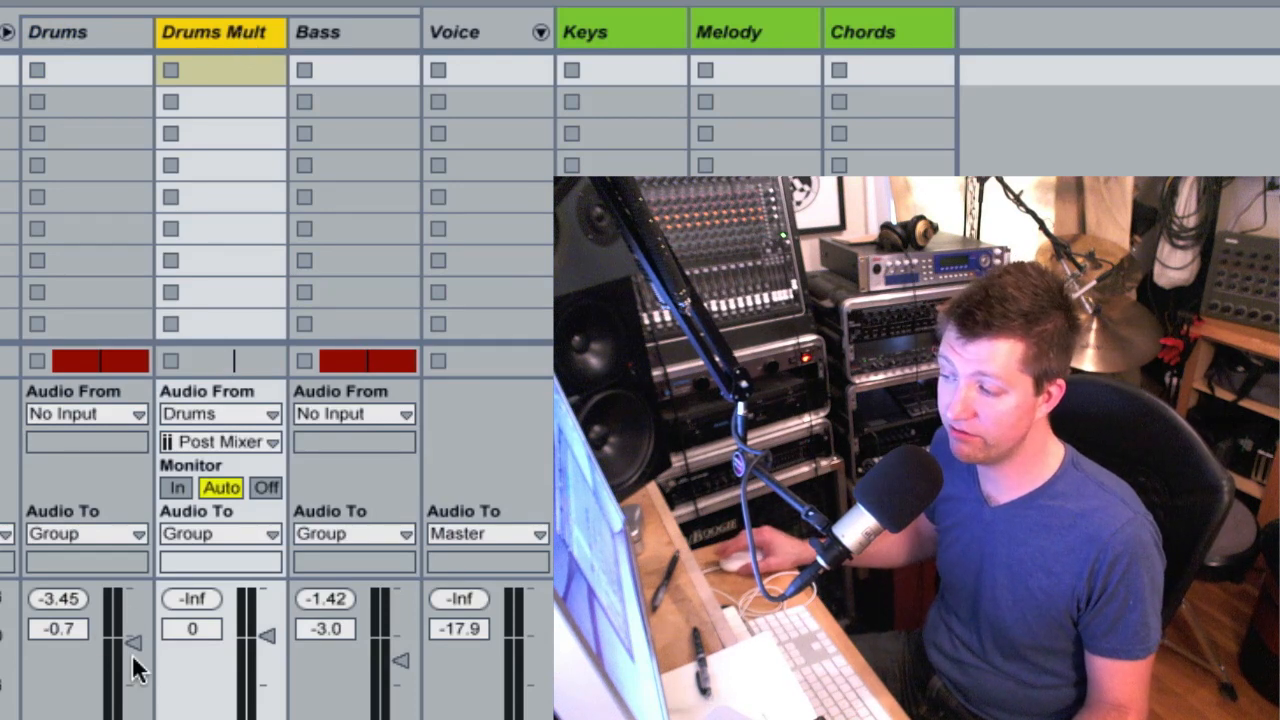
mouse_move(232, 62)
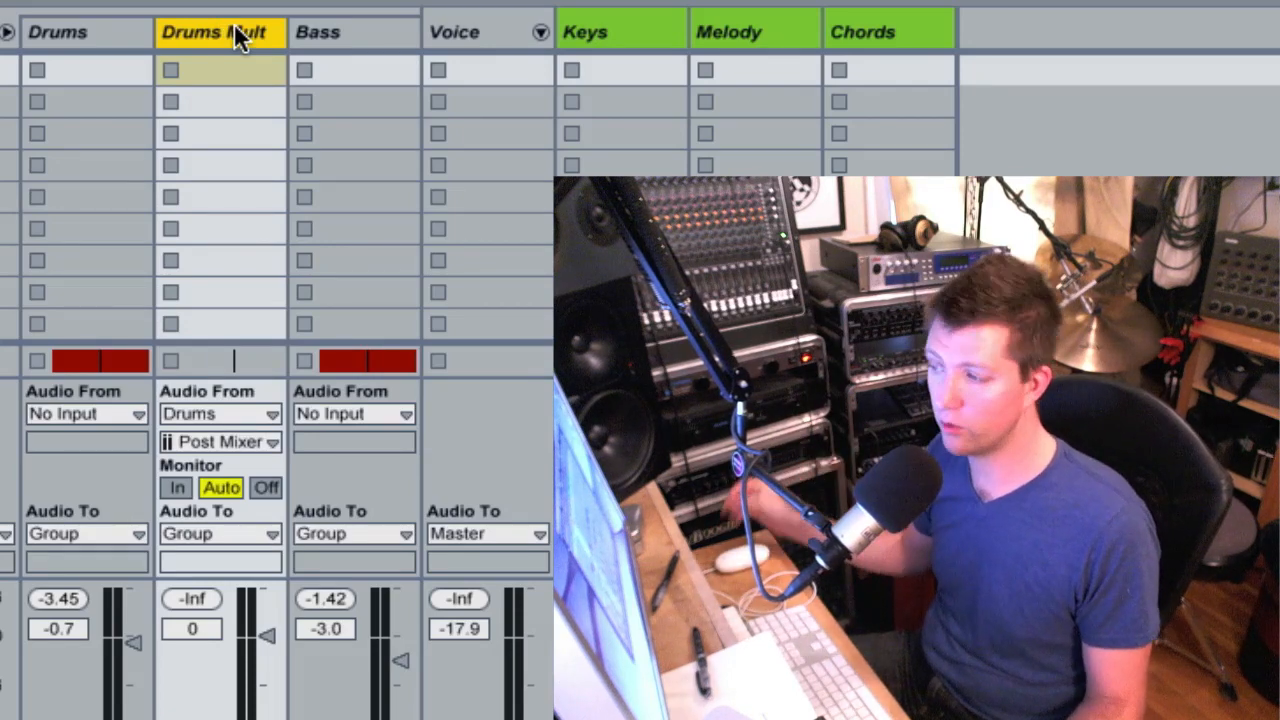
click(220, 442)
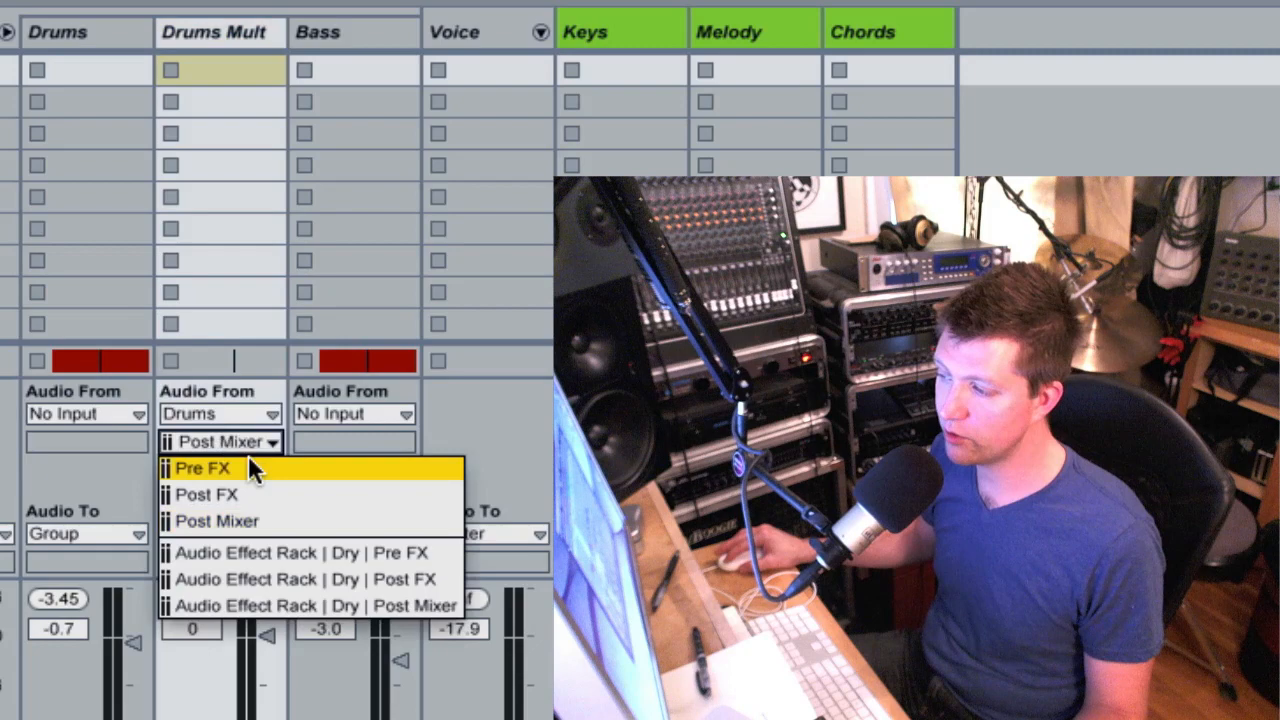
mouse_move(252, 494)
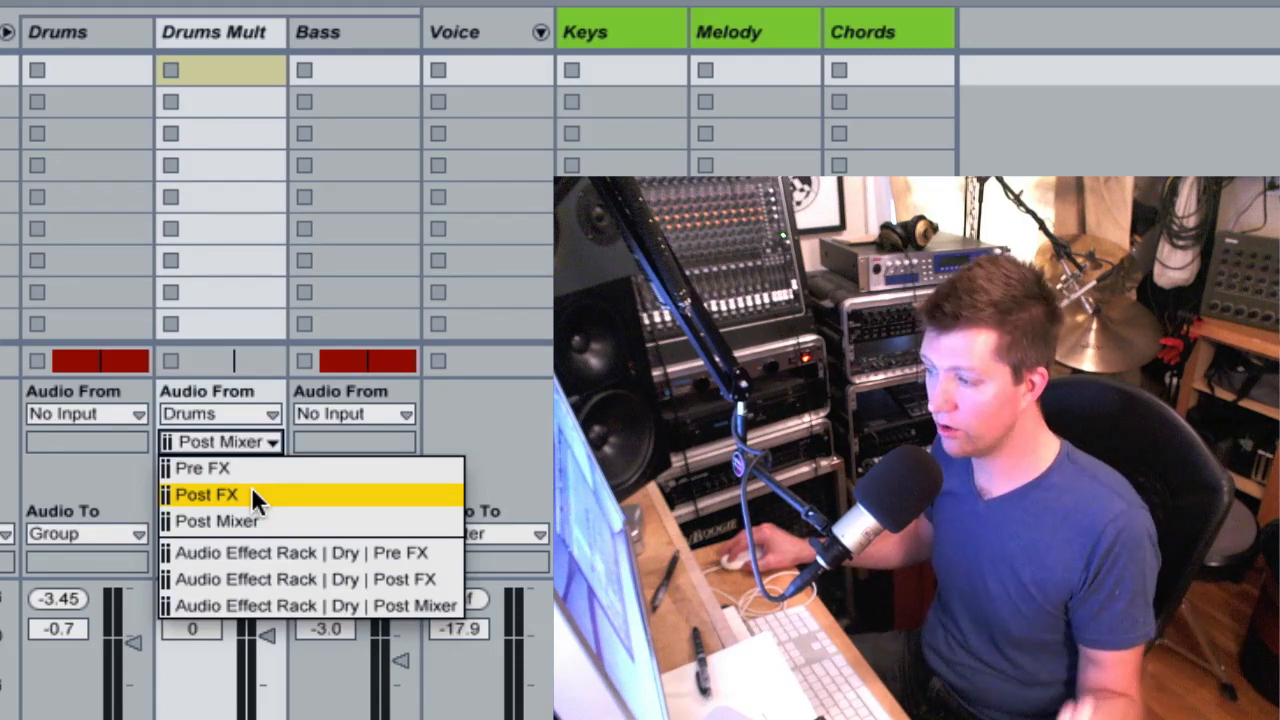
click(216, 520)
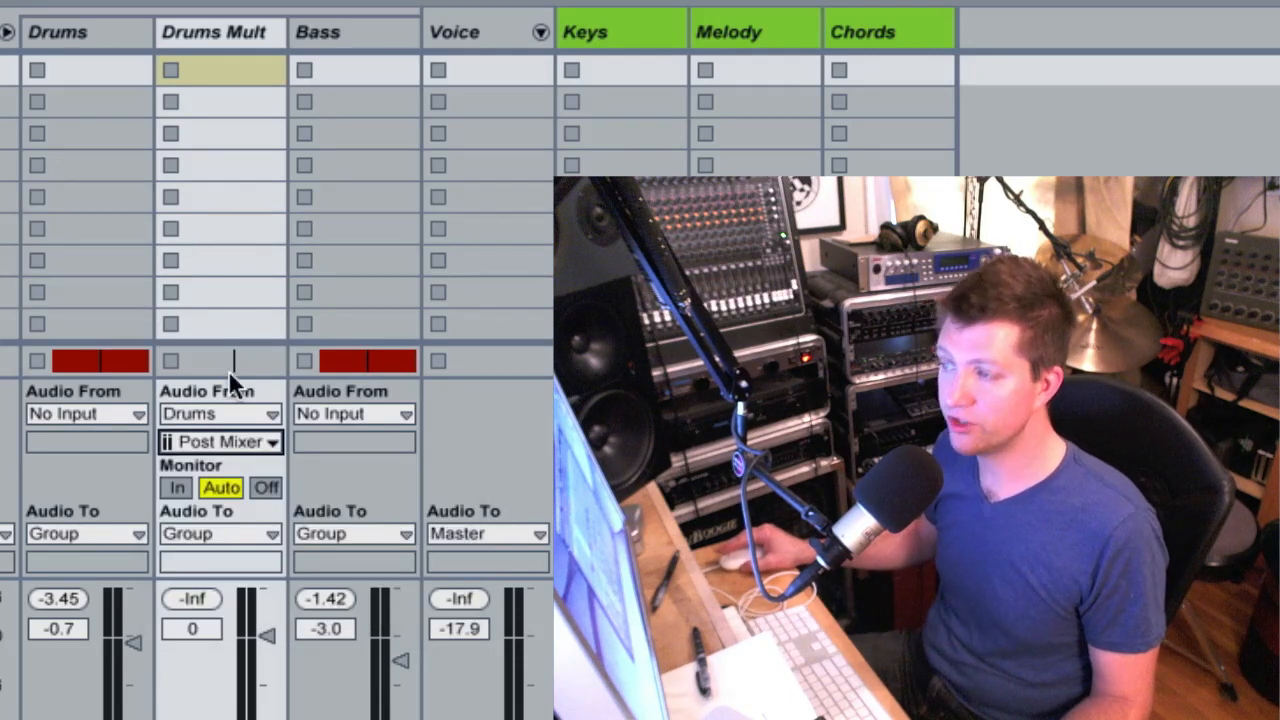
click(220, 442)
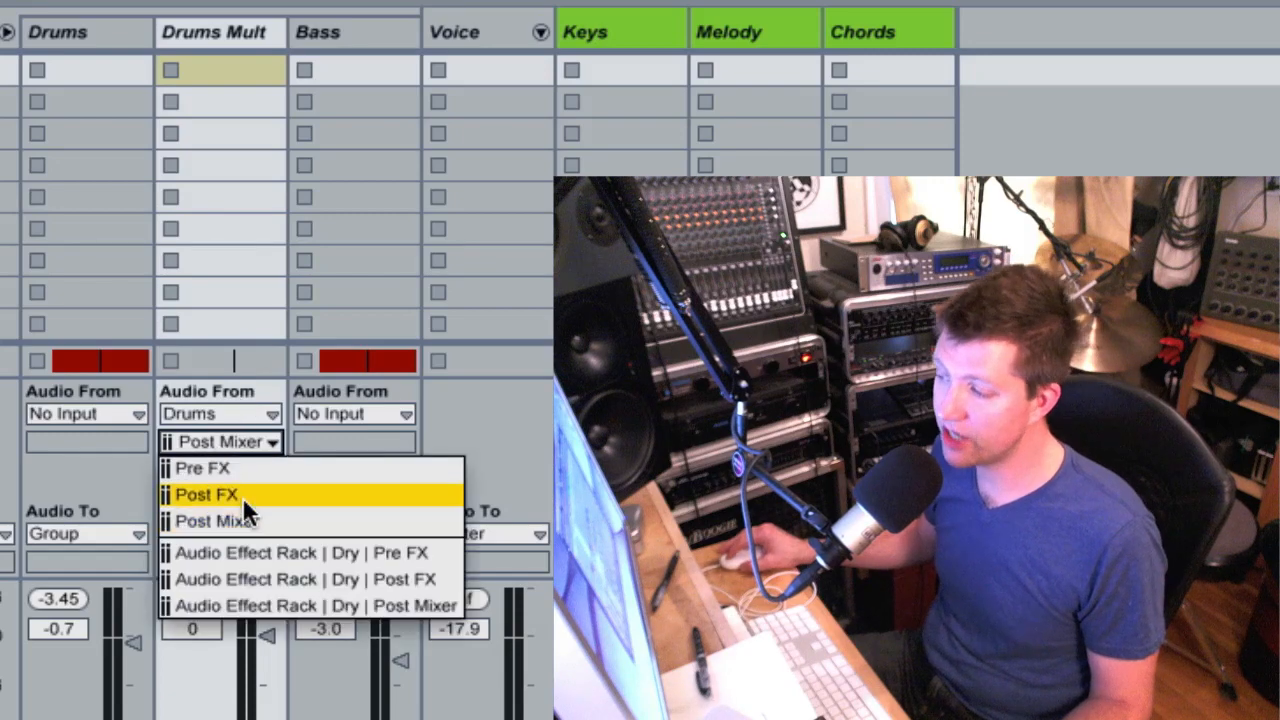
mouse_move(248, 520)
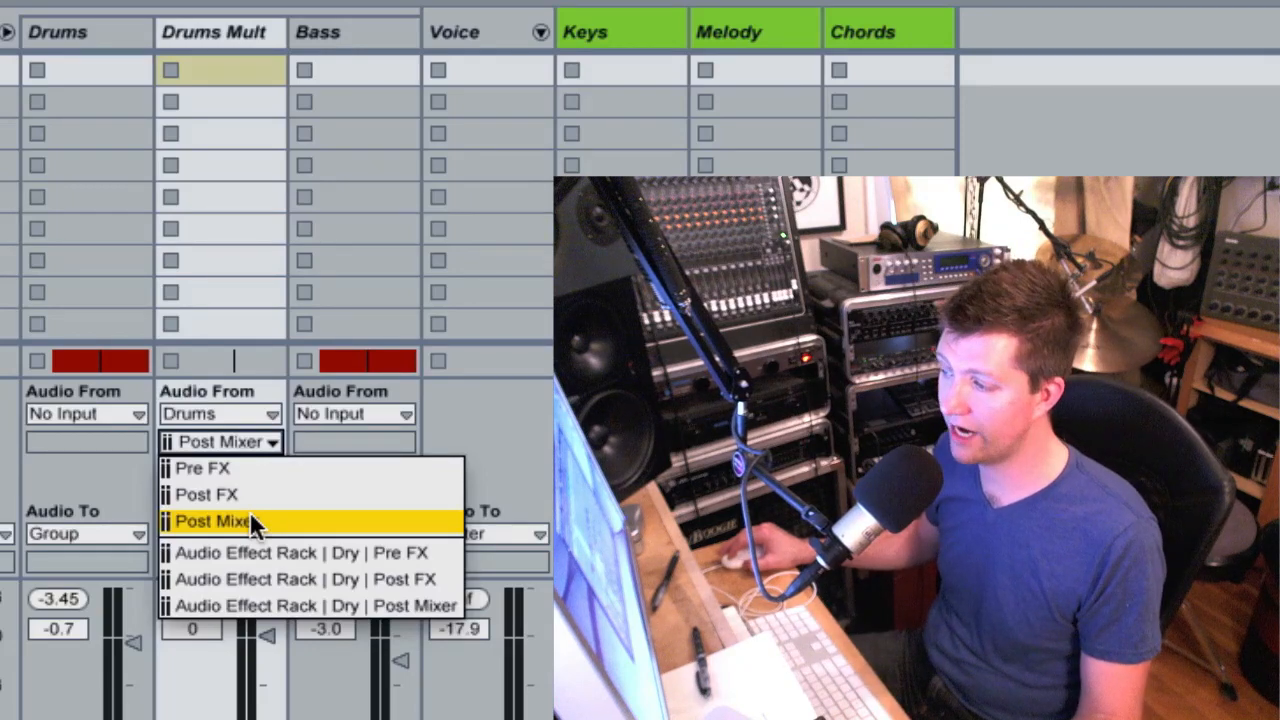
mouse_move(258, 488)
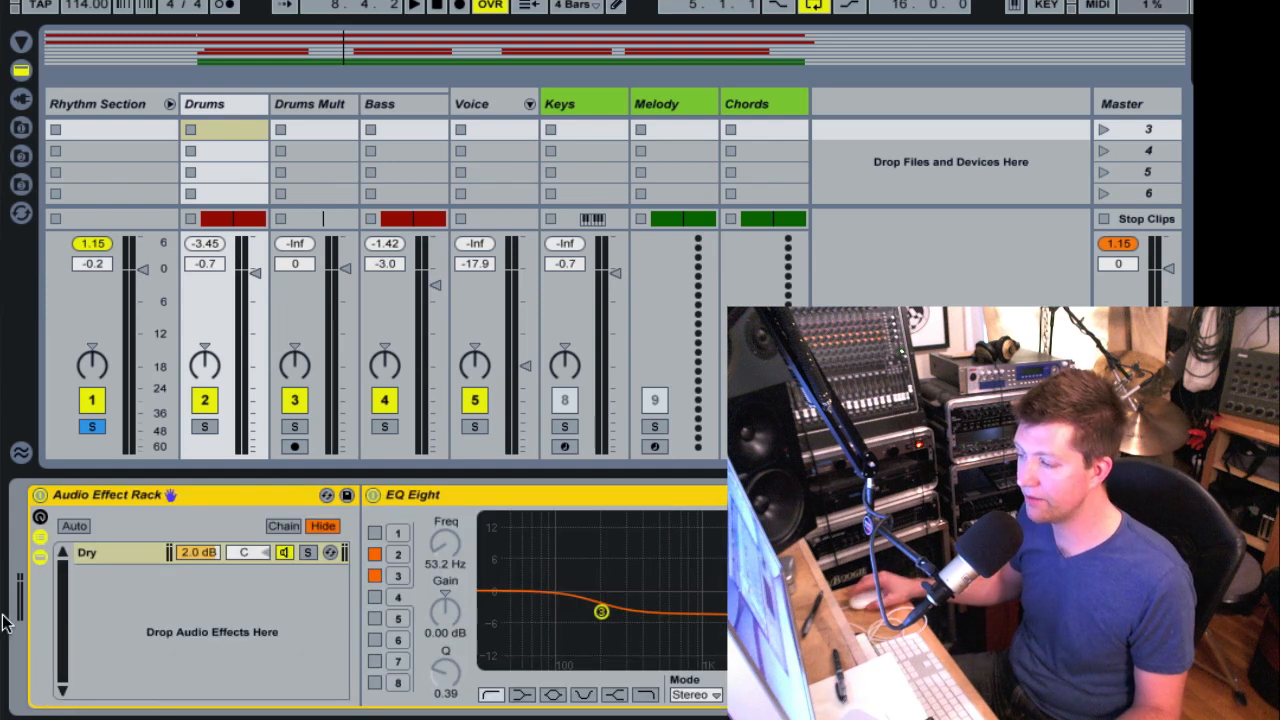
mouse_move(128, 570)
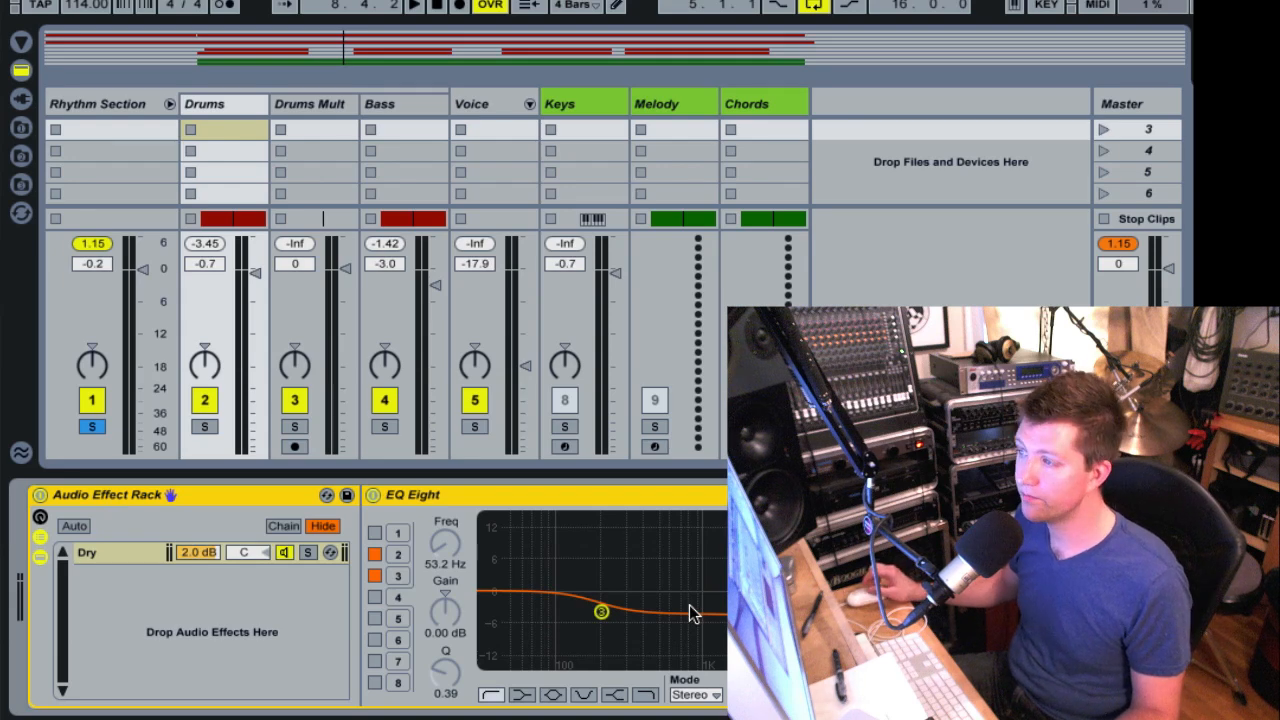
click(312, 104)
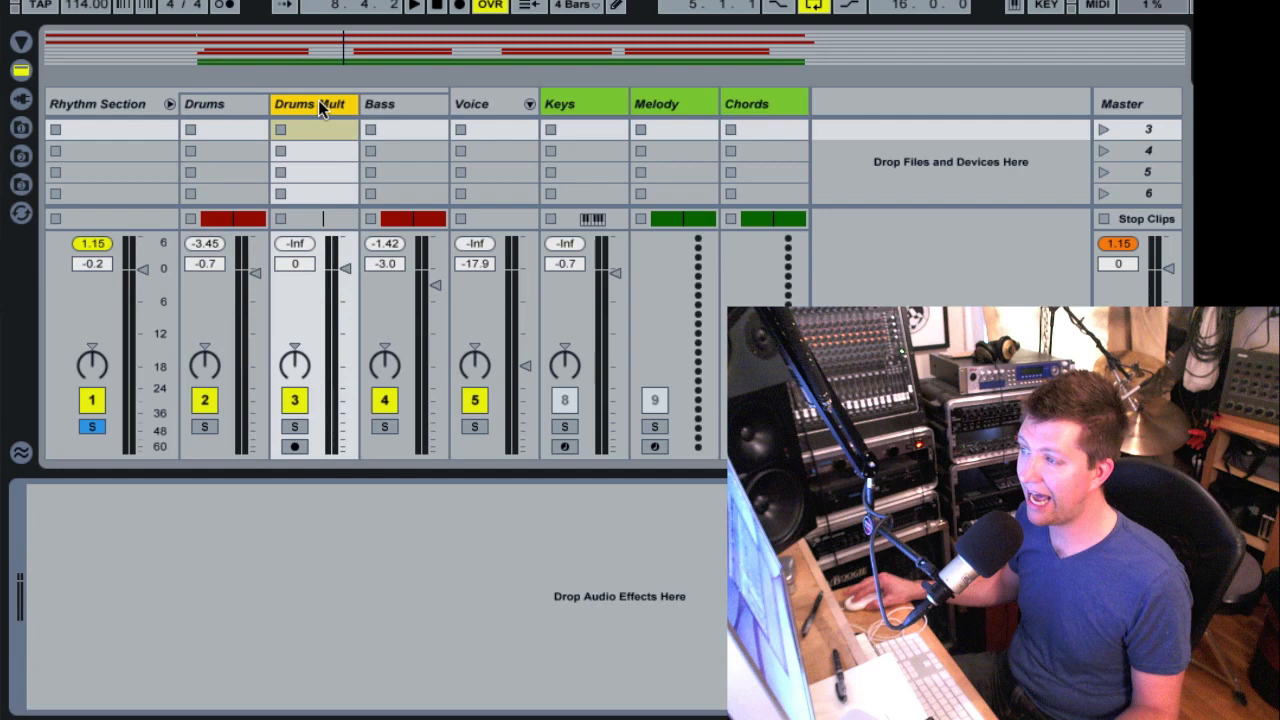
click(204, 104)
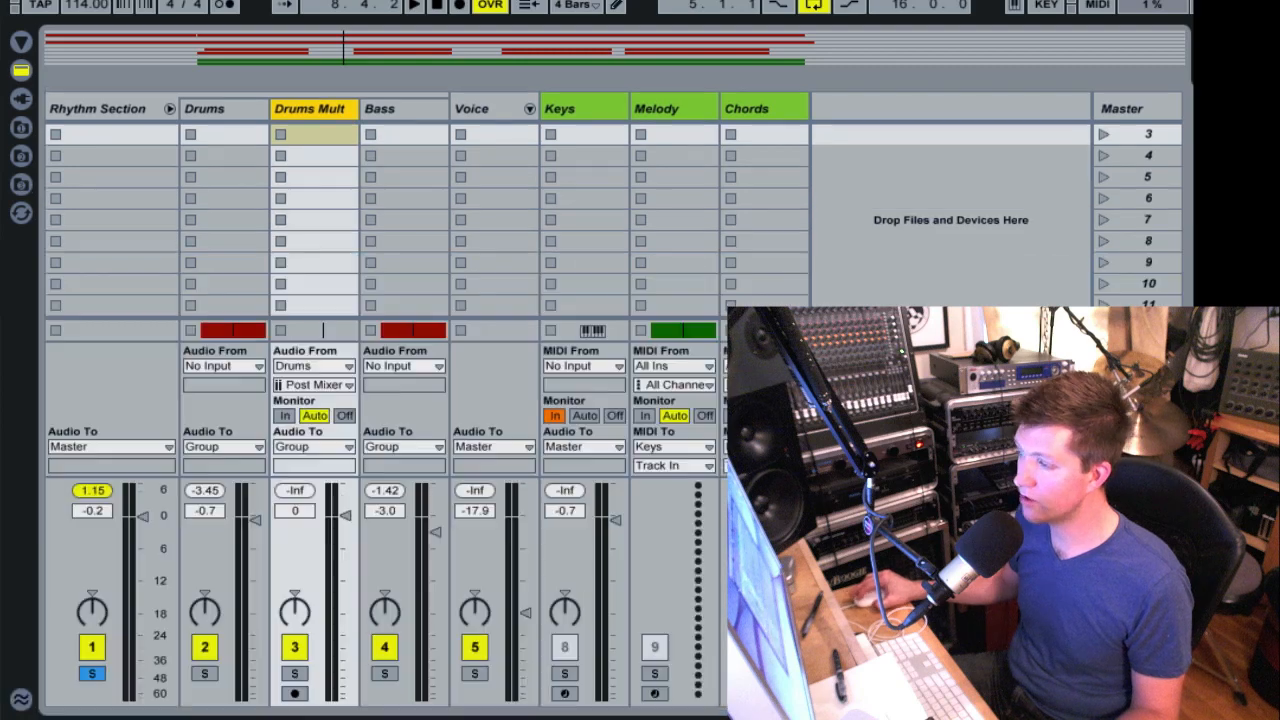
click(312, 384)
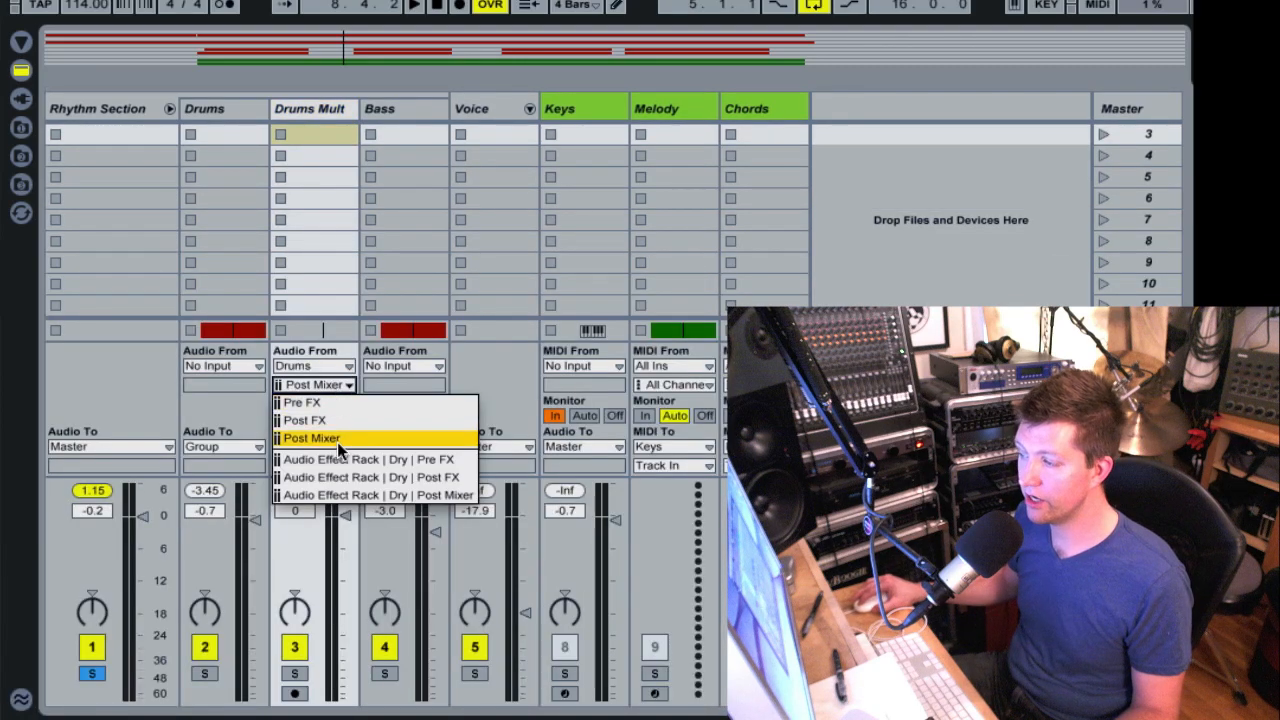
mouse_move(348, 496)
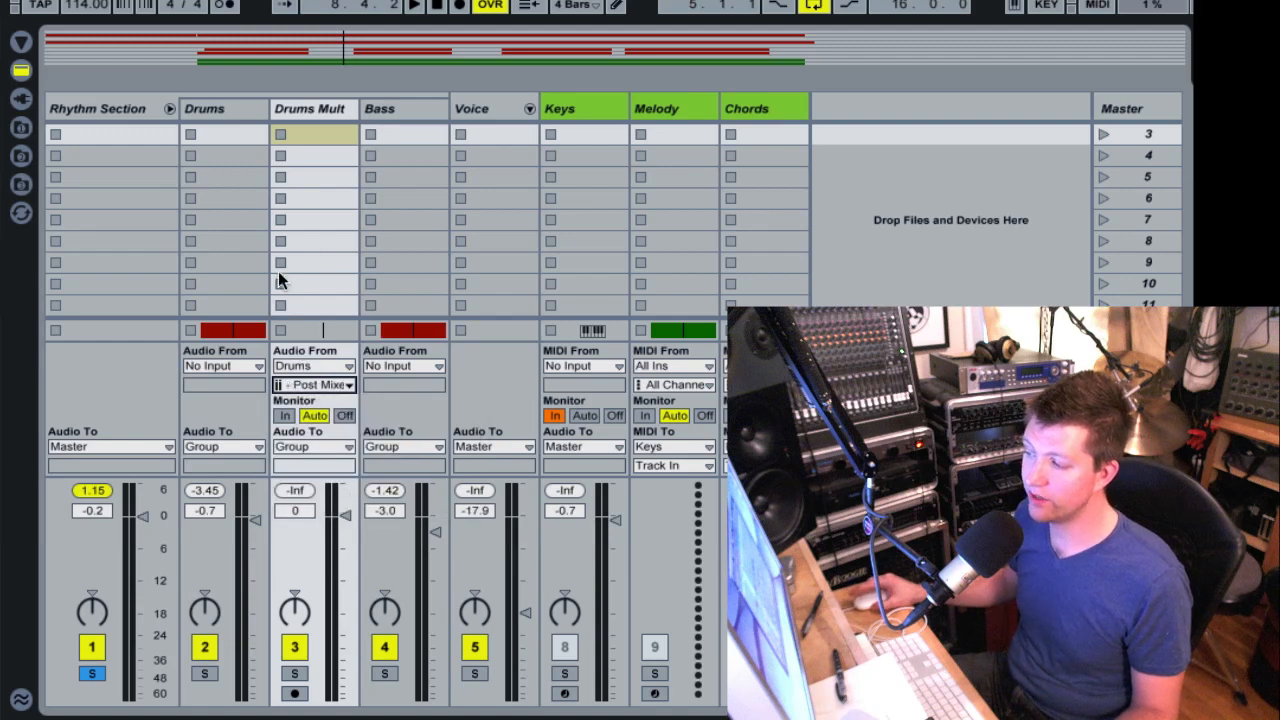
click(204, 104)
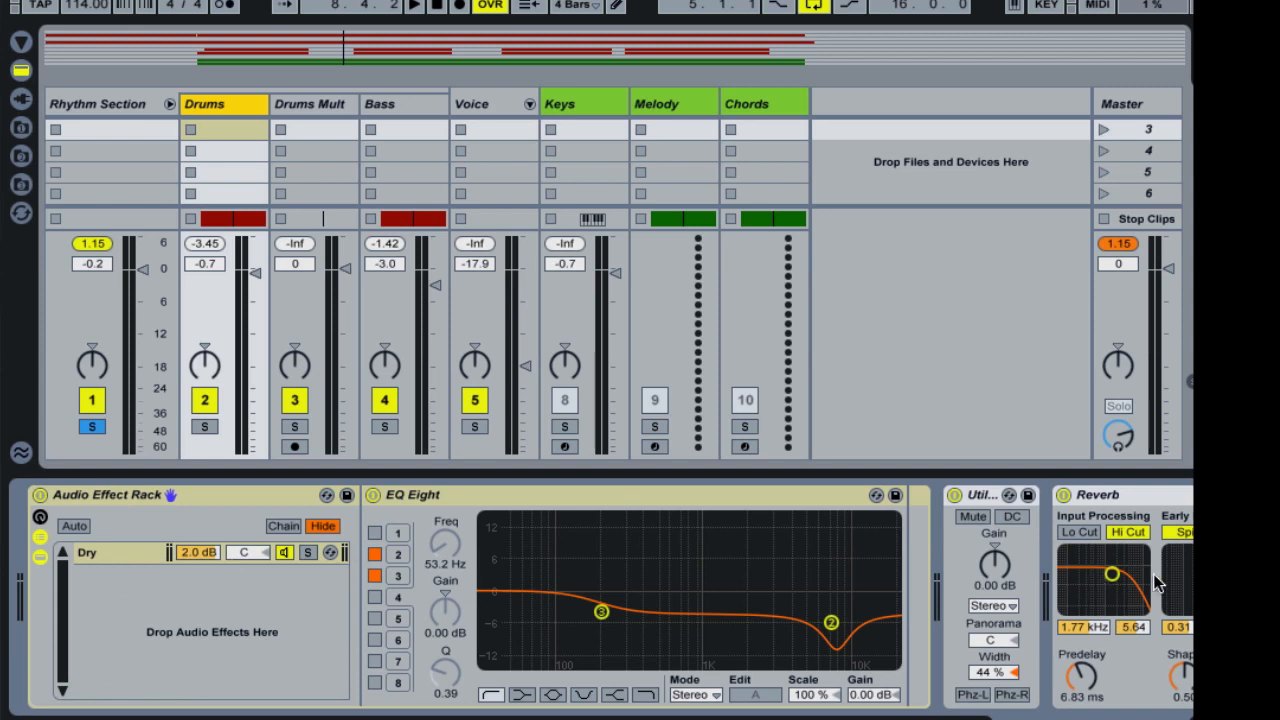
mouse_move(356, 122)
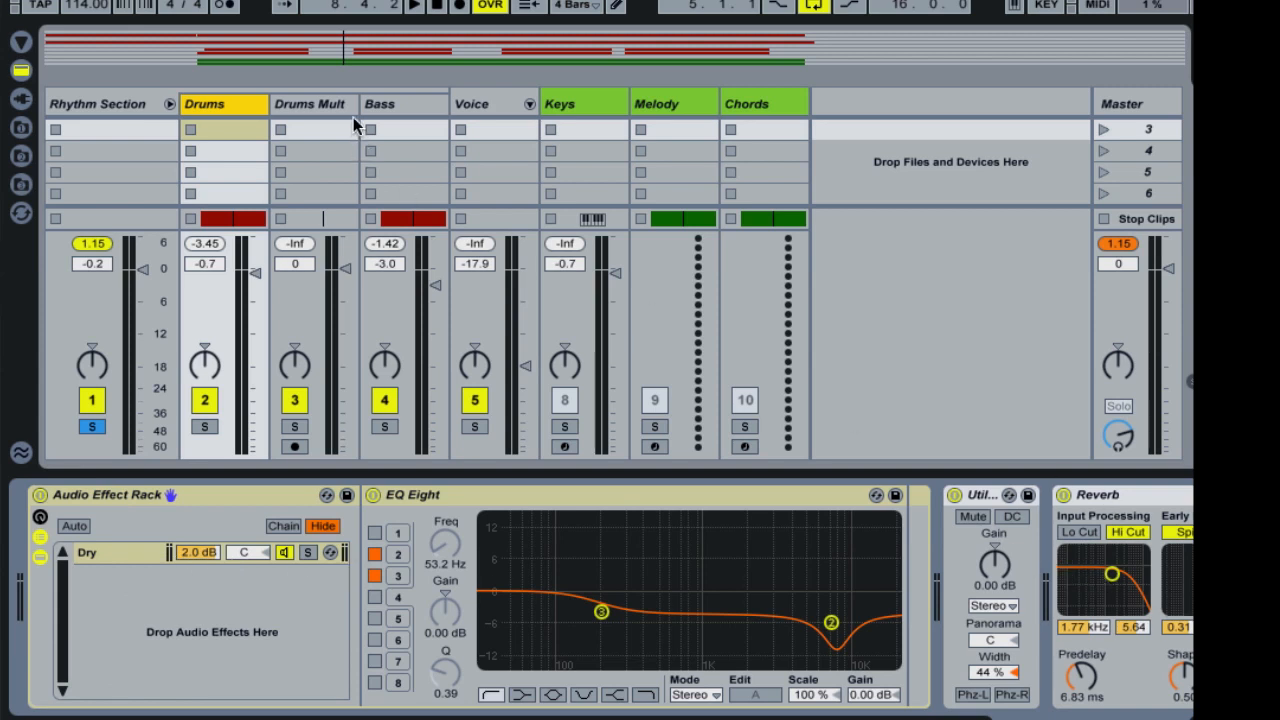
click(312, 104)
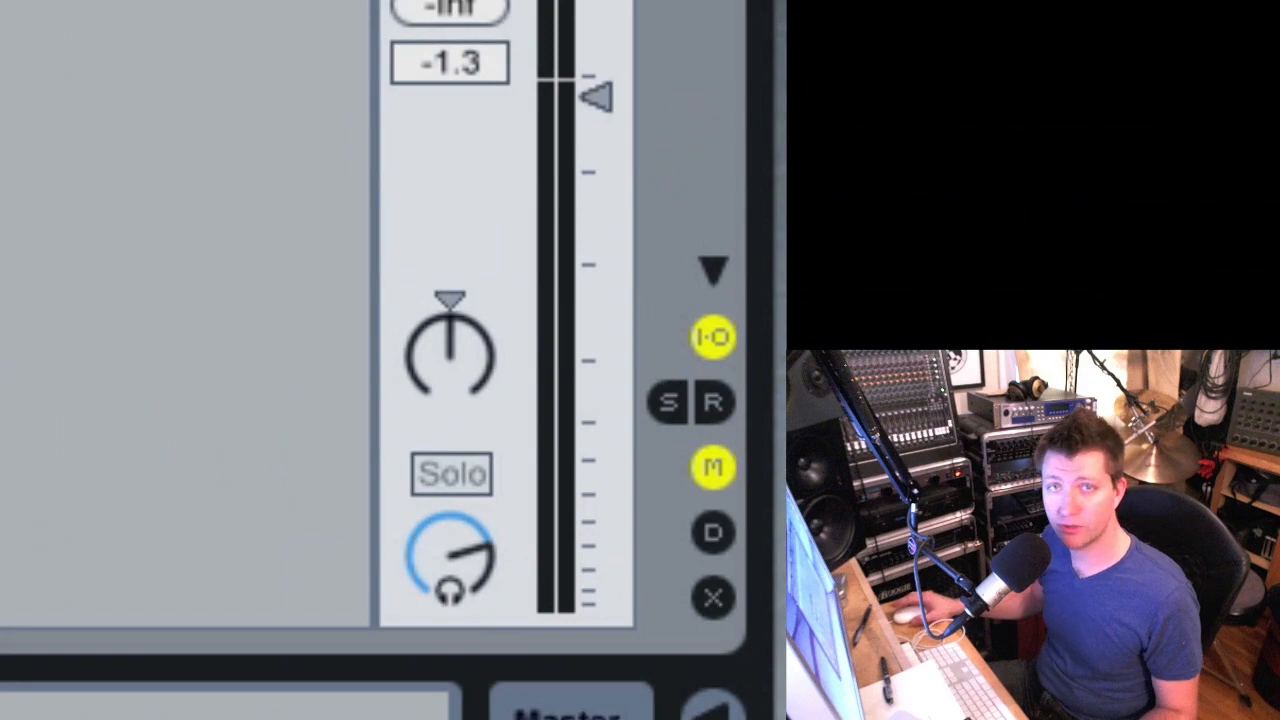
mouse_move(684, 424)
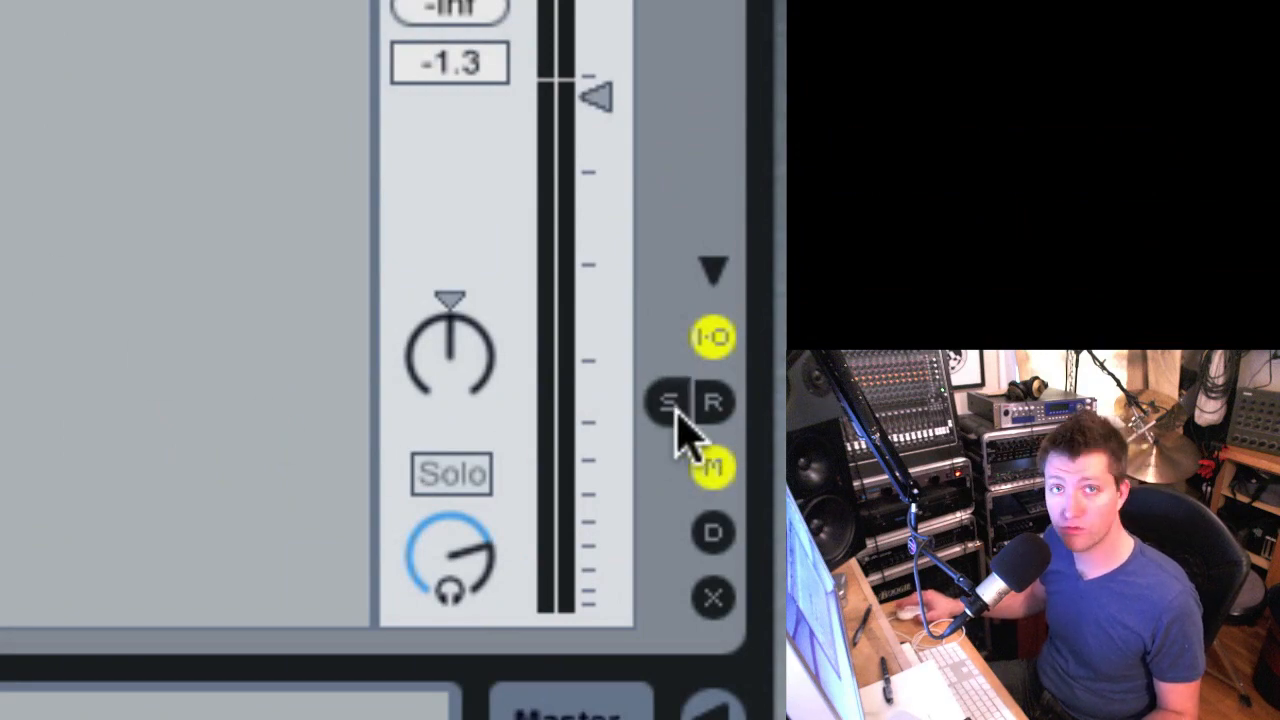
Step: Solo the return, insert a third return track C Return, and show the A Delay return's delay device
click(664, 404)
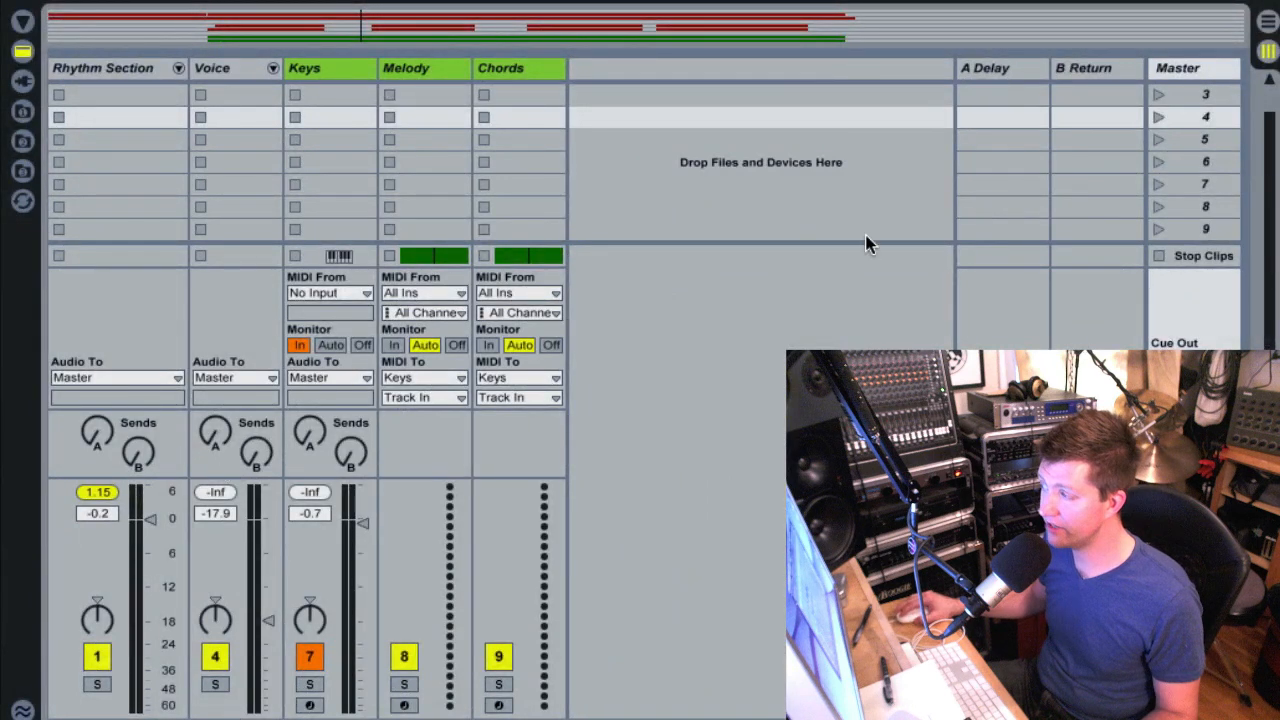
mouse_move(56, 444)
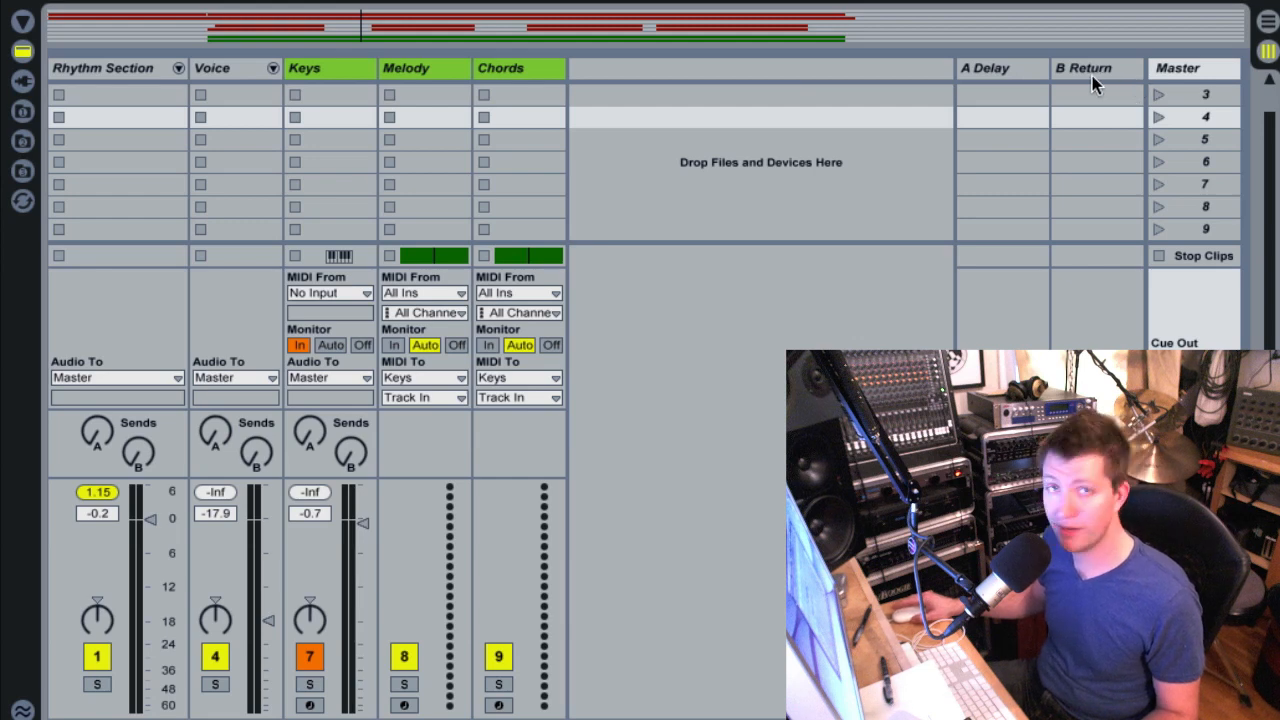
mouse_move(416, 458)
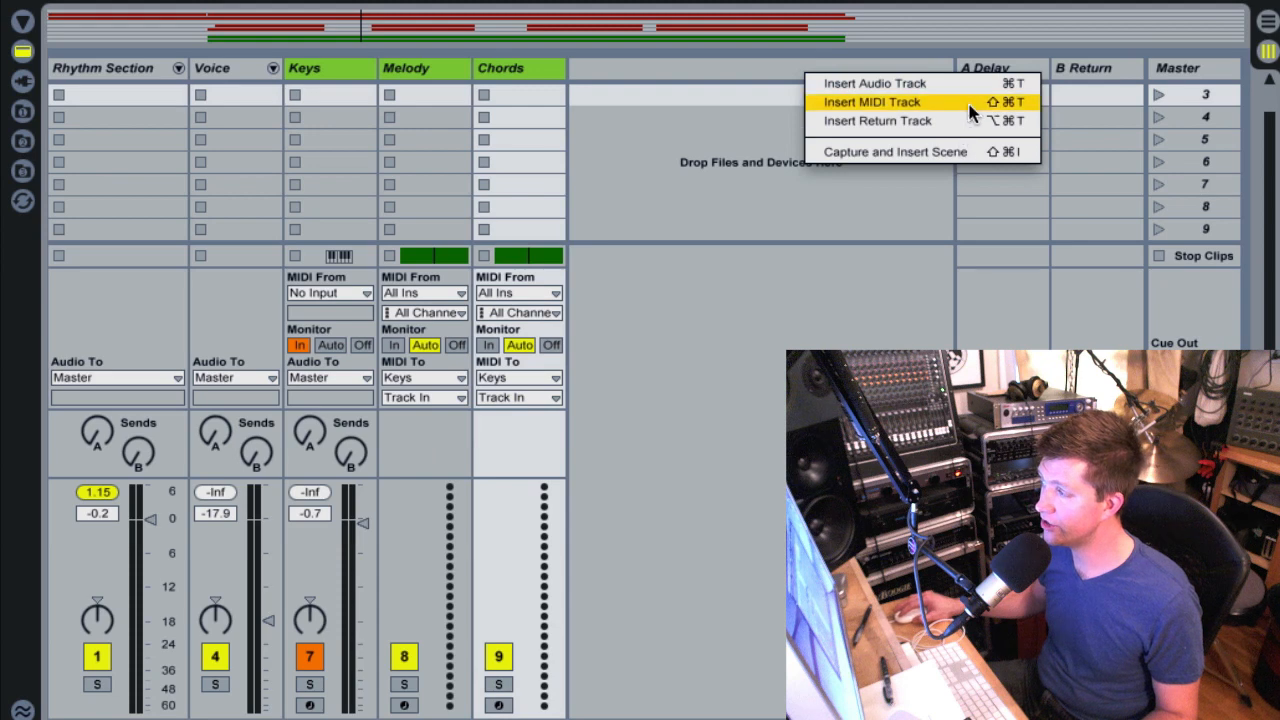
click(876, 120)
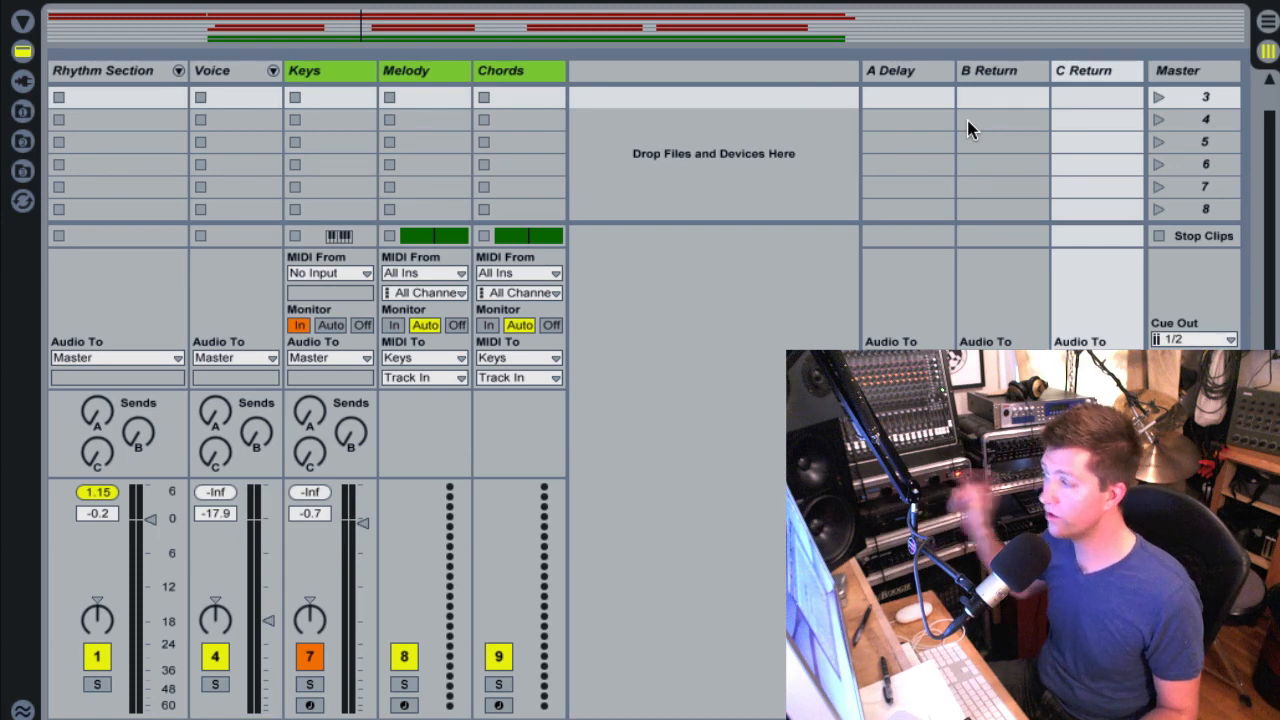
mouse_move(1104, 198)
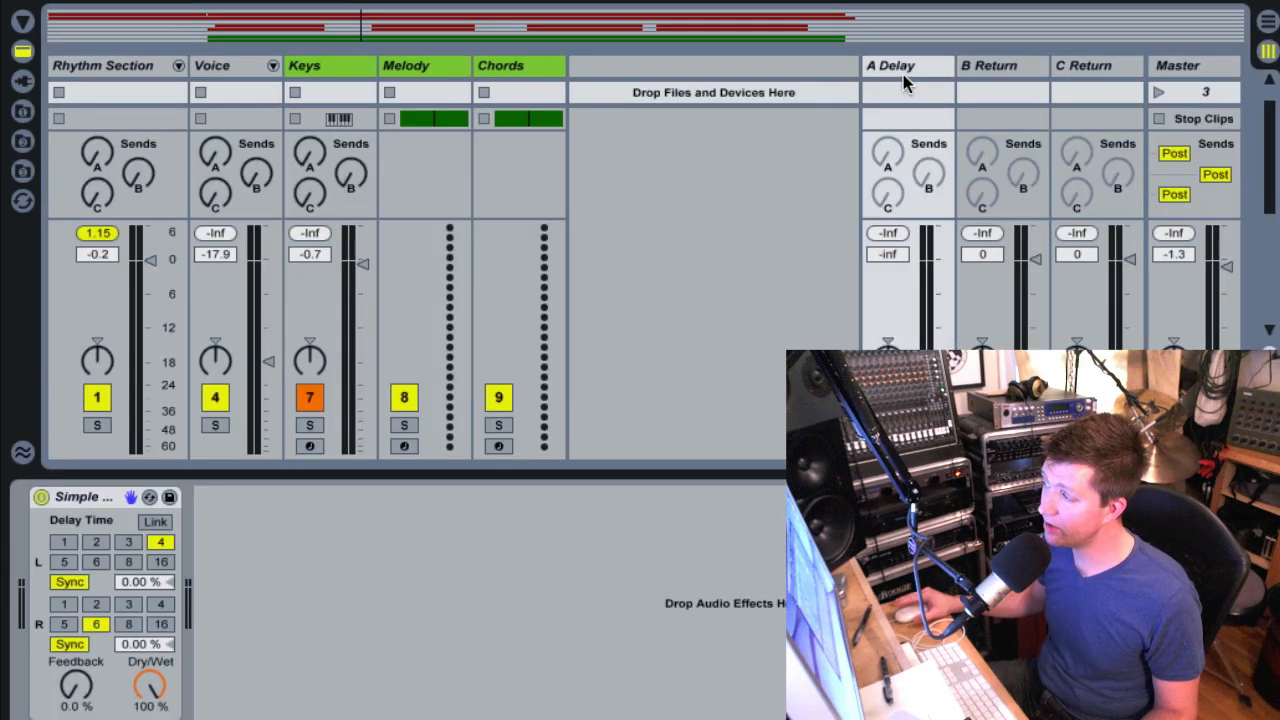
click(888, 64)
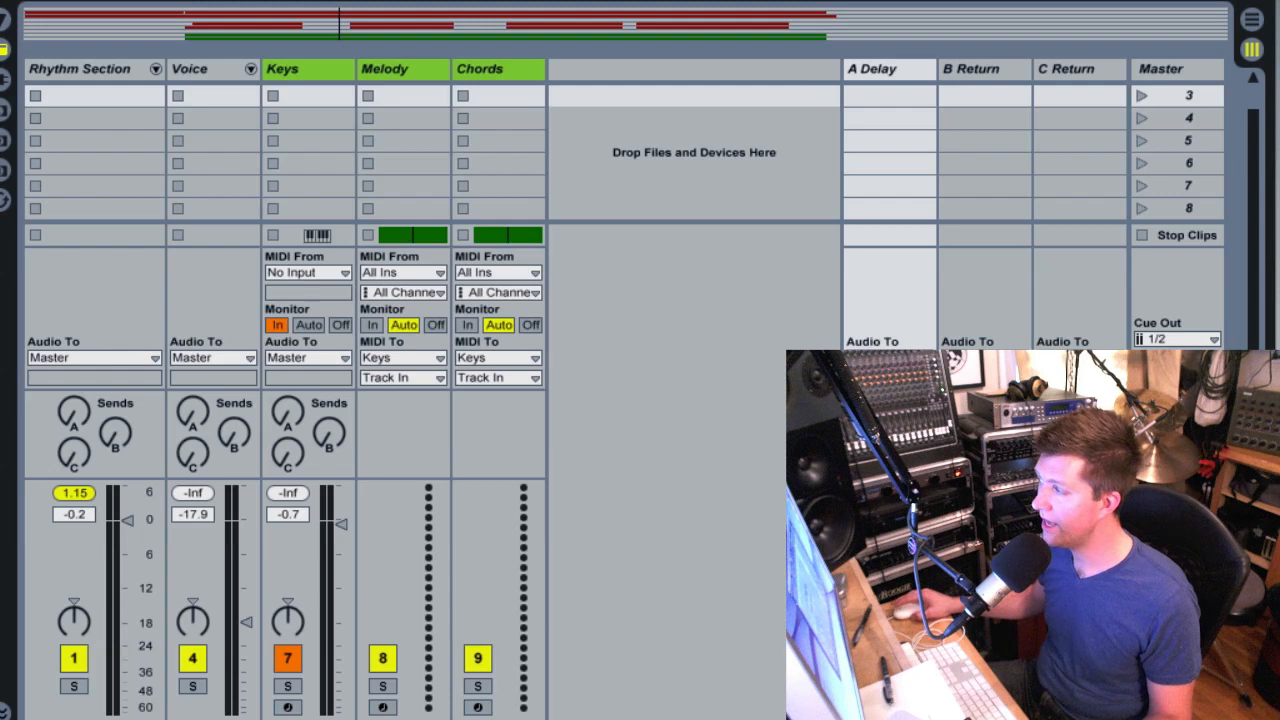
click(888, 68)
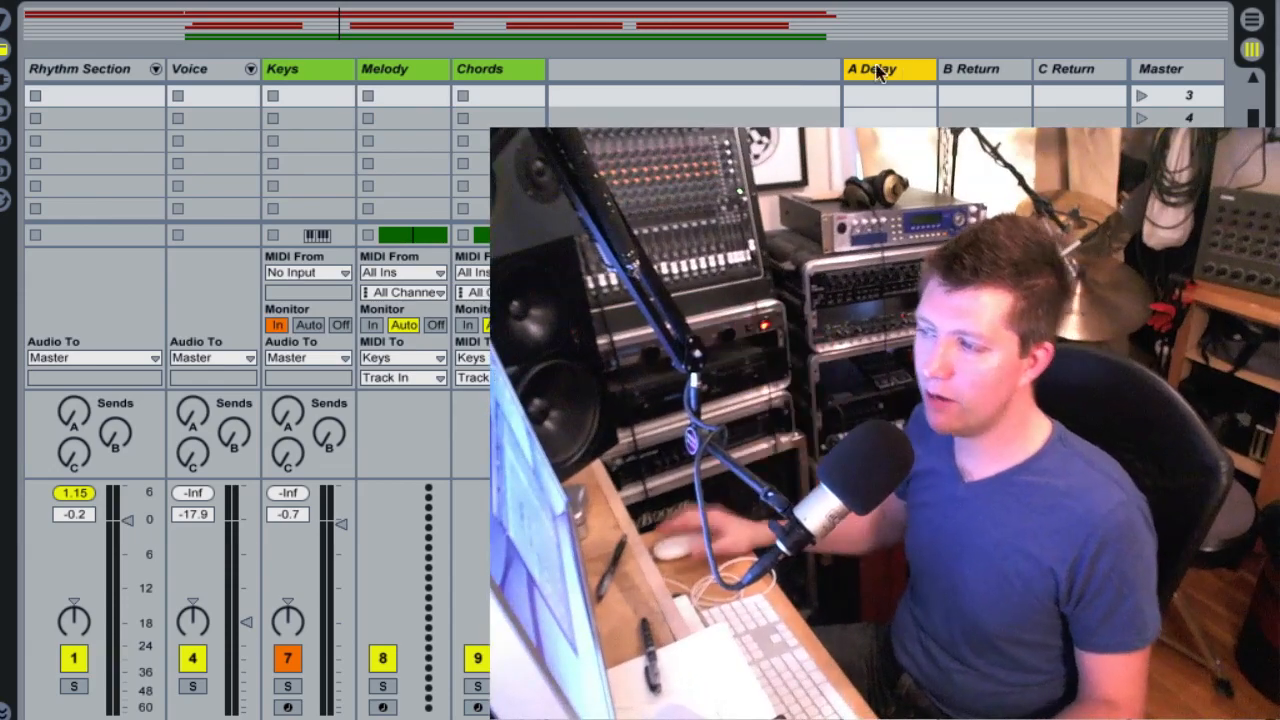
click(156, 68)
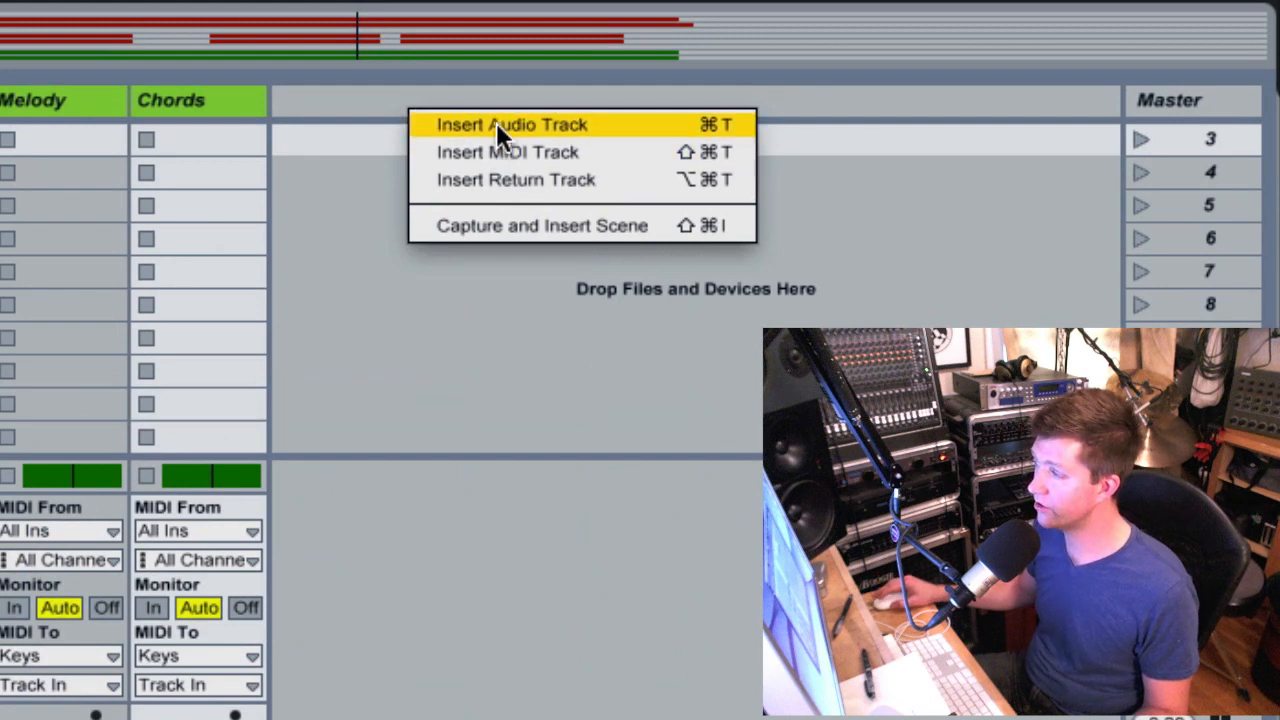
Step: Insert the Resampling audio track fed from the set's output, arm it and record a clip in its first slot
click(510, 124)
text(Resample)
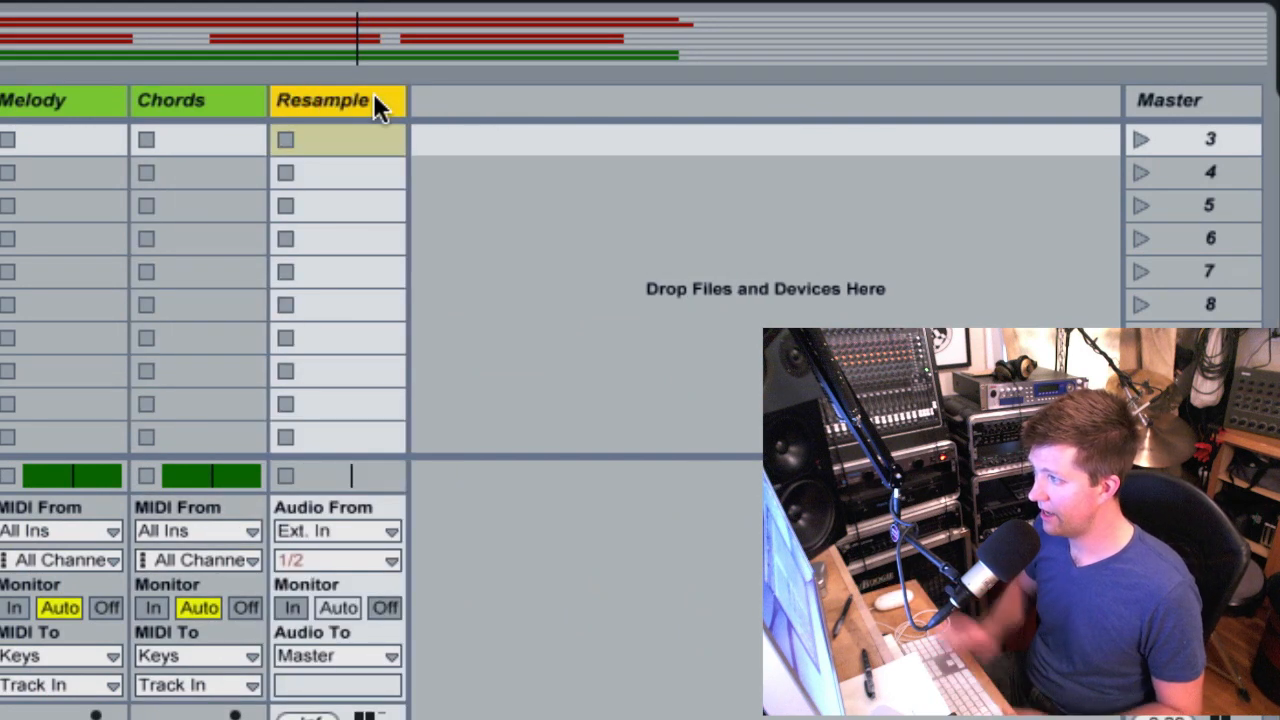
click(338, 100)
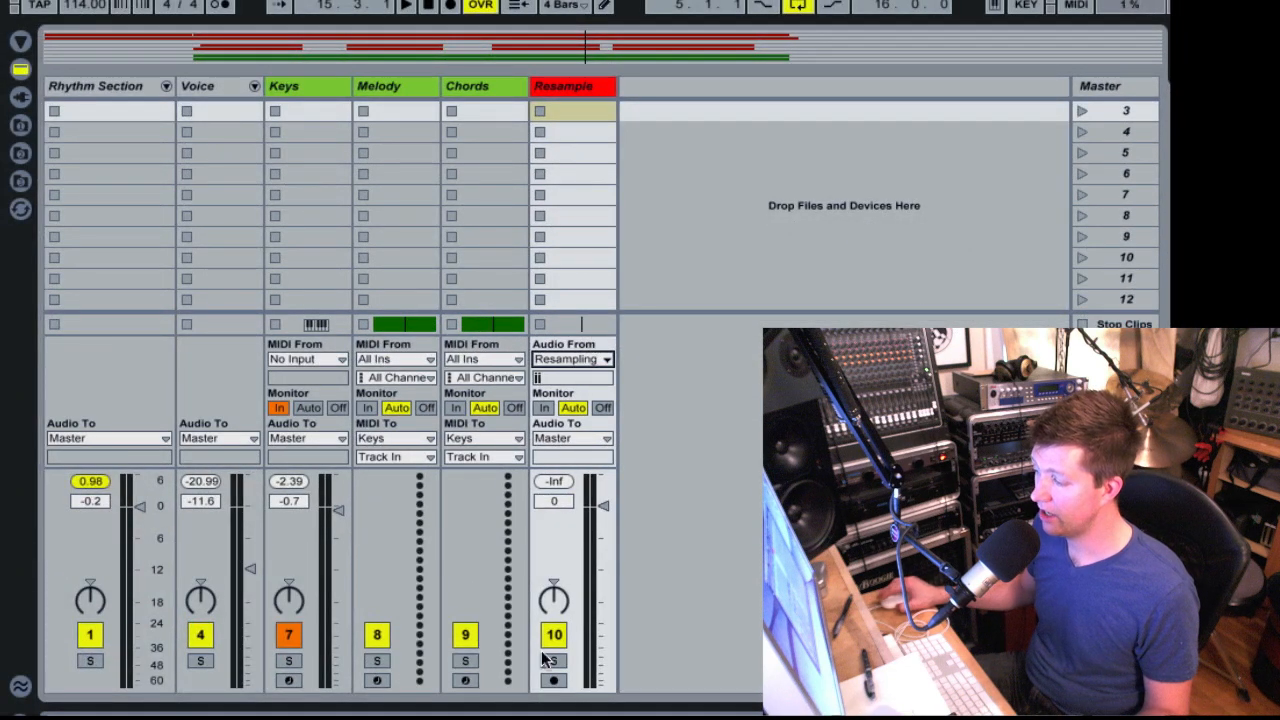
click(552, 680)
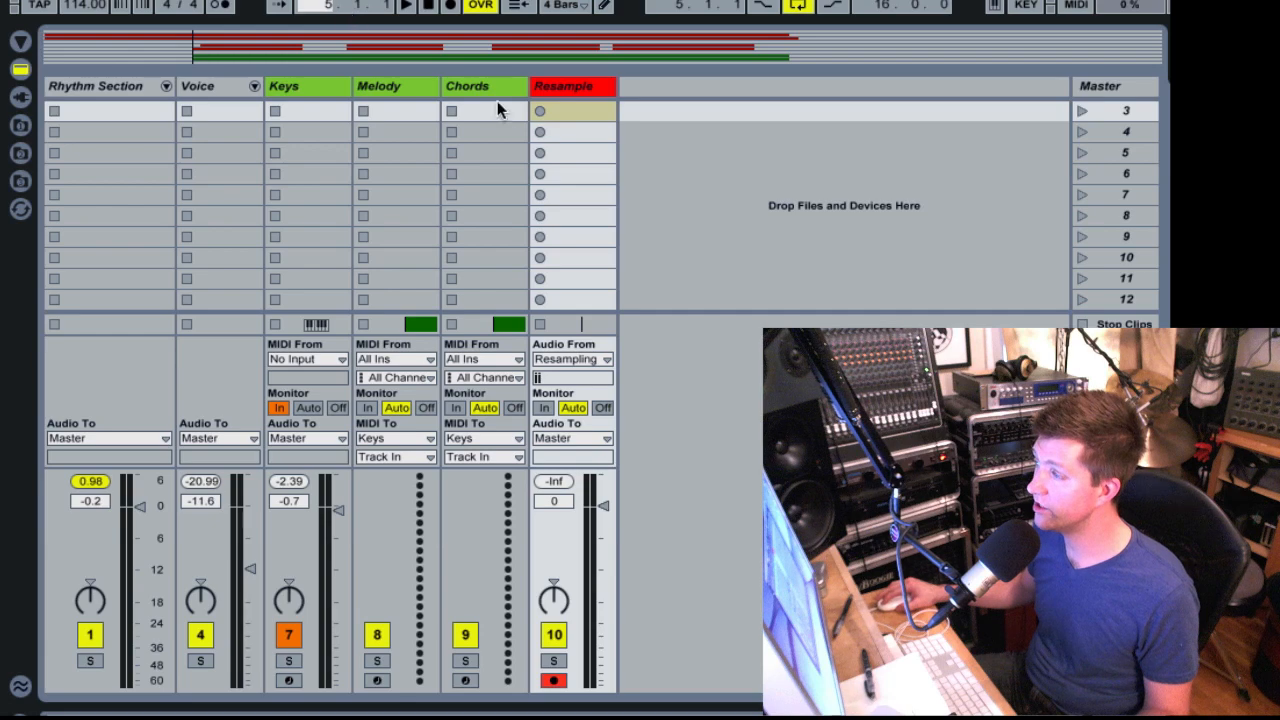
click(540, 110)
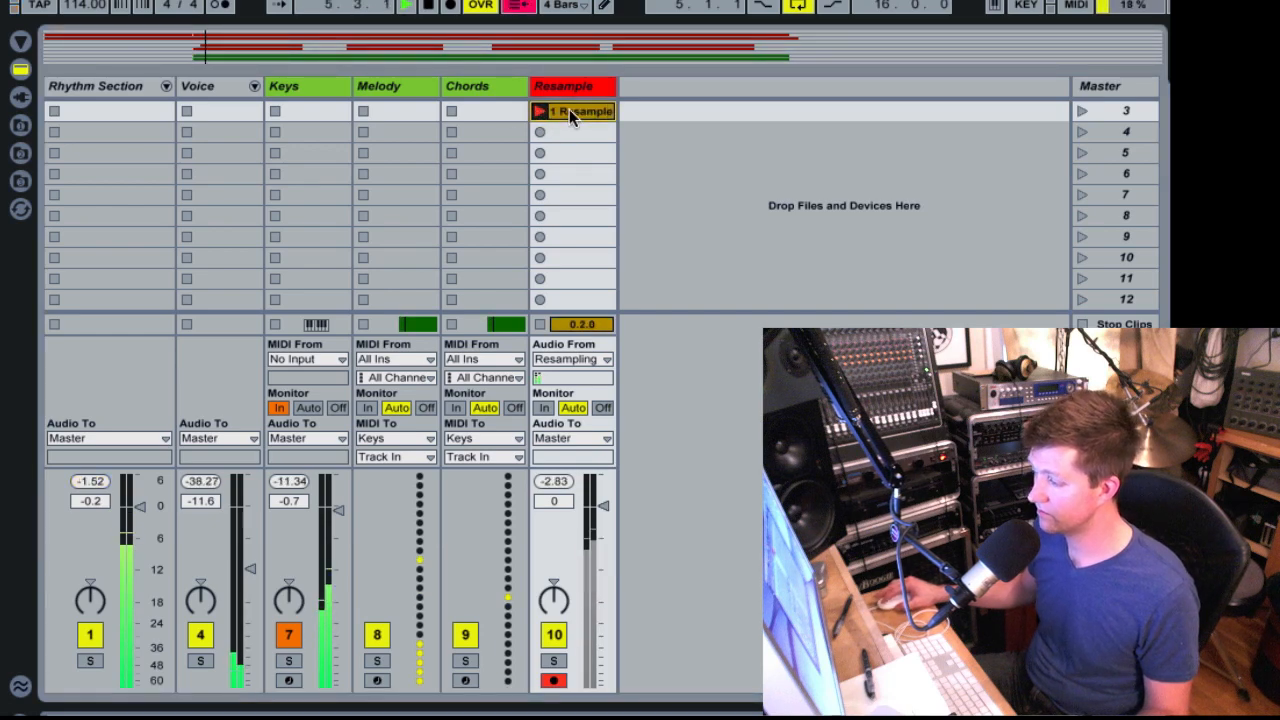